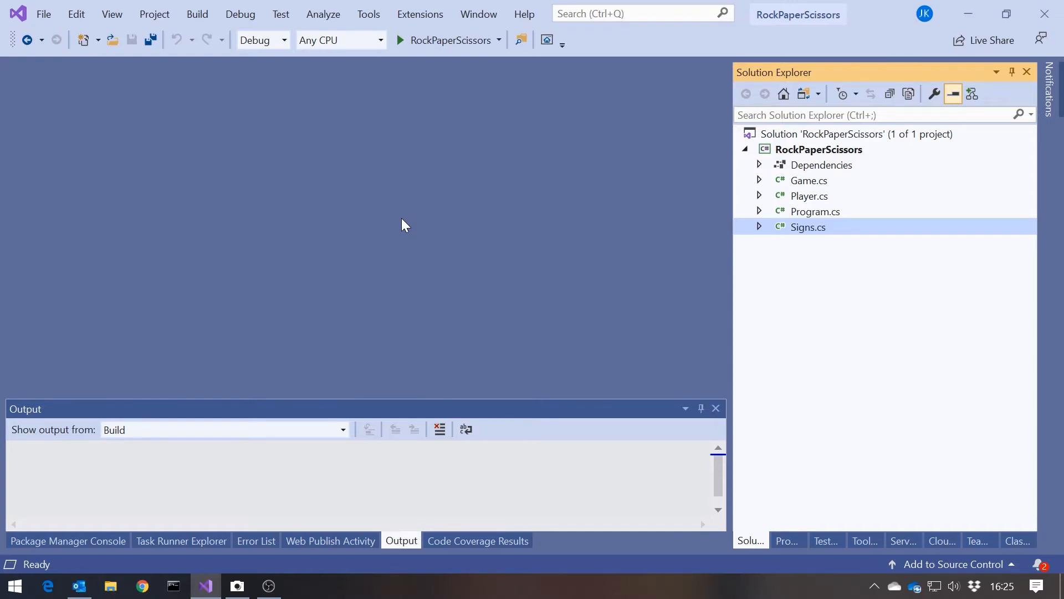
mouse_move(840, 242)
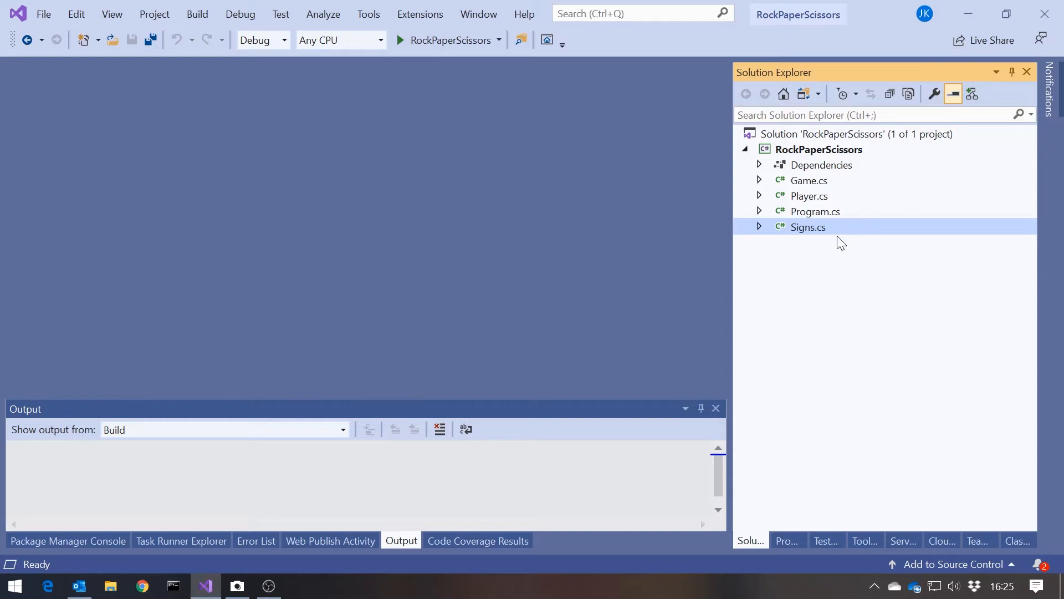
mouse_move(814, 187)
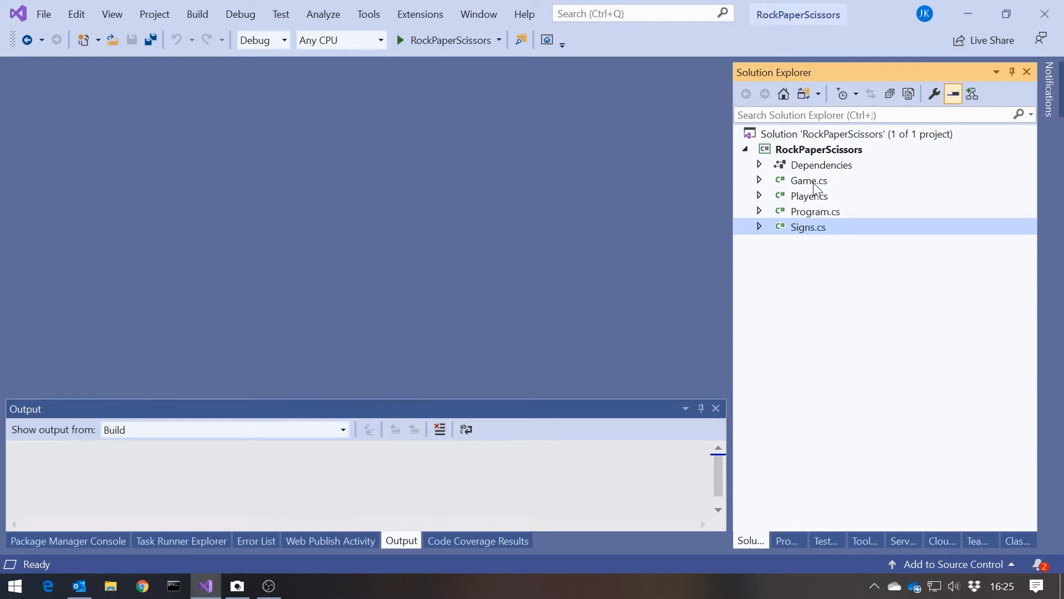
Open Game.cs and scroll through the RockPaperScissors sources to the Player class code
double_click(808, 180)
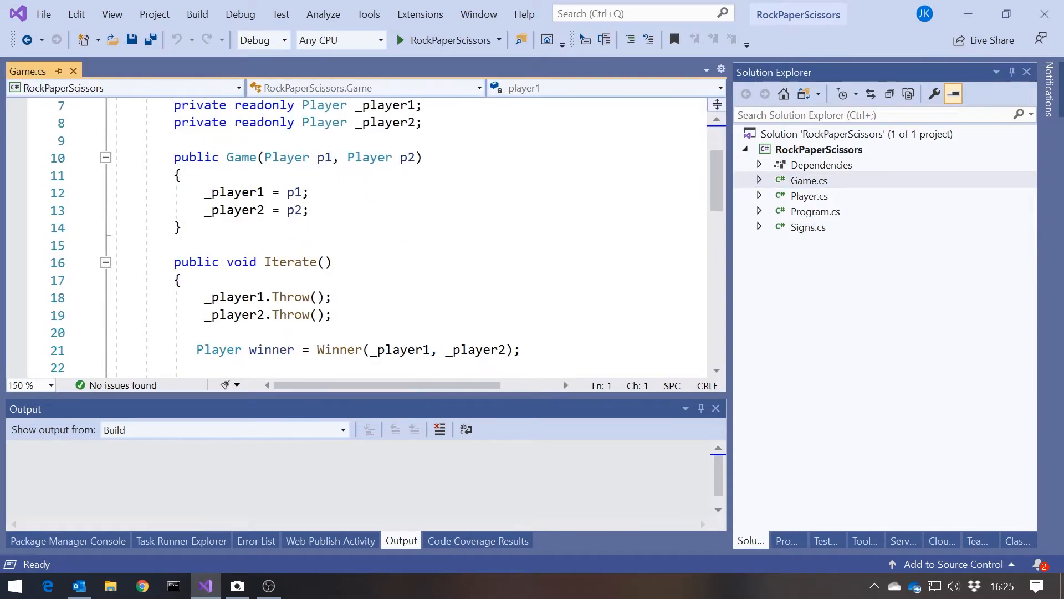
scroll("down", 3)
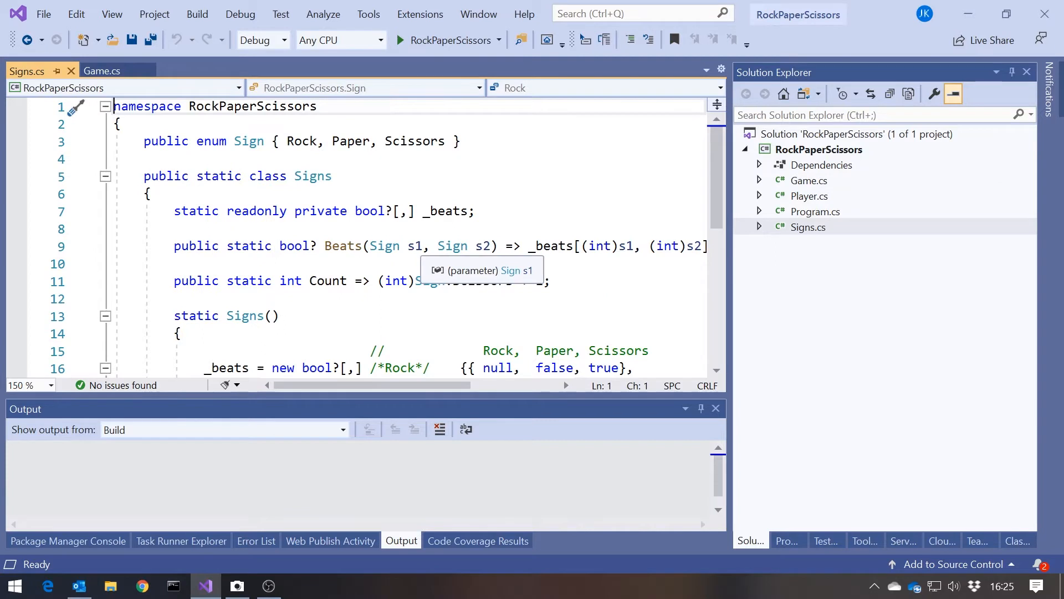
mouse_move(374, 212)
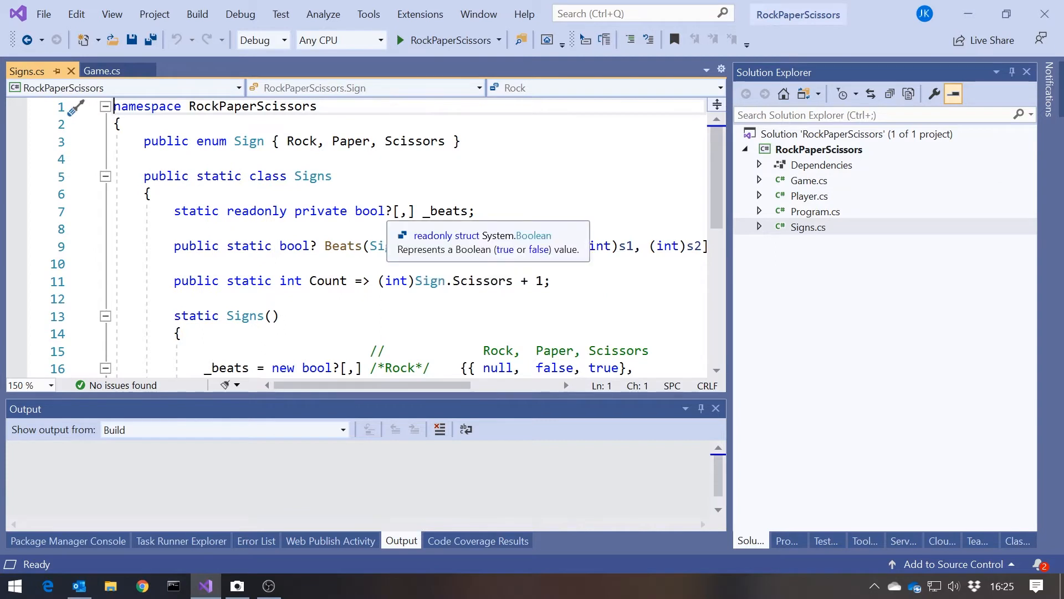
scroll("down", 3)
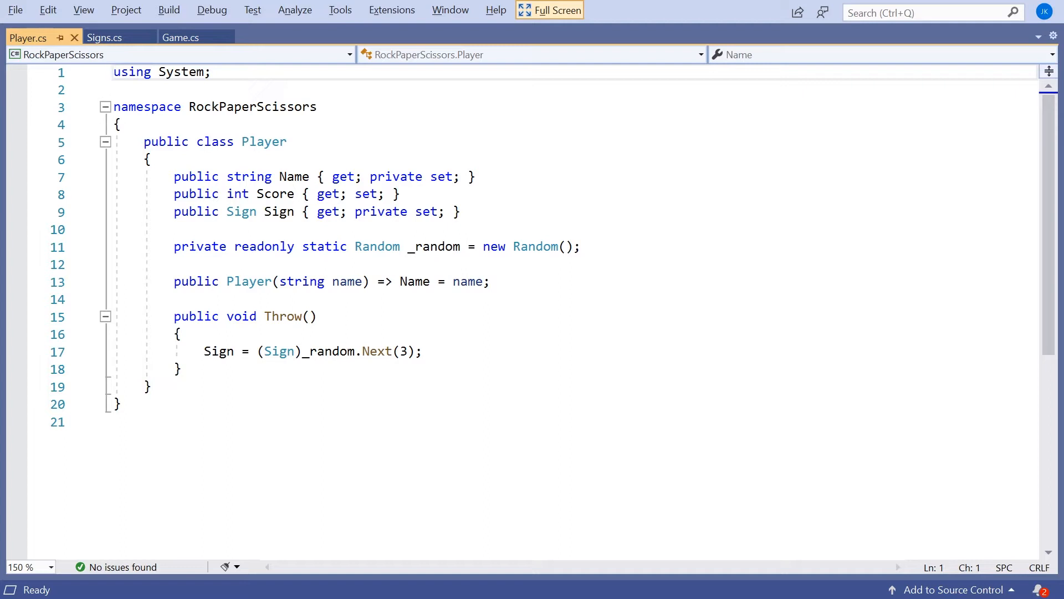
left_click(278, 193)
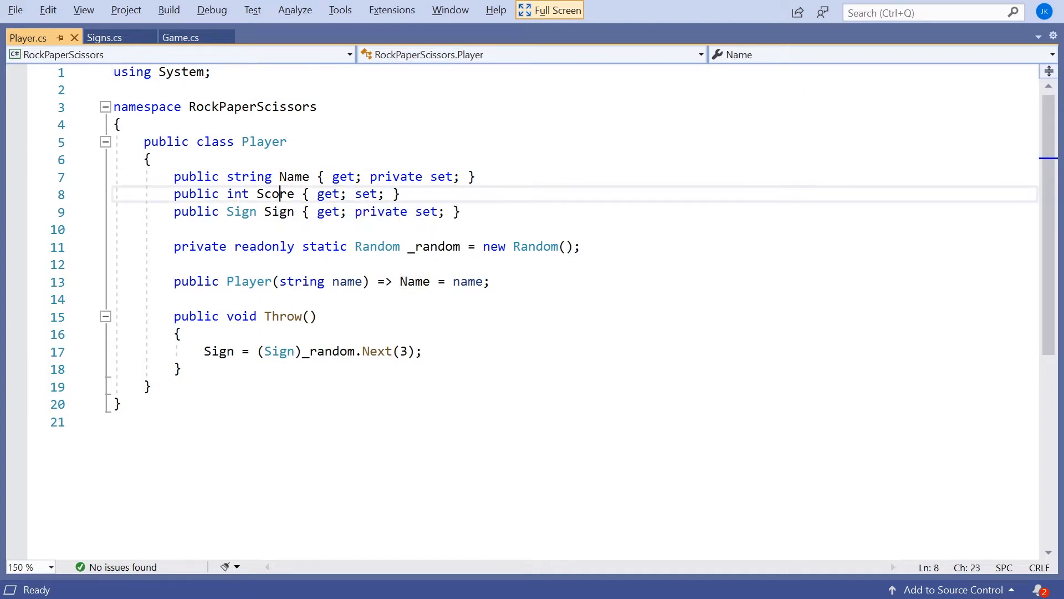
double_click(275, 193)
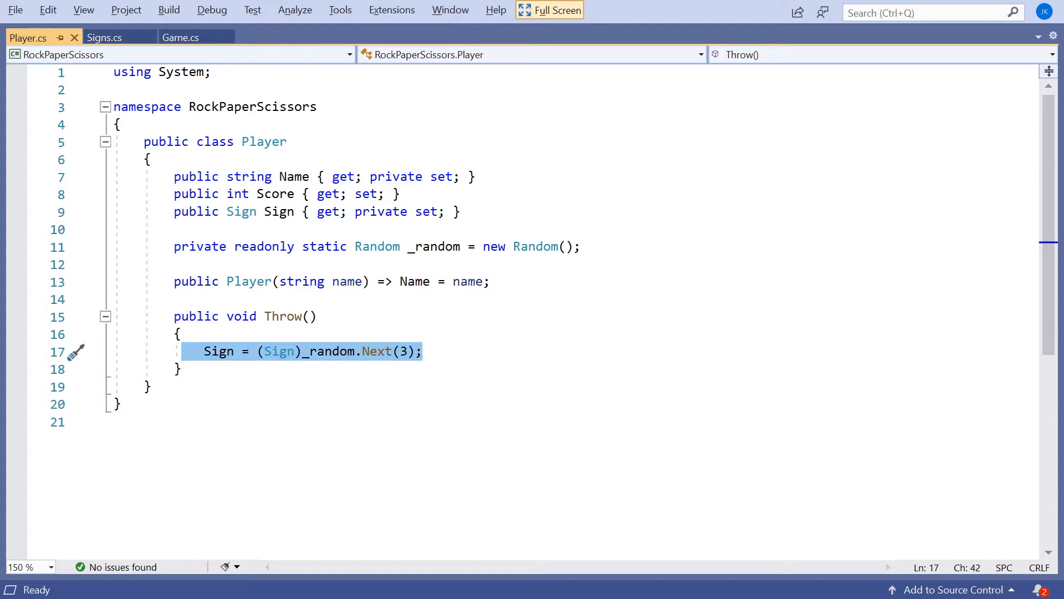
mouse_move(558, 39)
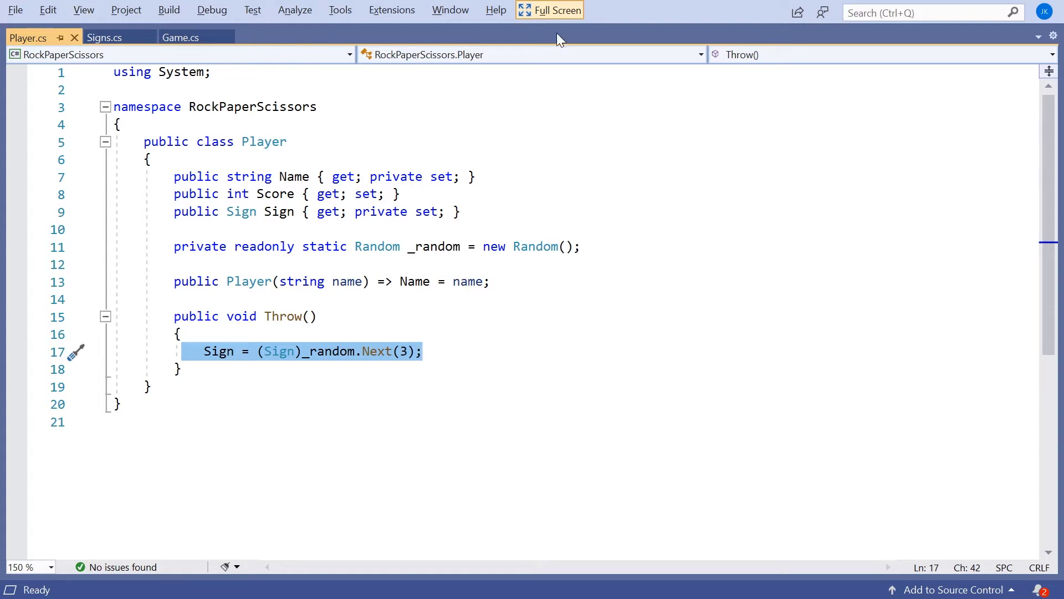
Add a new class file NonRepeatingPlayer.cs to the RockPaperScissors project
left_click(549, 10)
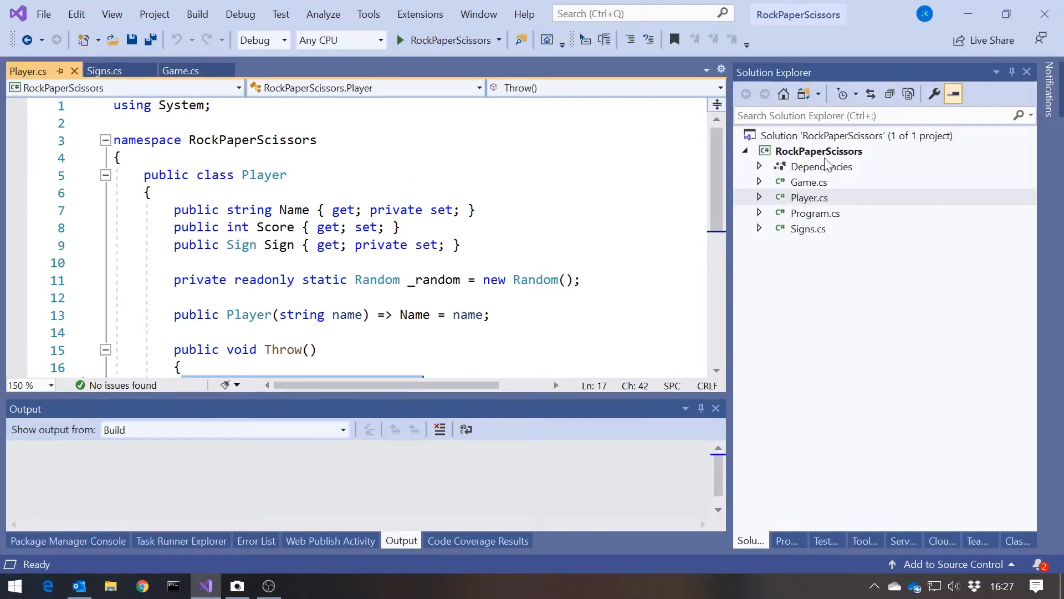
left_click(819, 150)
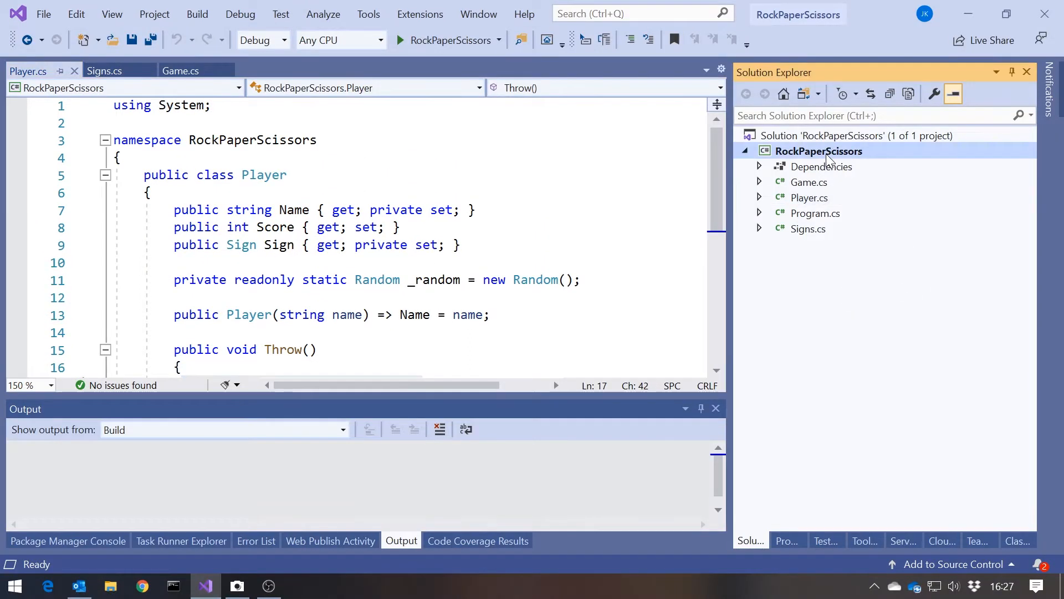
right_click(819, 151)
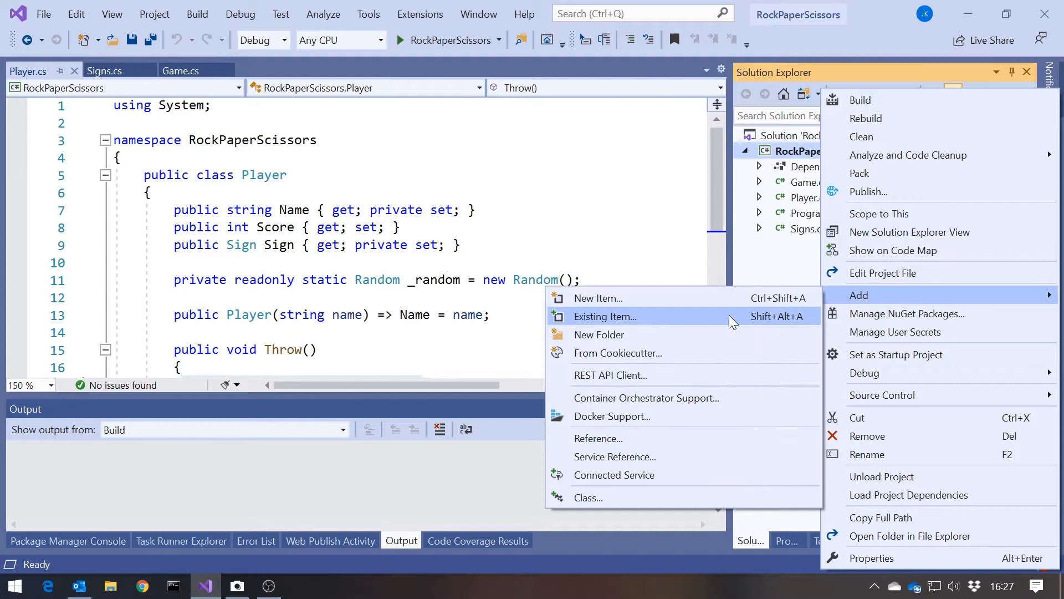
left_click(598, 298)
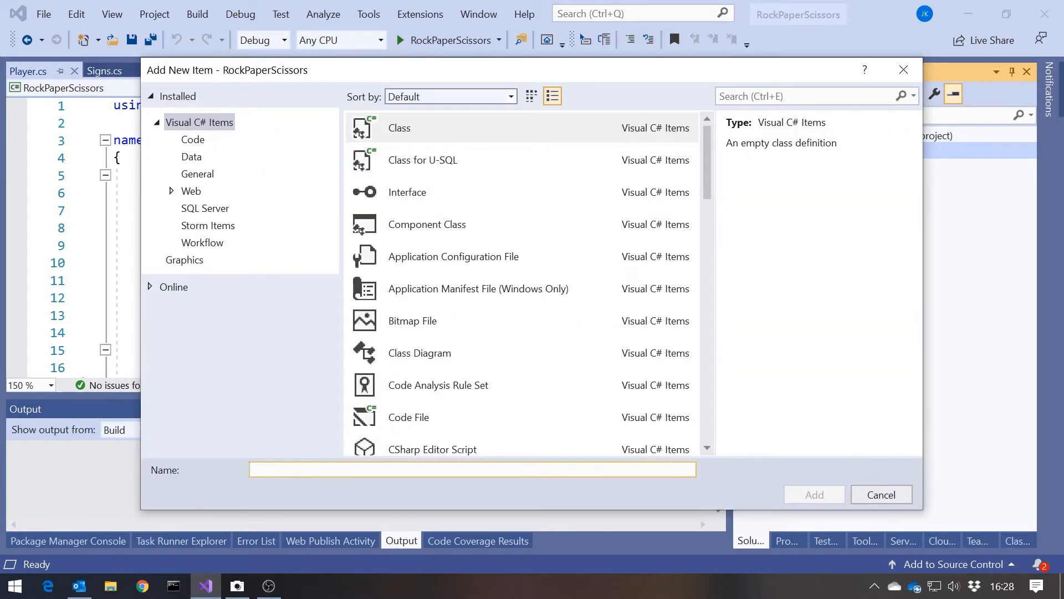
type("NonRepeatingPlaye")
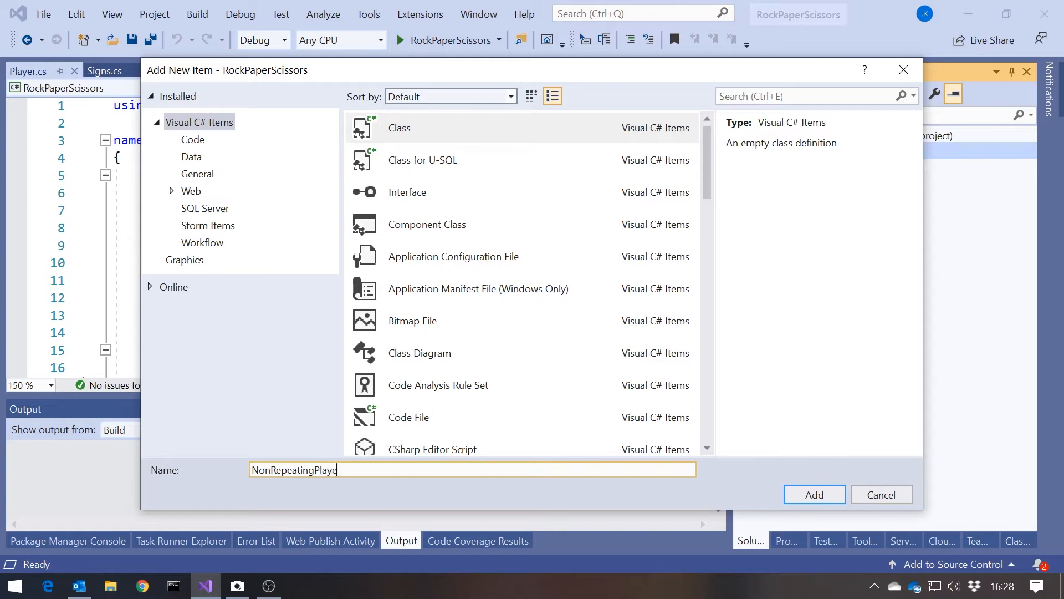
left_click(880, 494)
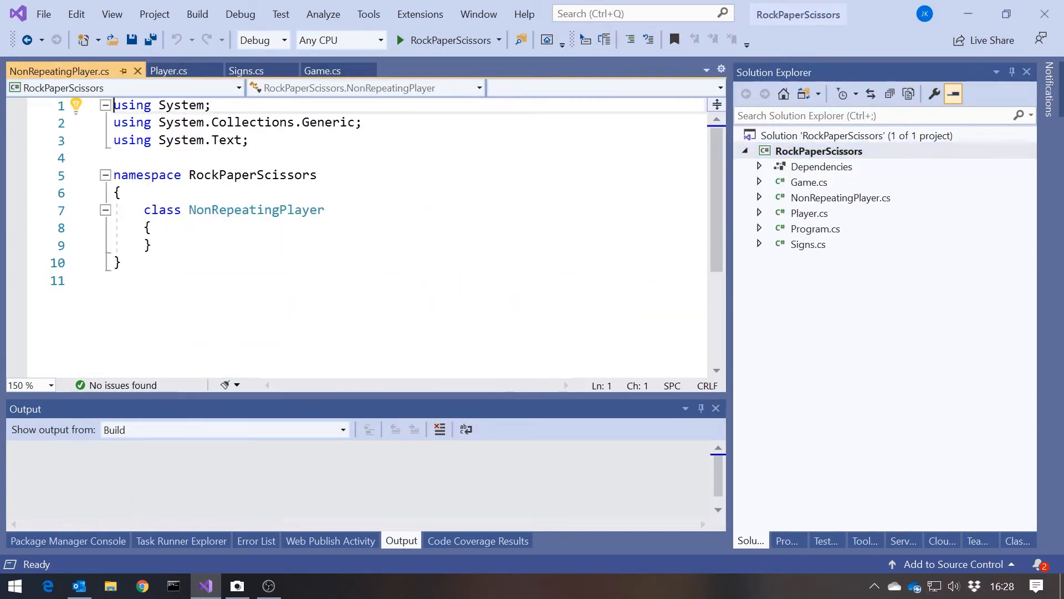
Make NonRepeatingPlayer public : Player with a constructor (string name) : base(name)
type("public")
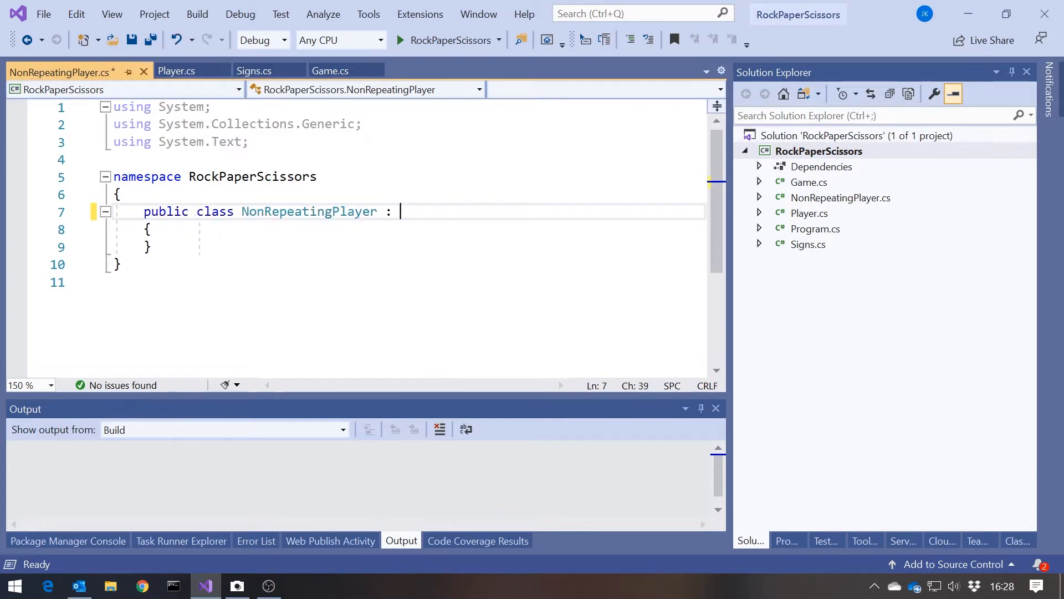
type("PLayer")
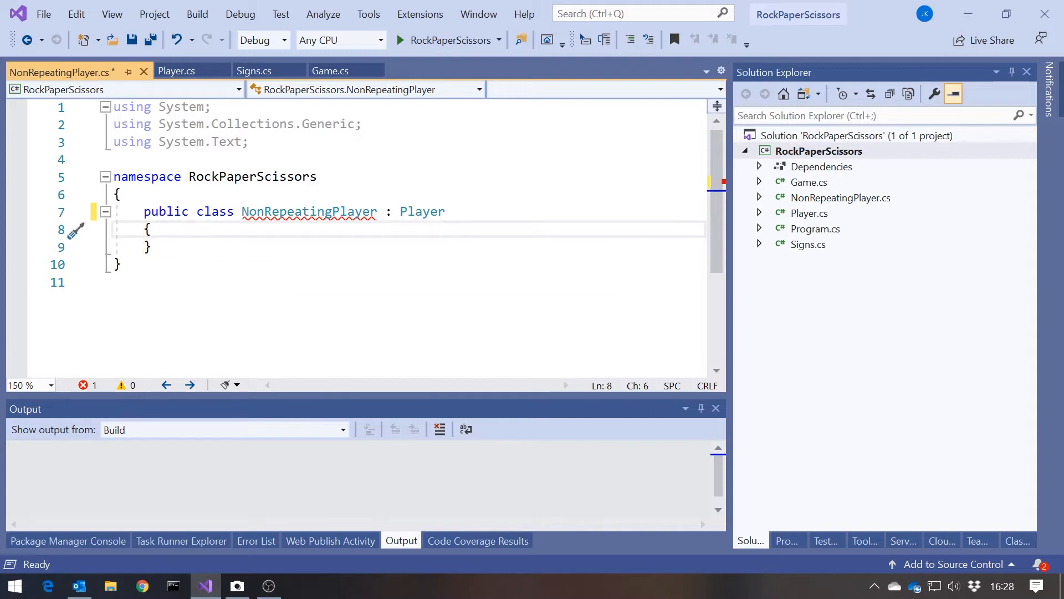
type("public NonRepeatingPlayer()")
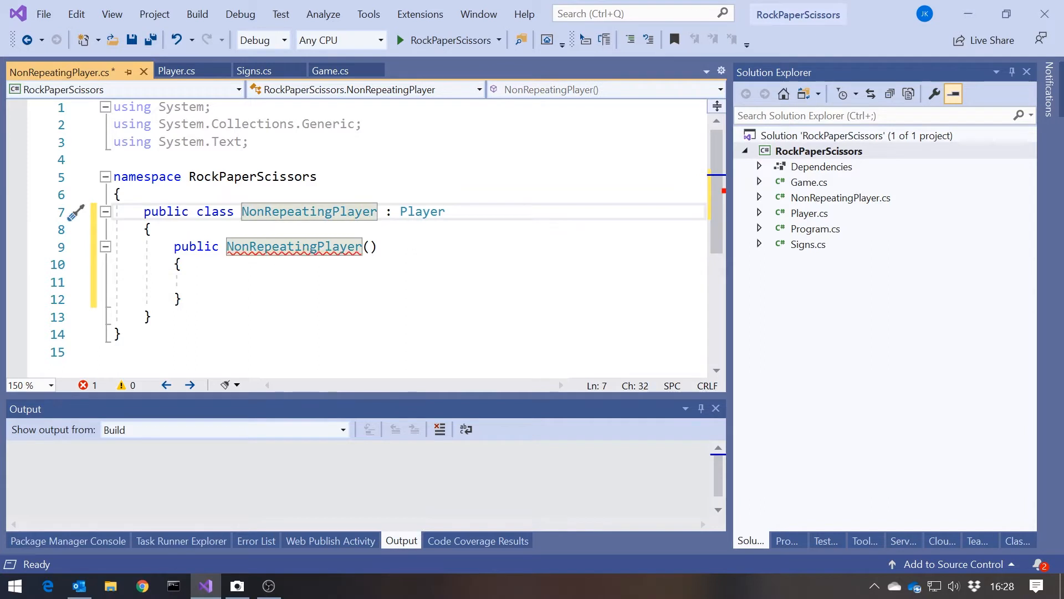
left_click(178, 70)
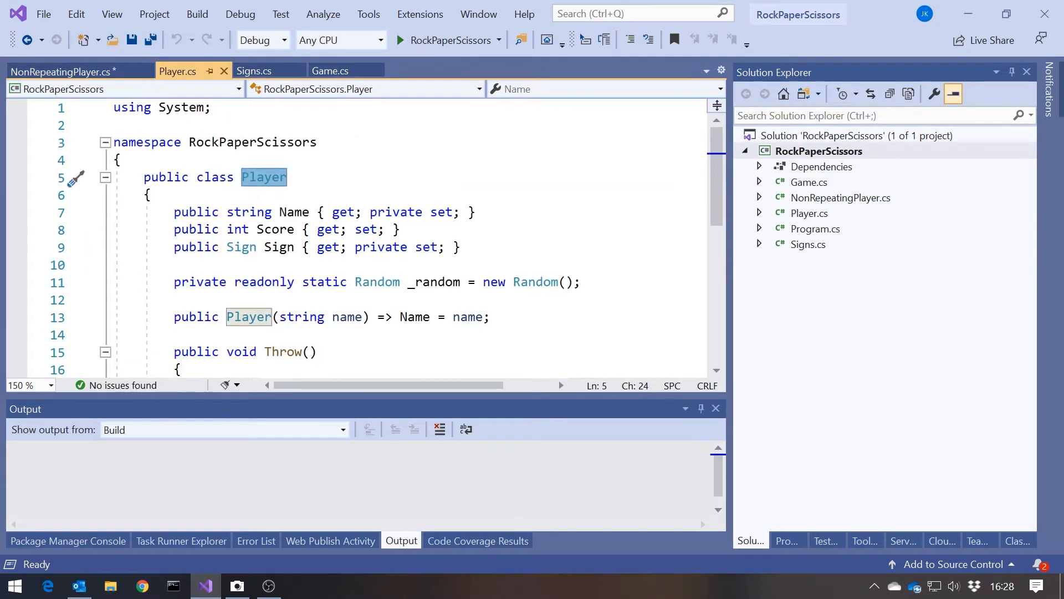
left_click(61, 70)
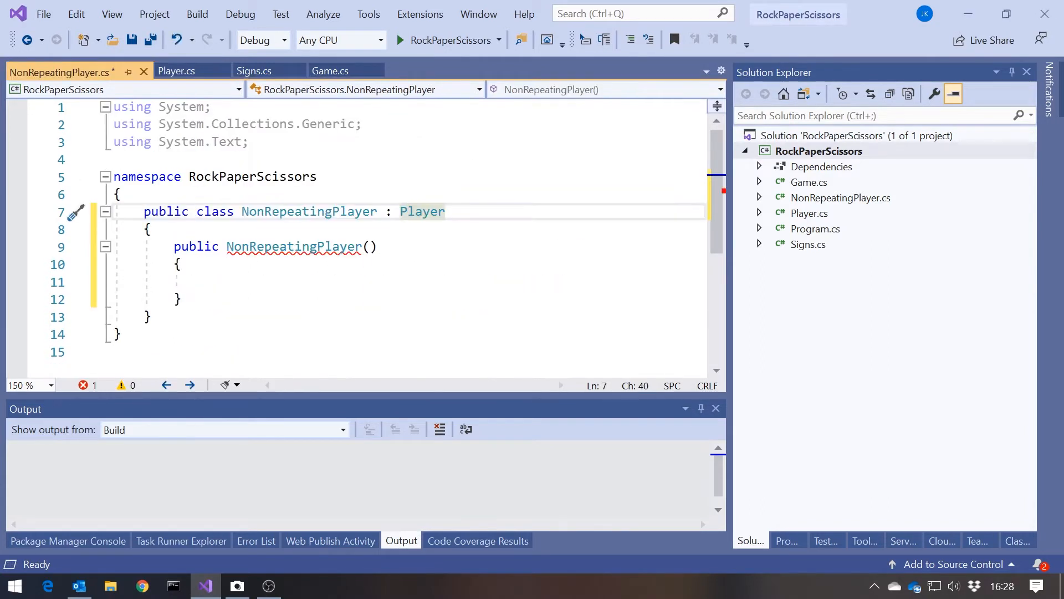
type("string name")
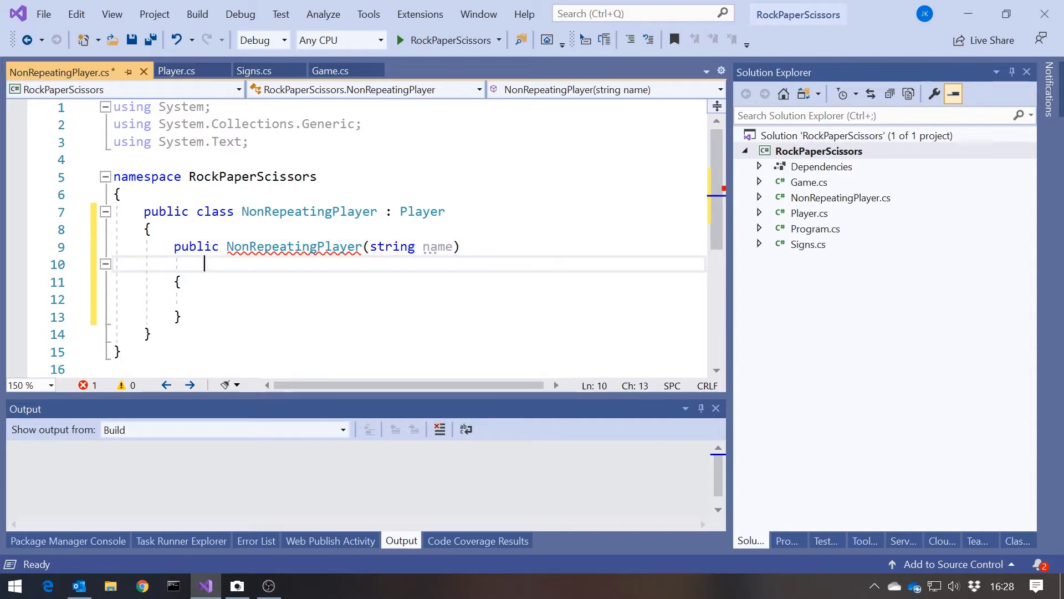
type(":base(name")
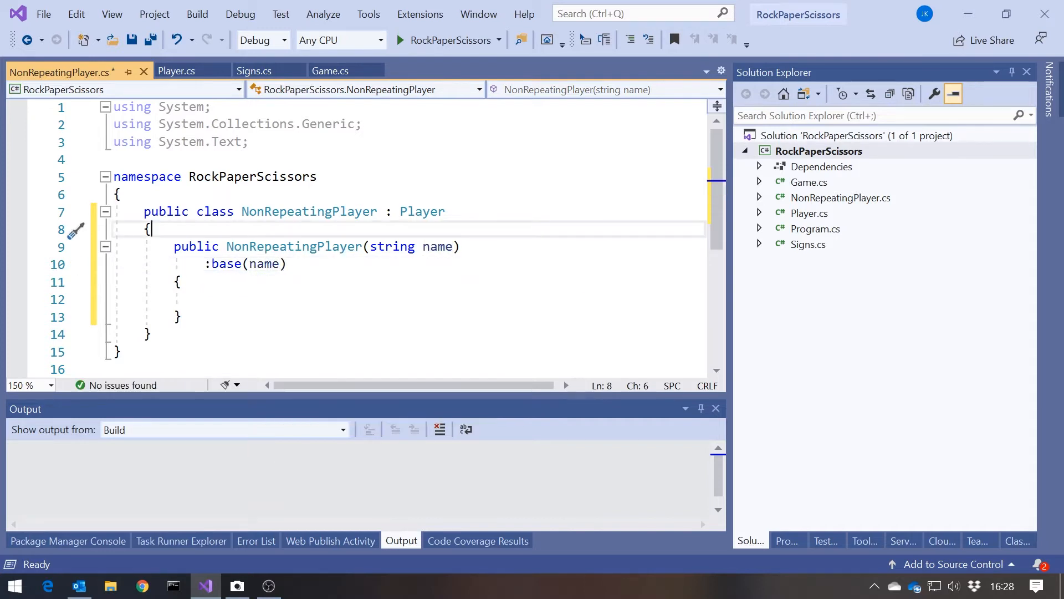
left_click(177, 71)
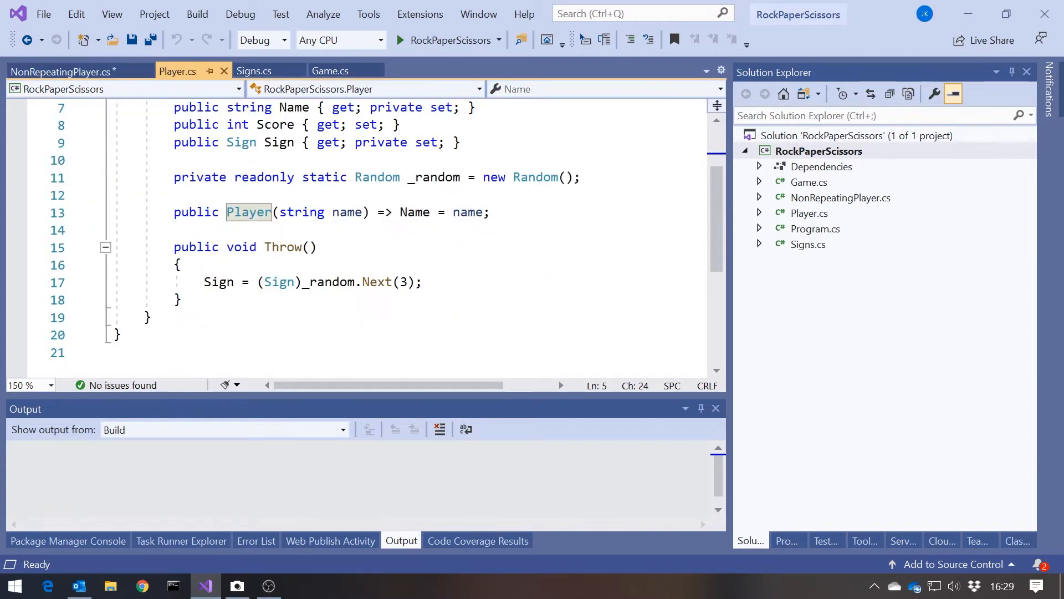
Make Player's Throw virtual and add a Throw override in NonRepeatingPlayer
left_click(271, 246)
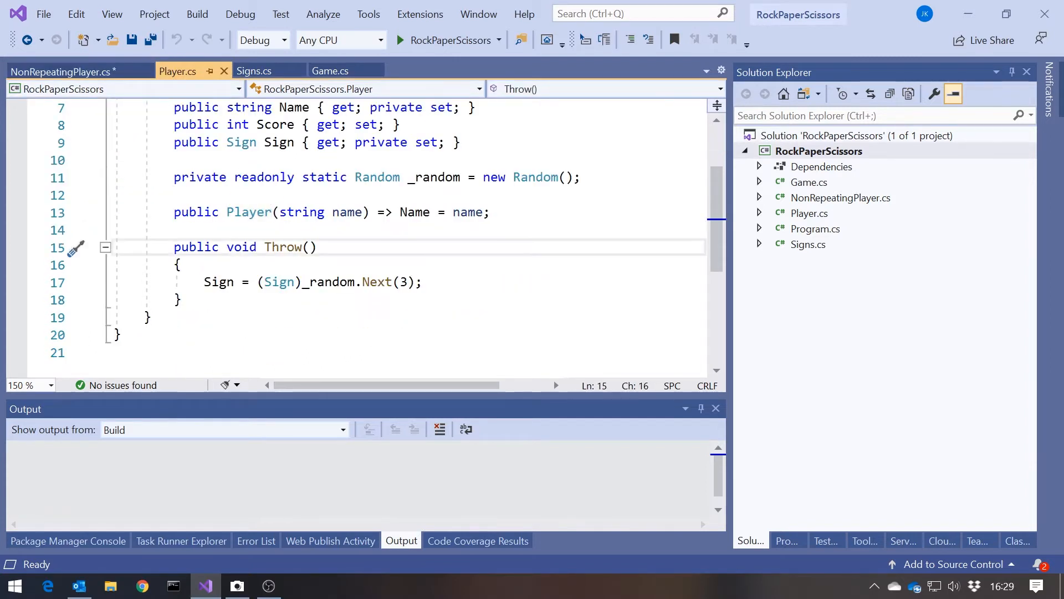
type("virtual")
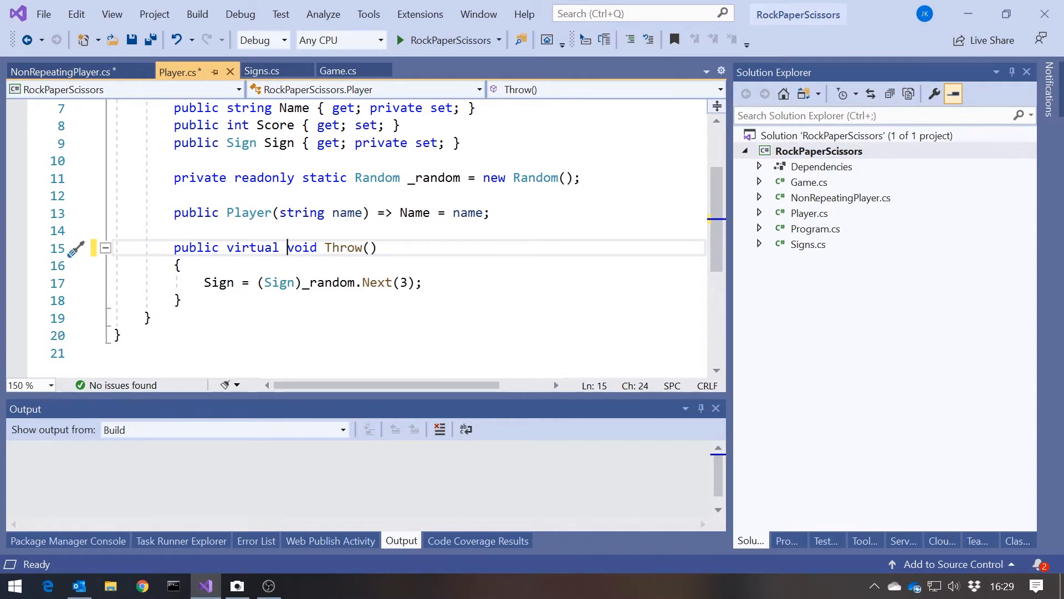
mouse_move(61, 71)
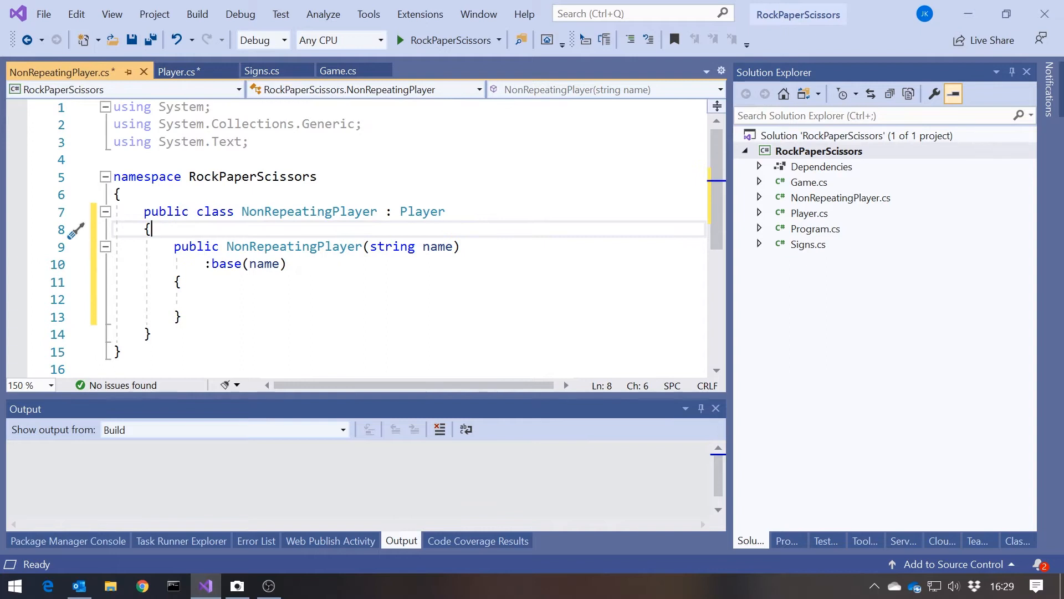
type("o")
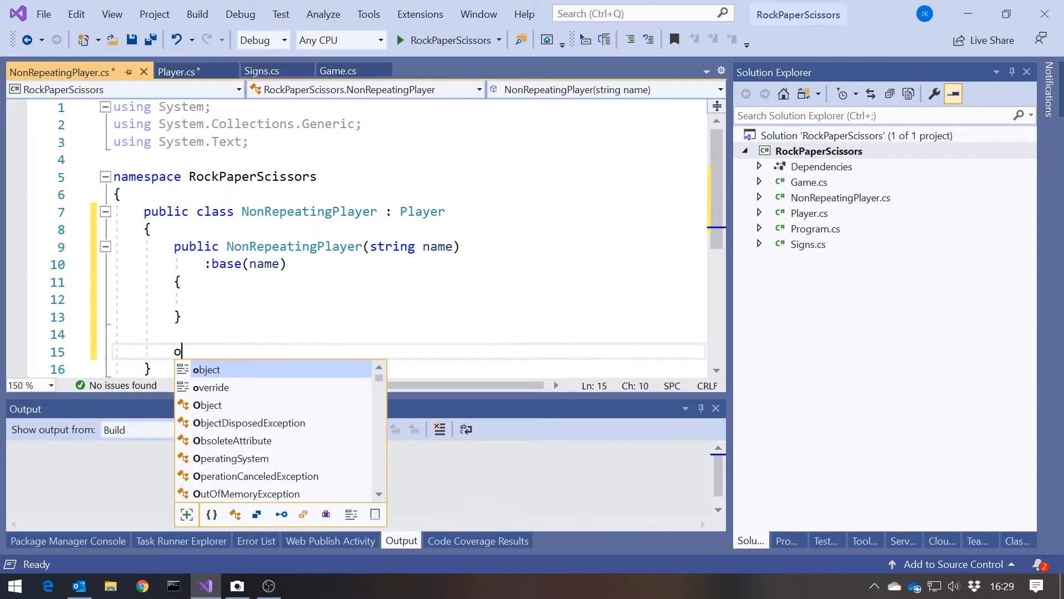
type("verride void Throw(")
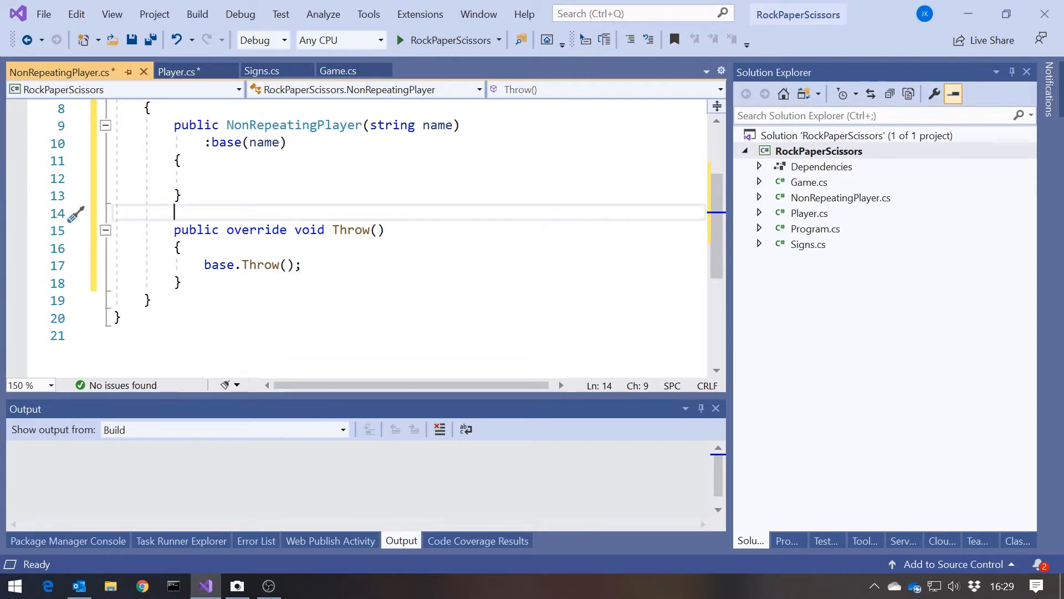
key("enter")
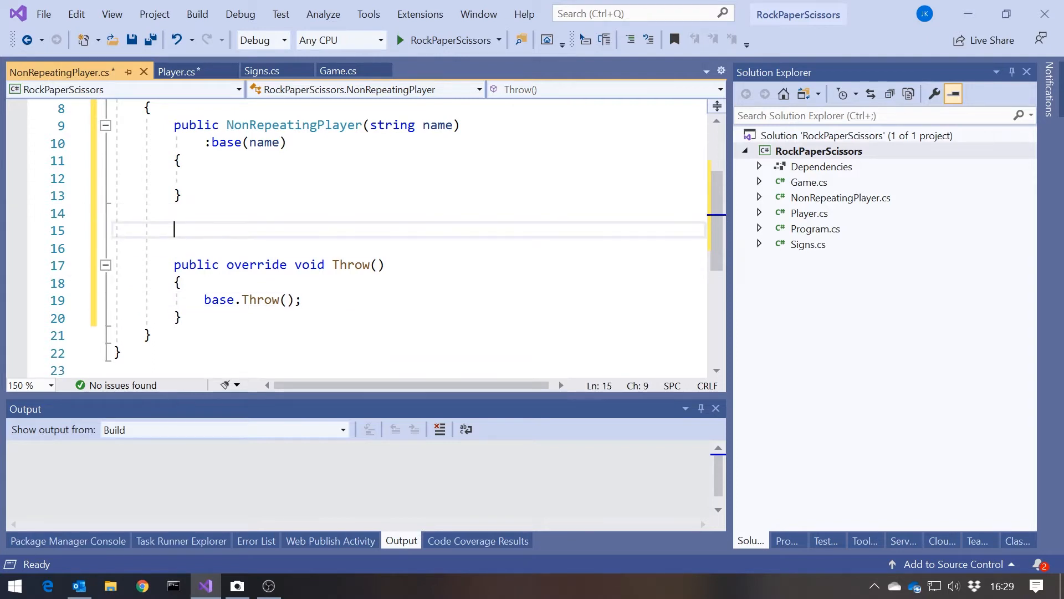
Add a private nullable 'Sign? _lastSign;' field to NonRepeatingPlayer
type("private")
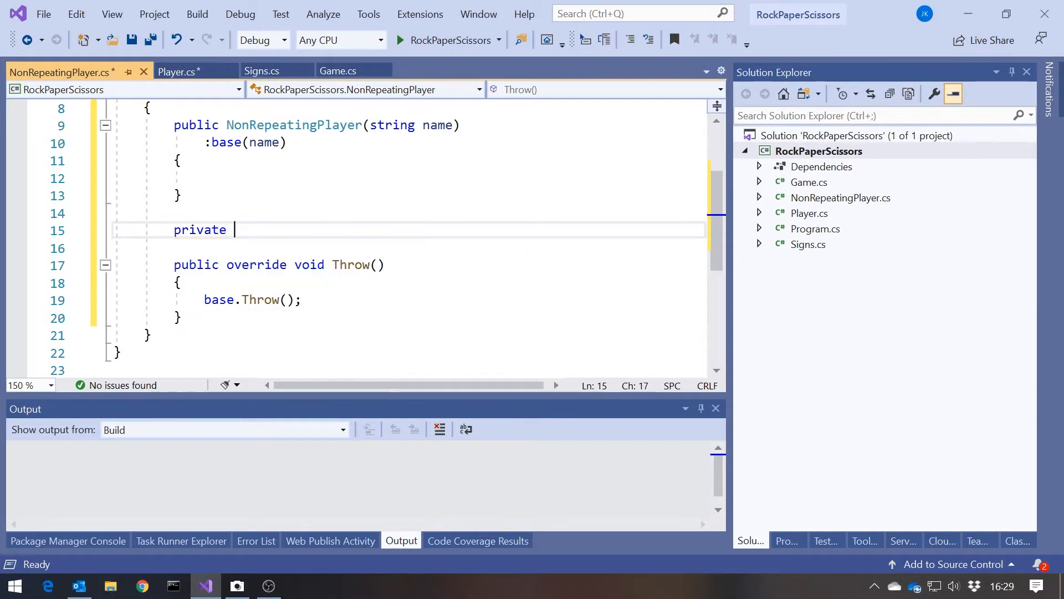
type("Sign")
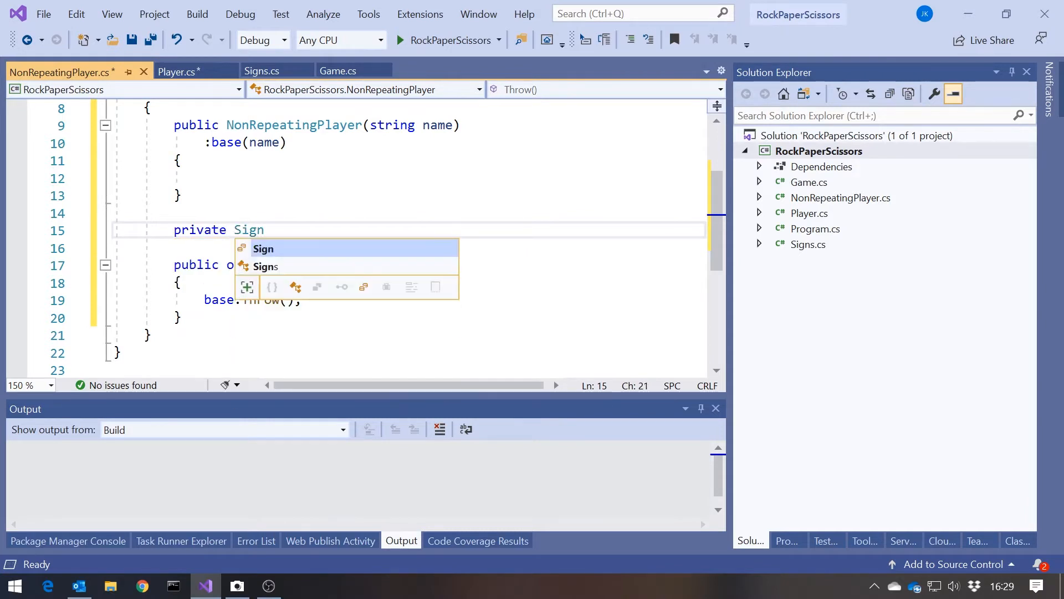
type("?")
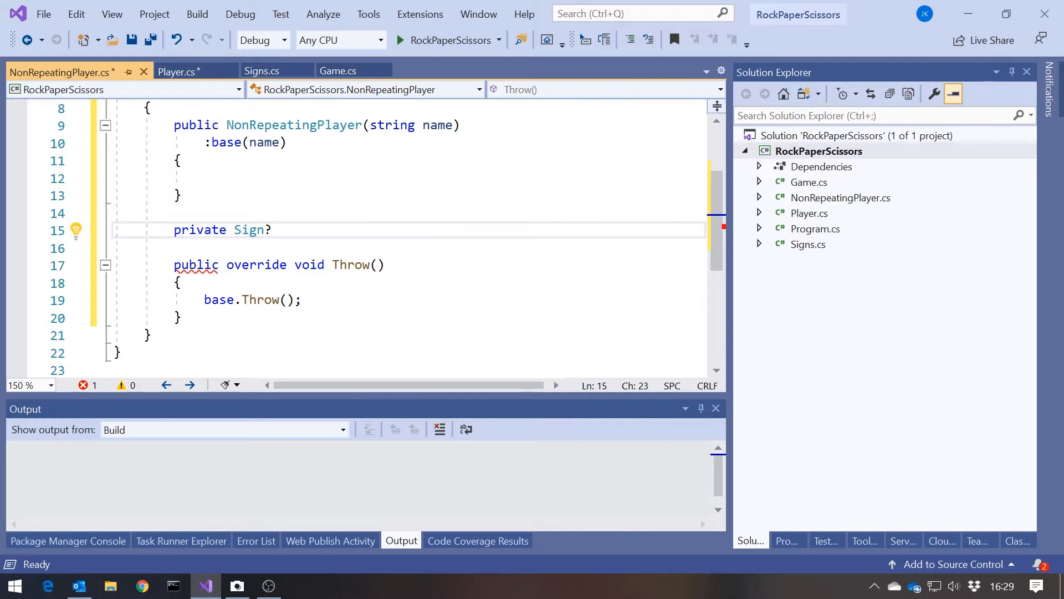
type("_lastSi")
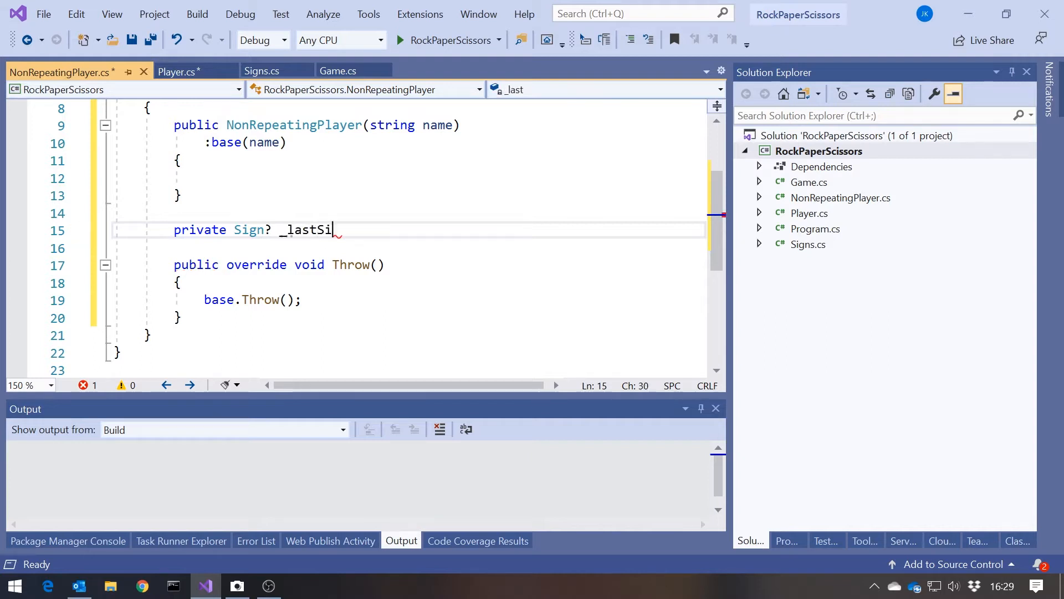
type("gn;")
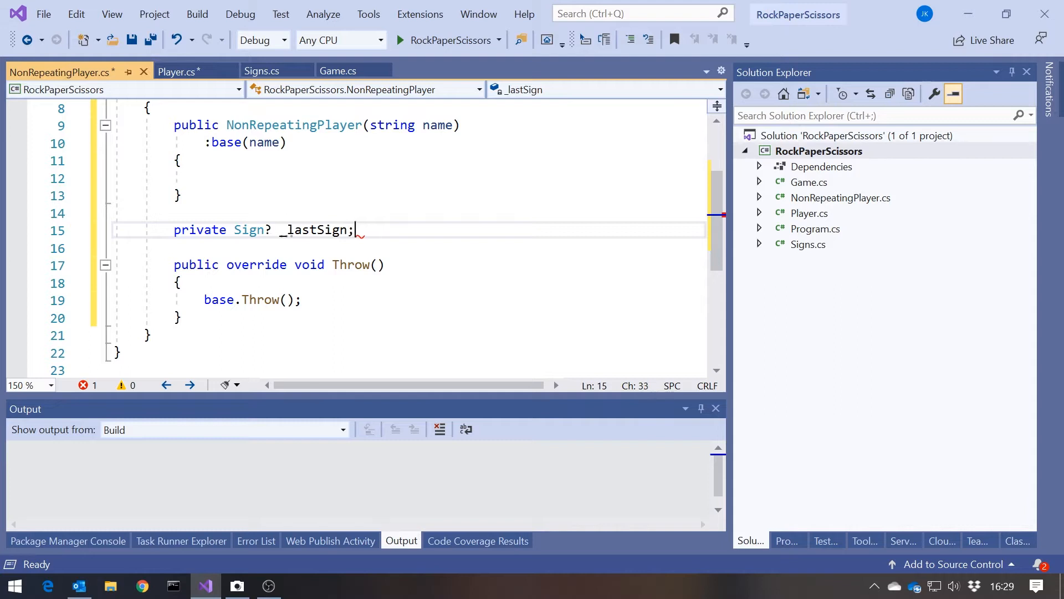
In Throw, check whether _lastSign is null, with an else branch assigning Sign = (Sign)_random.Next(3)
left_click(181, 283)
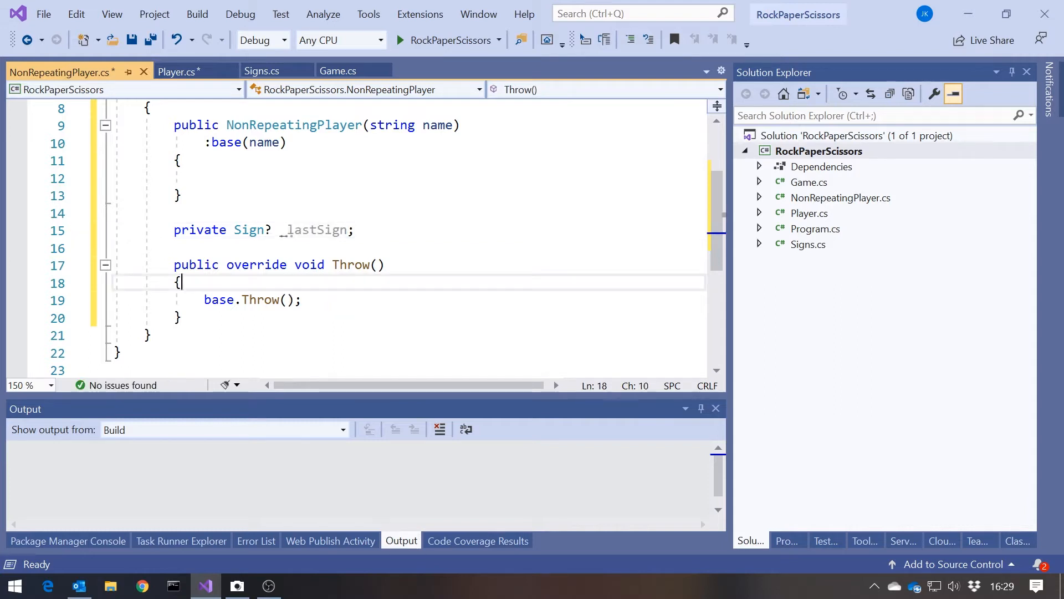
type("if (")
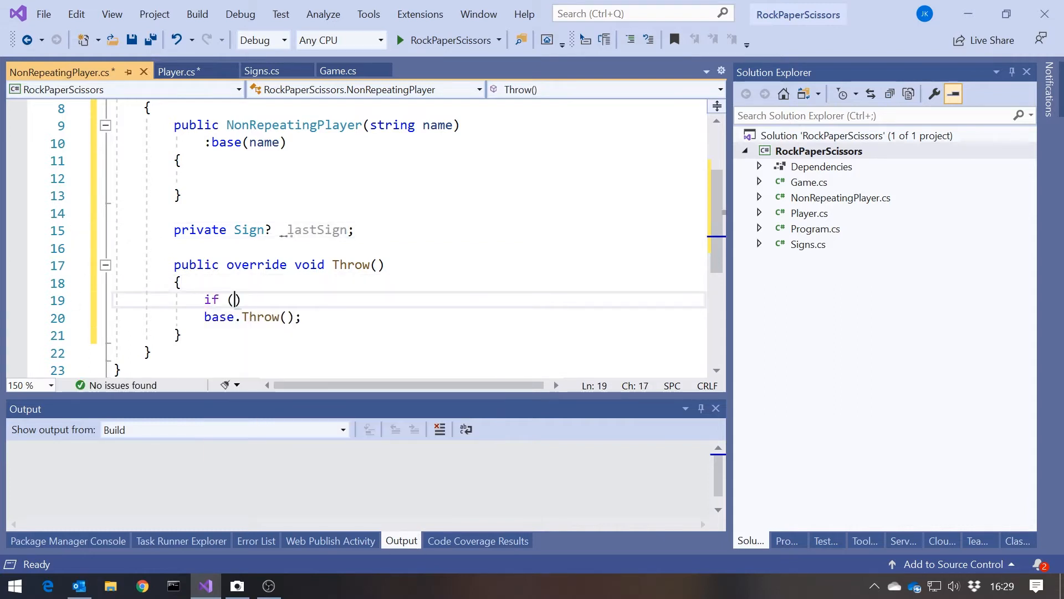
type("_lastSign ==")
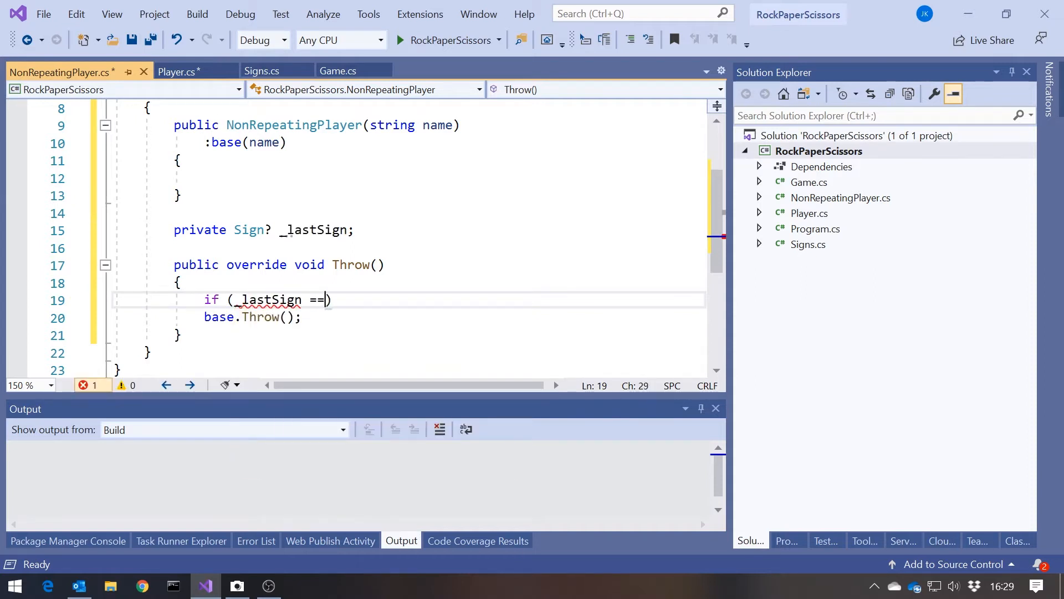
type("null")
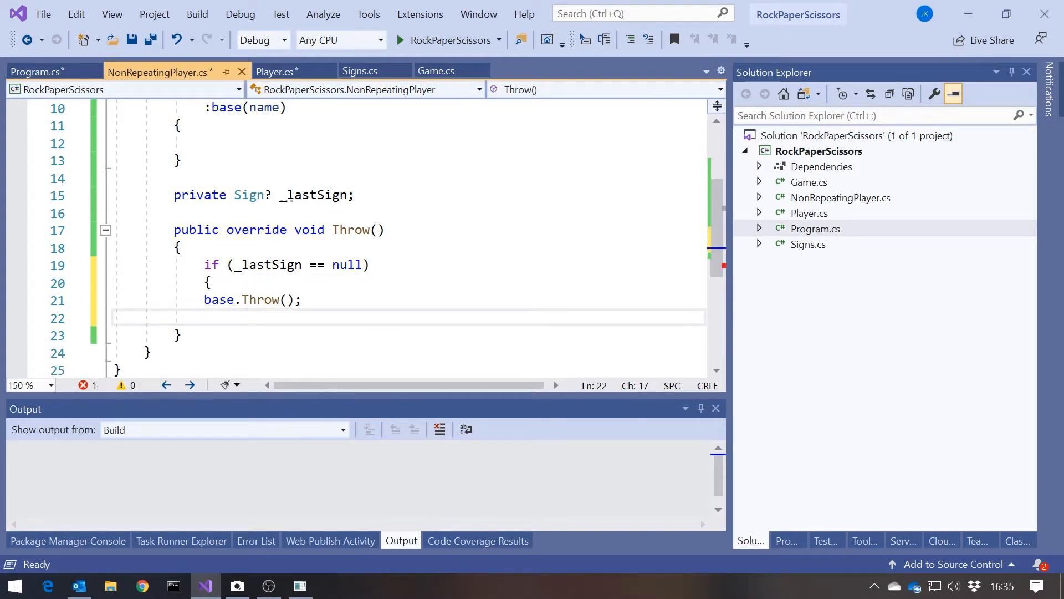
type("_lastSign = Sign;")
type("}")
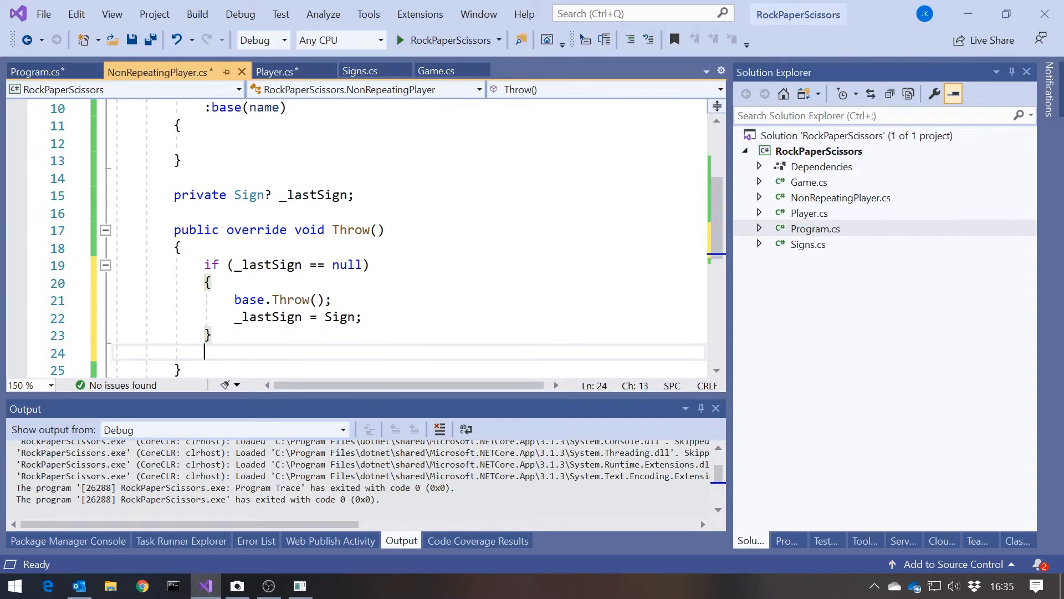
type("else")
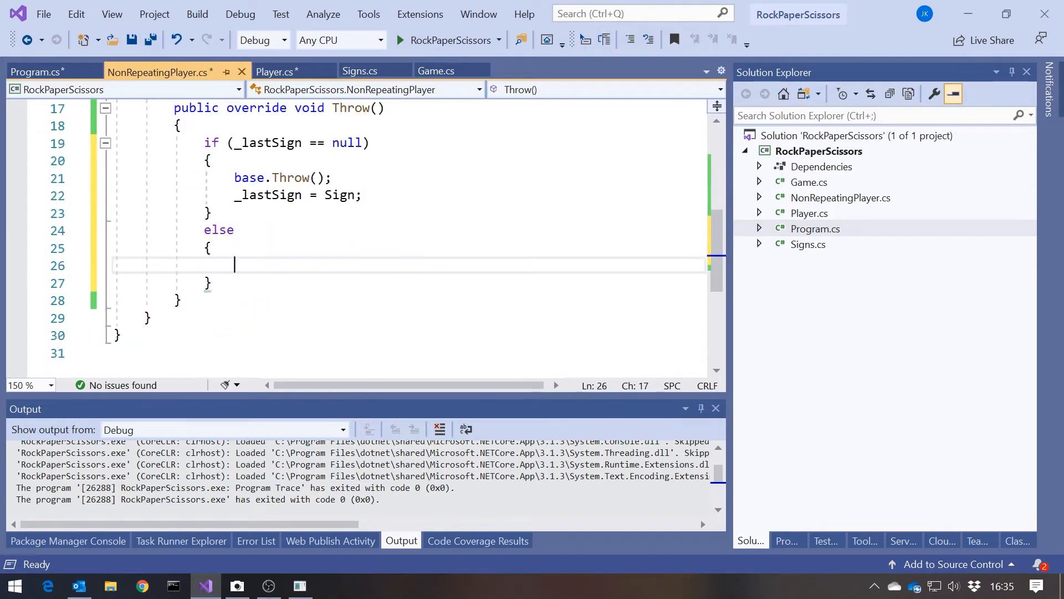
left_click(275, 72)
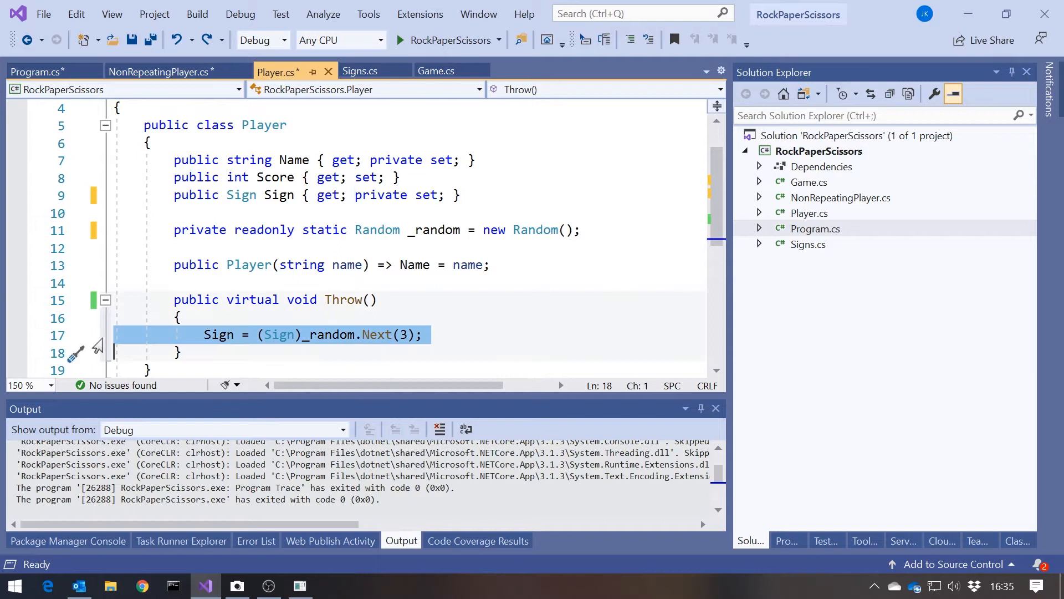
left_click(156, 72)
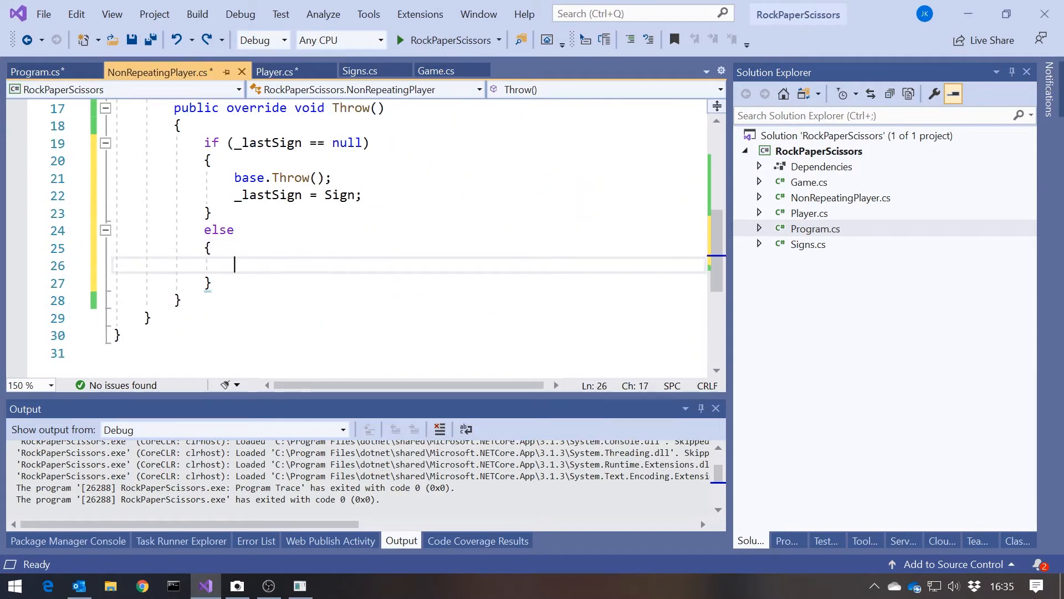
type("Sign = (Sign)_random.Next(3);")
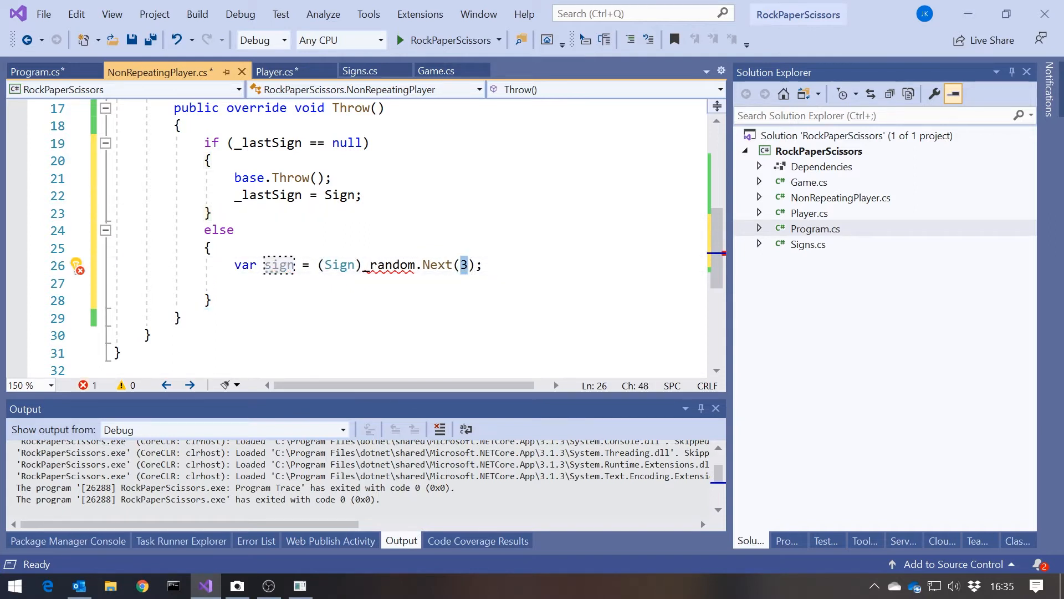
type("2")
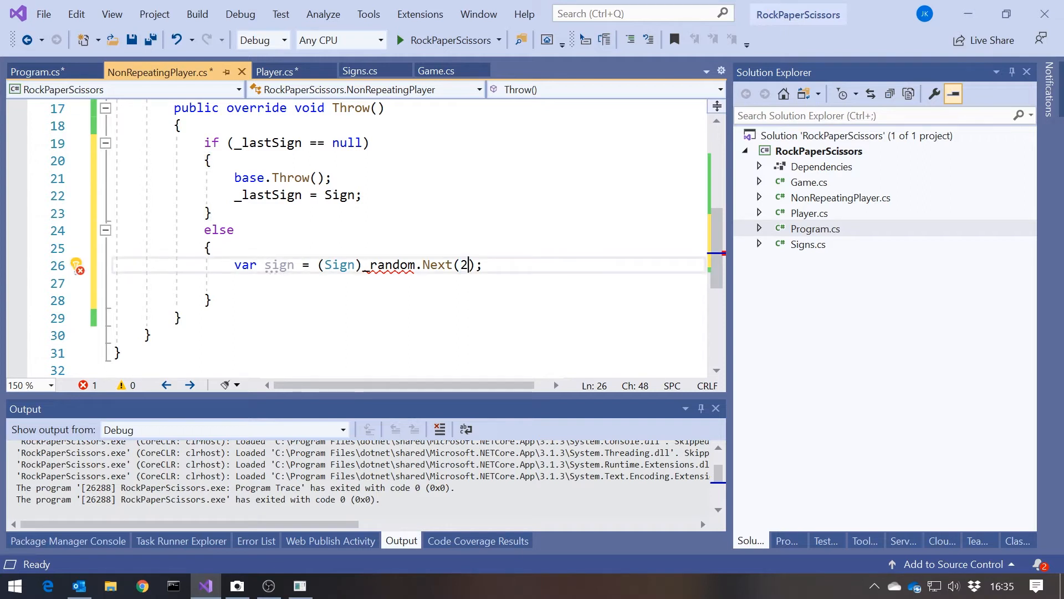
key("enter")
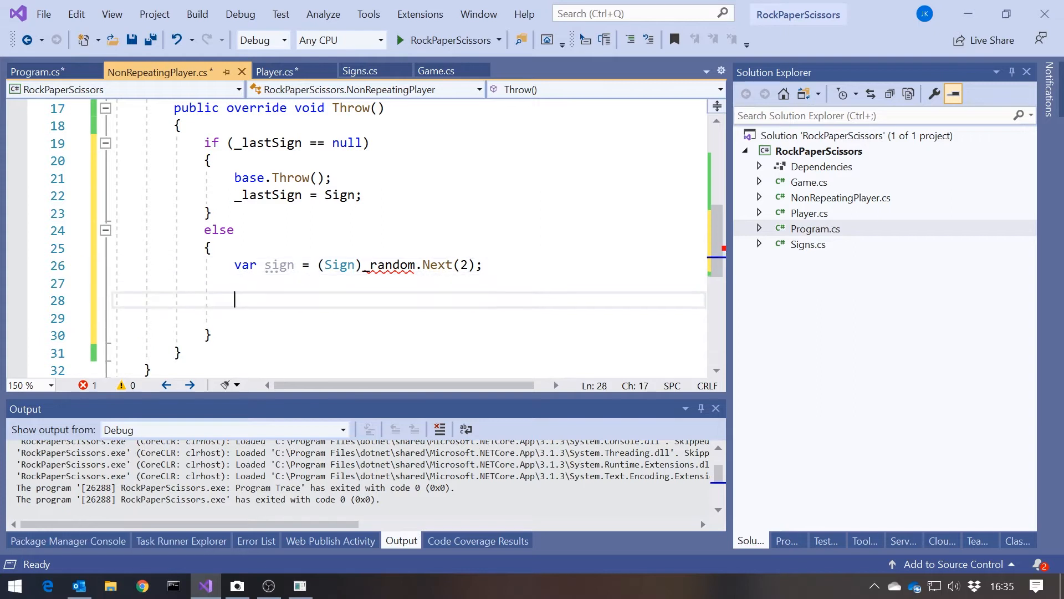
Add an if comparing sign with _lastSign to assign a different Sign value
type("if (s")
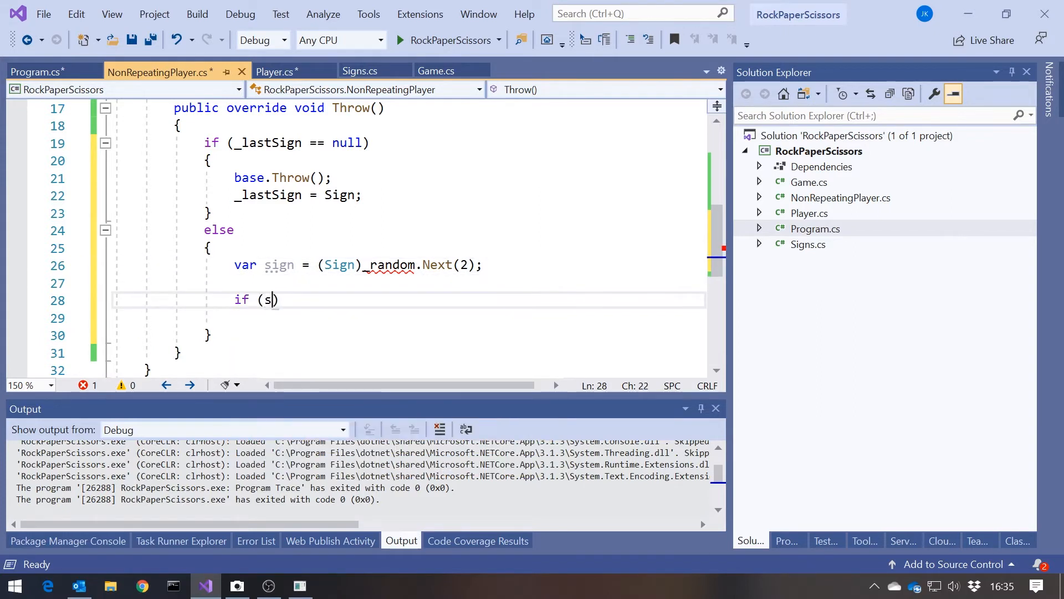
type("ign ==")
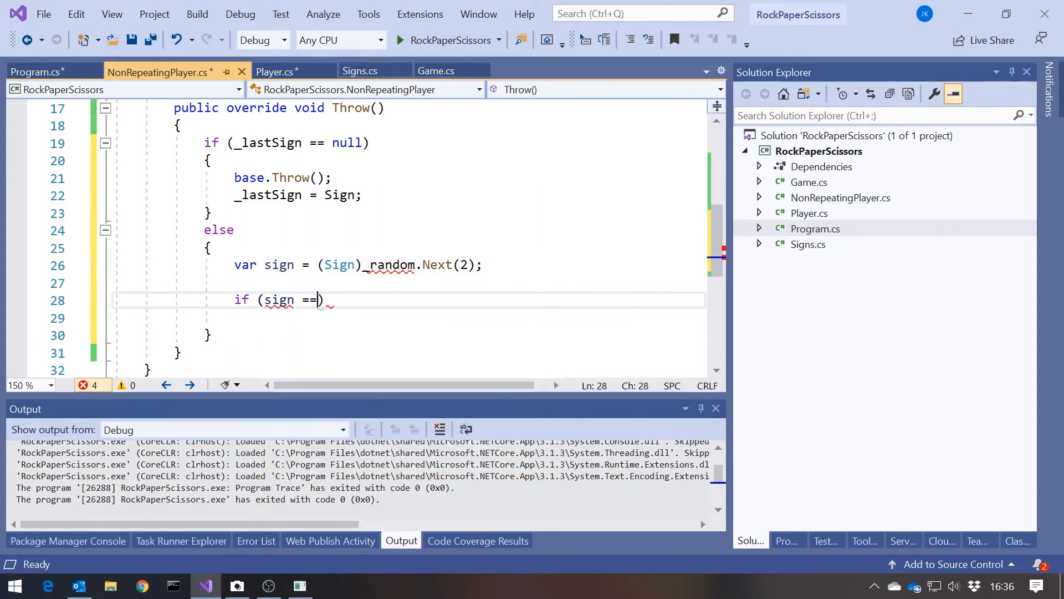
type("_l")
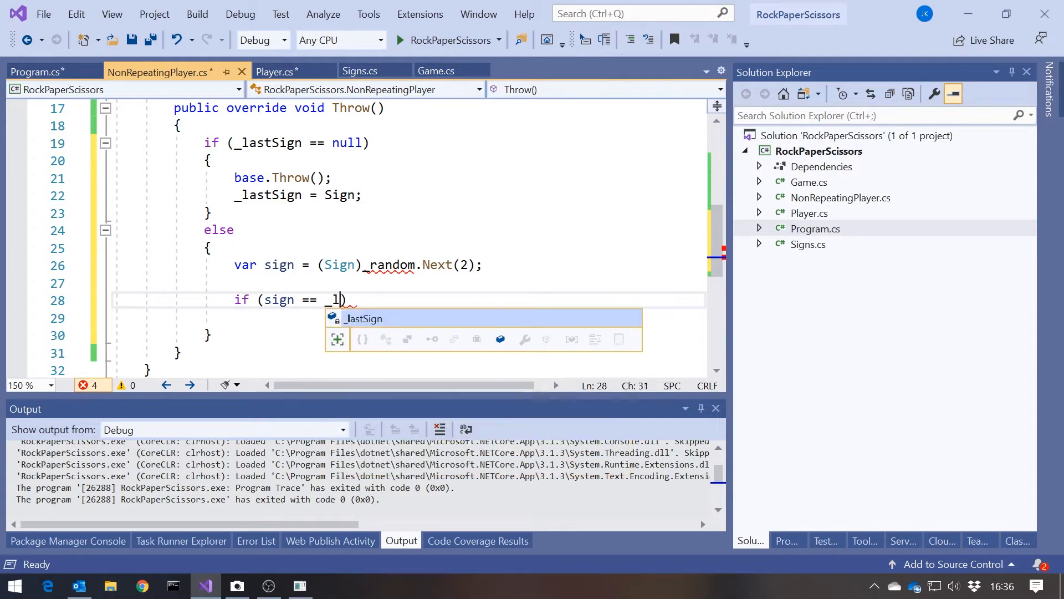
key("Tab")
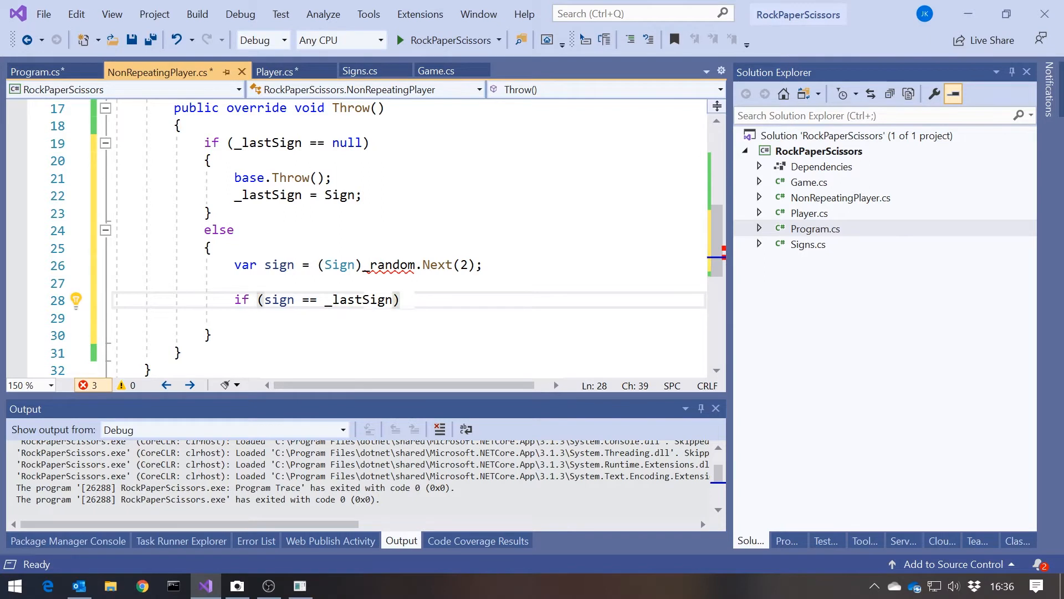
type("sign")
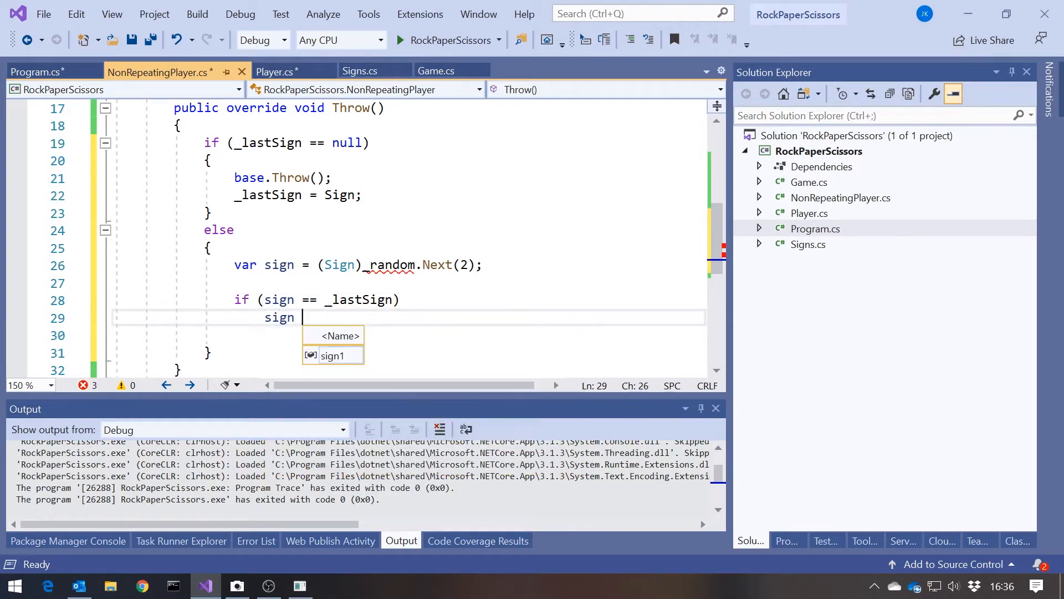
type("= (Sign)")
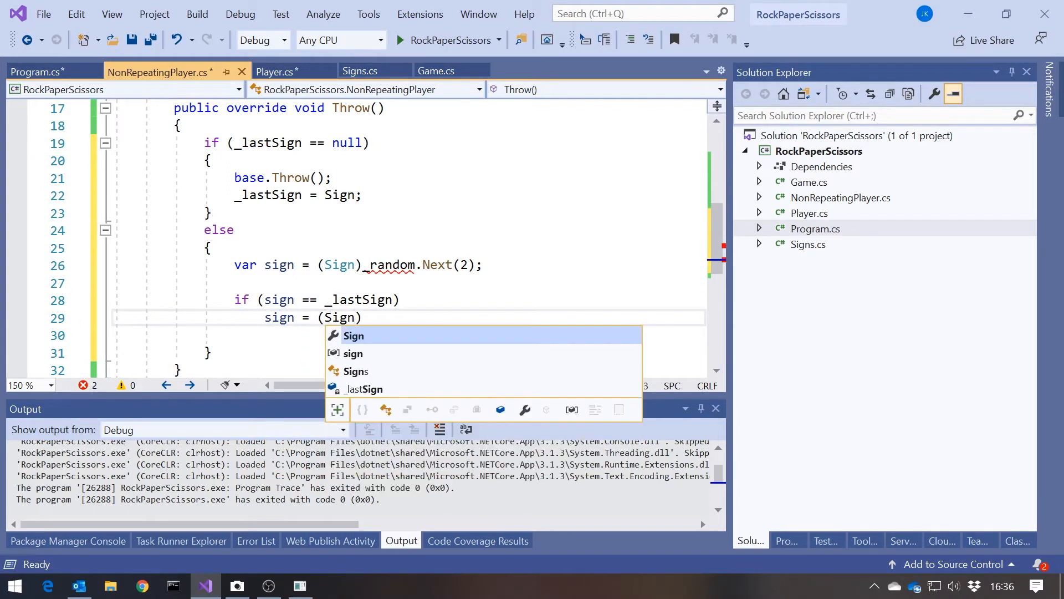
type("2")
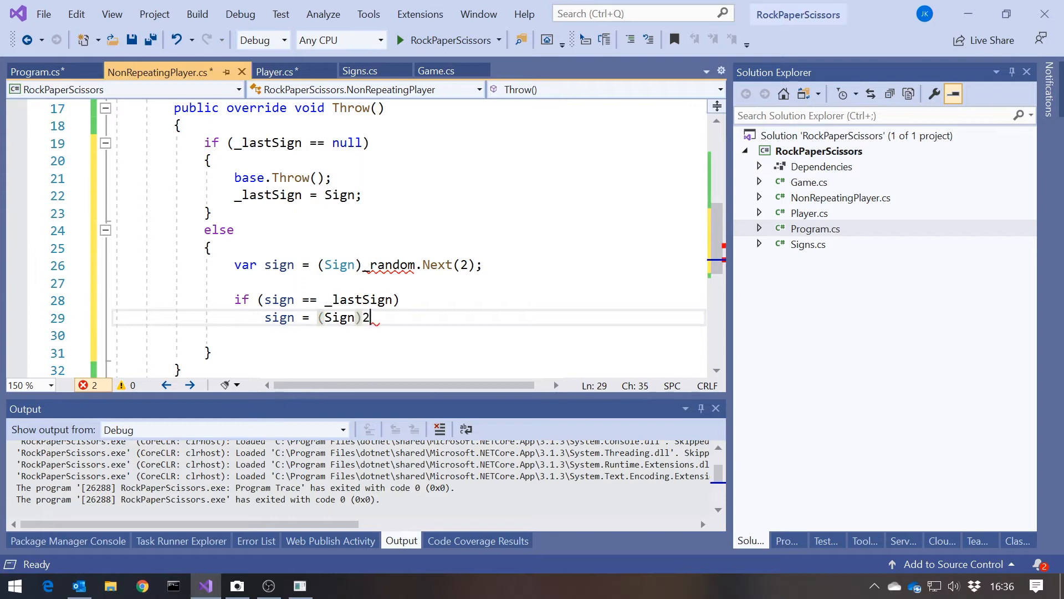
type(";")
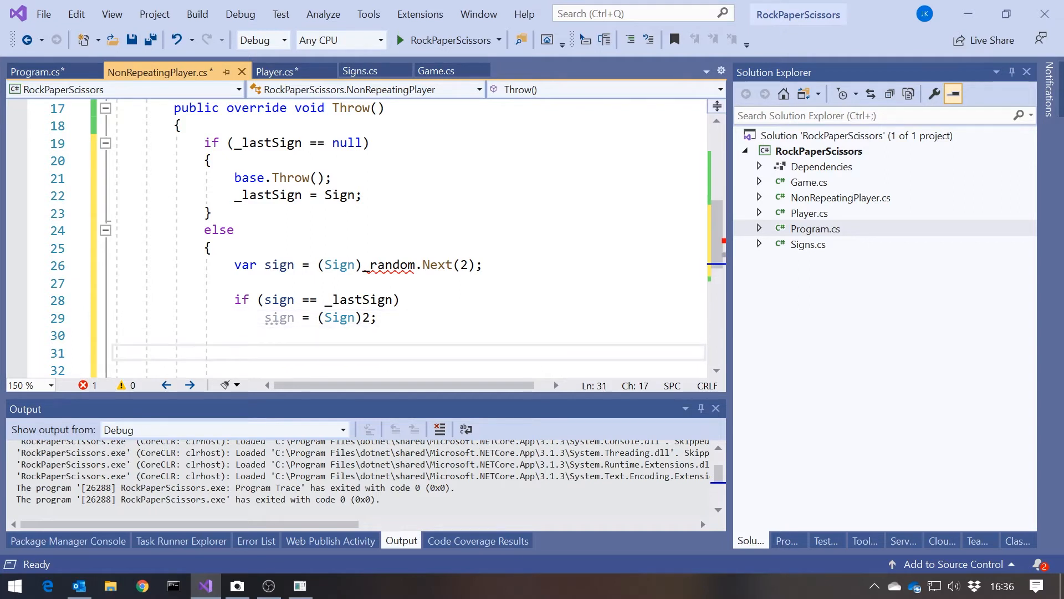
Write '_lastSign = Sign = sign;' and inspect the CS0272 inaccessible setter error
type("_lastSign")
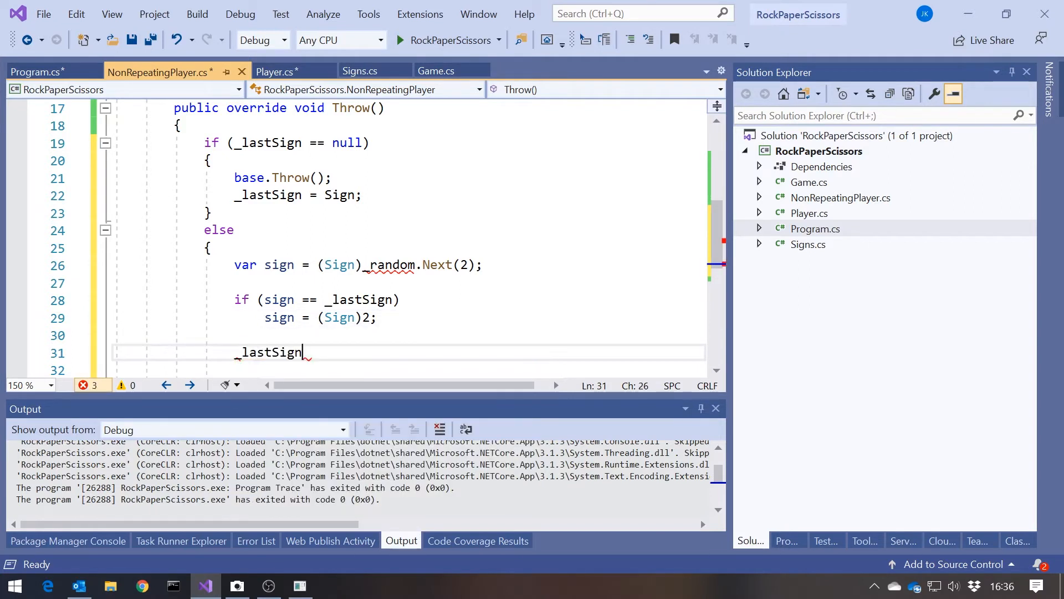
type("= Sign")
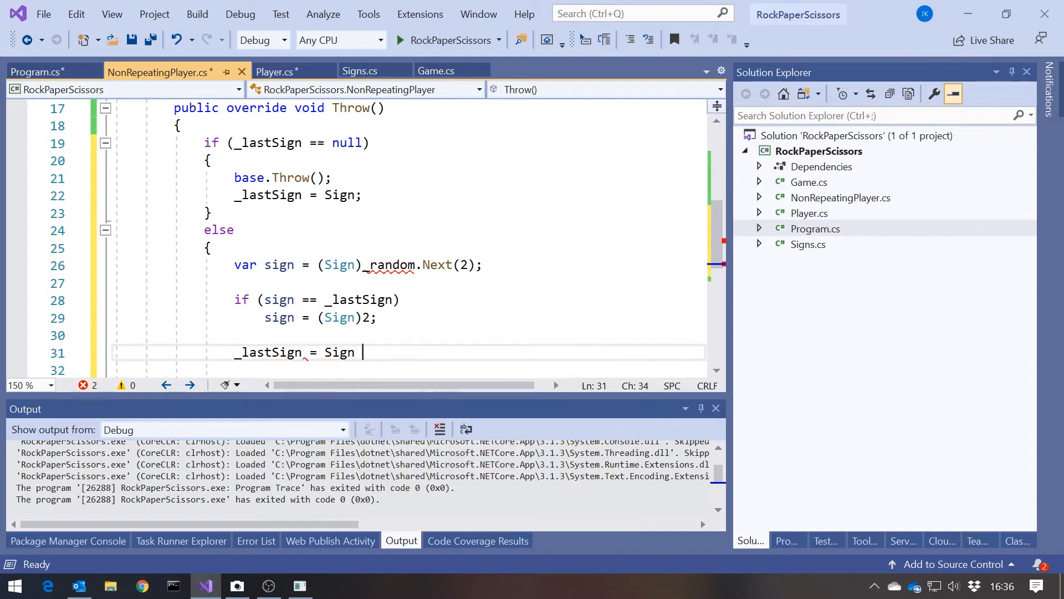
type("= sign;")
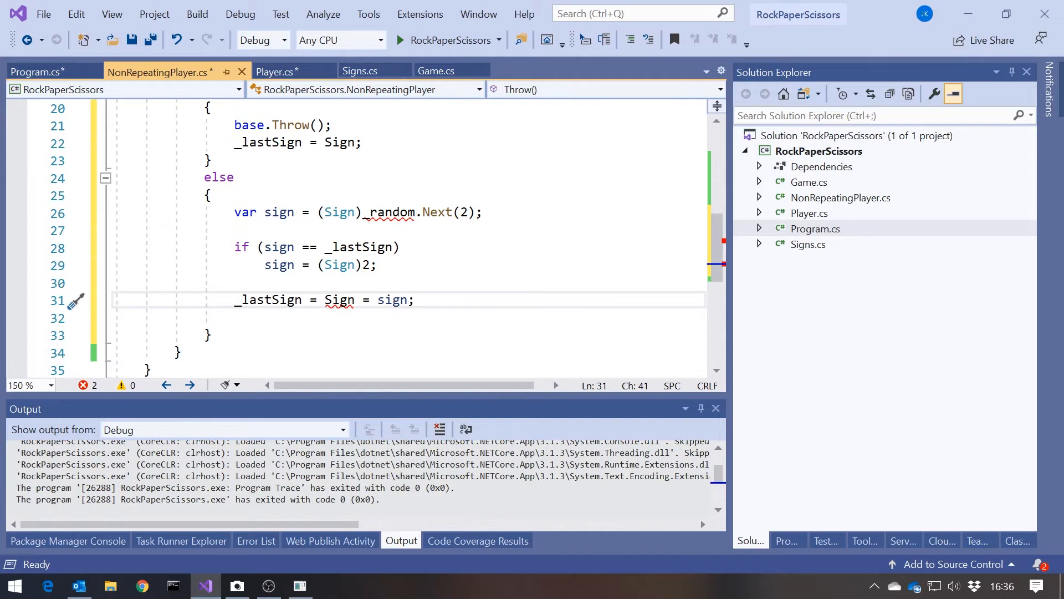
double_click(339, 299)
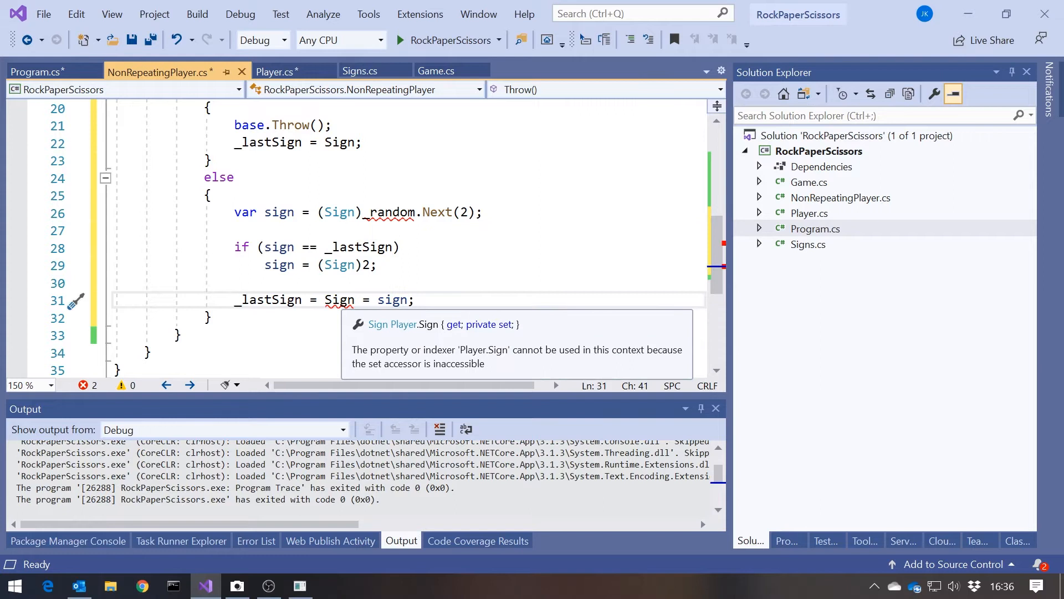
Change Sign's setter in Player.cs from private to protected, then return to NonRepeatingPlayer.cs
left_click(277, 71)
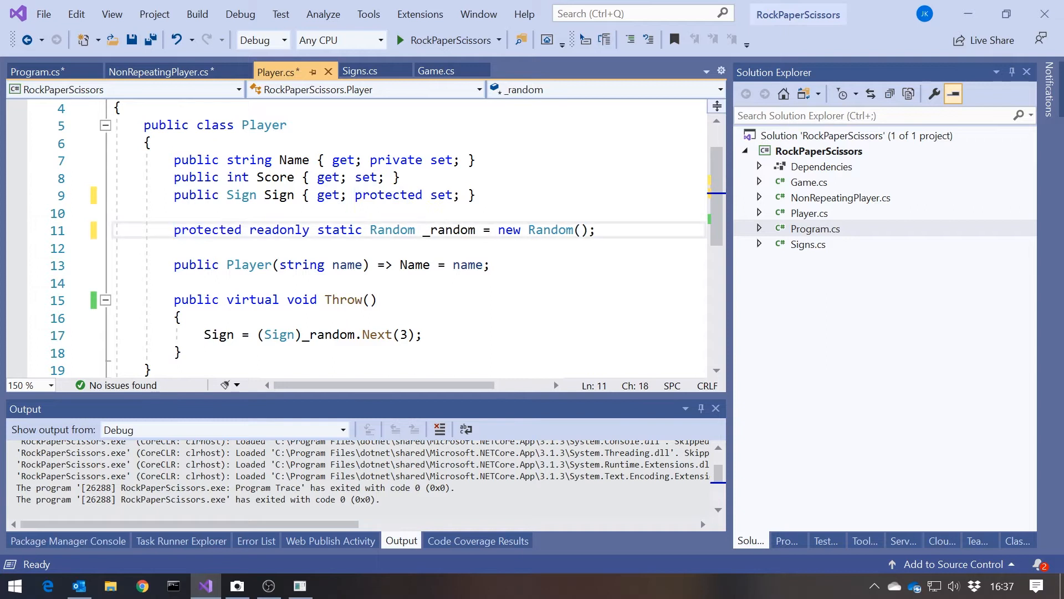
left_click(163, 72)
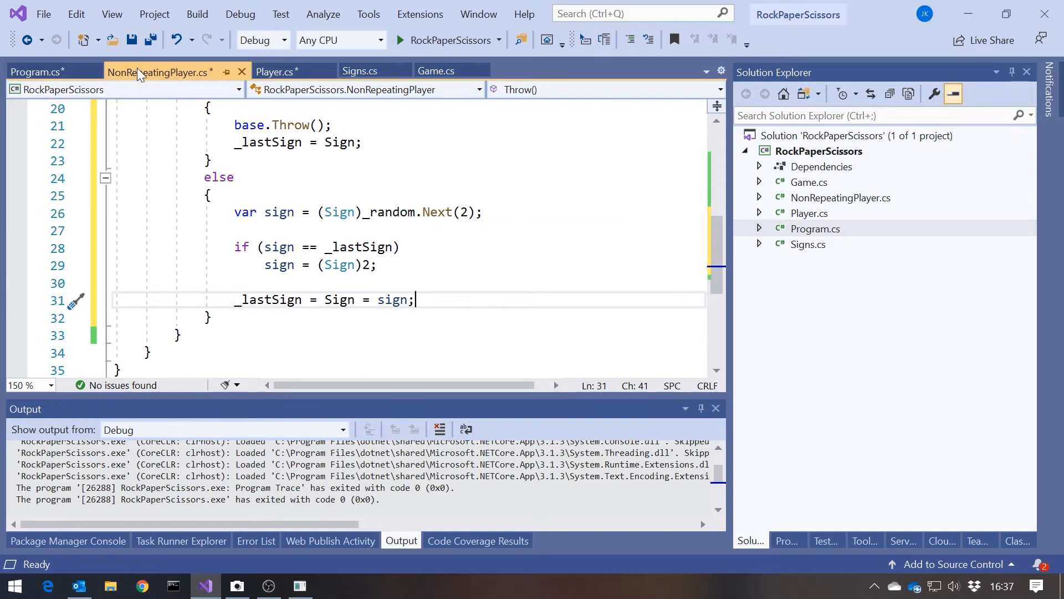
Run a 10-throw game between Sally and Harry, then close the console
left_click(37, 71)
type("10")
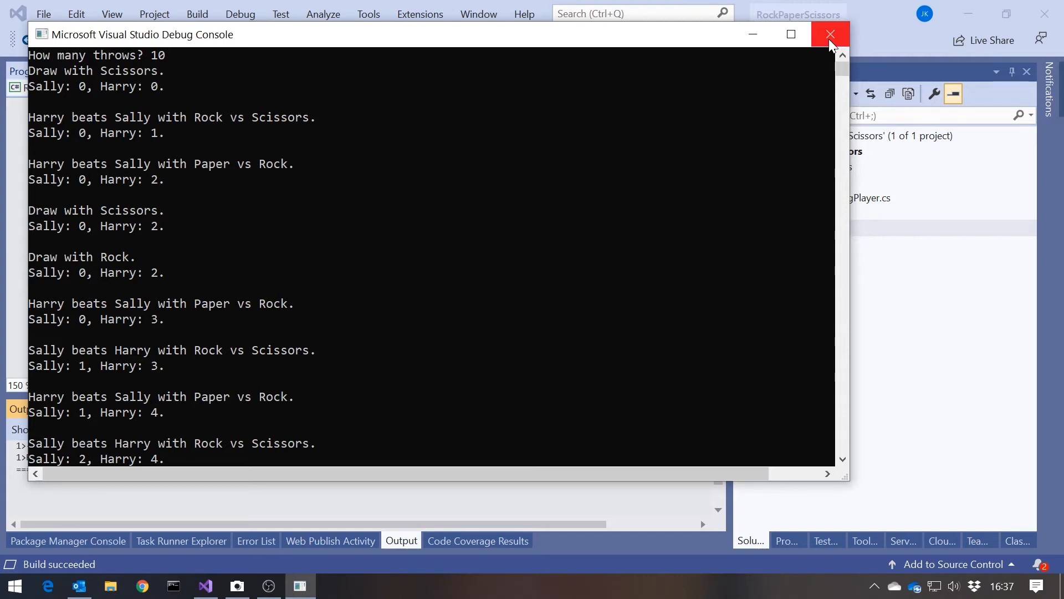
left_click(829, 34)
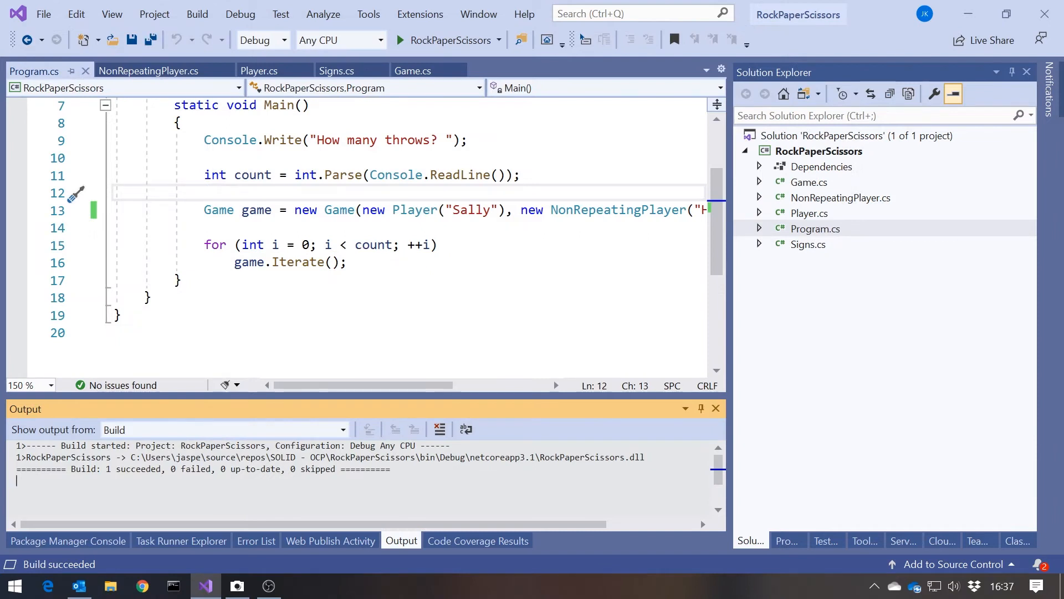
Reopen NonRepeatingPlayer.cs to view its base constructor and Throw override
left_click(259, 70)
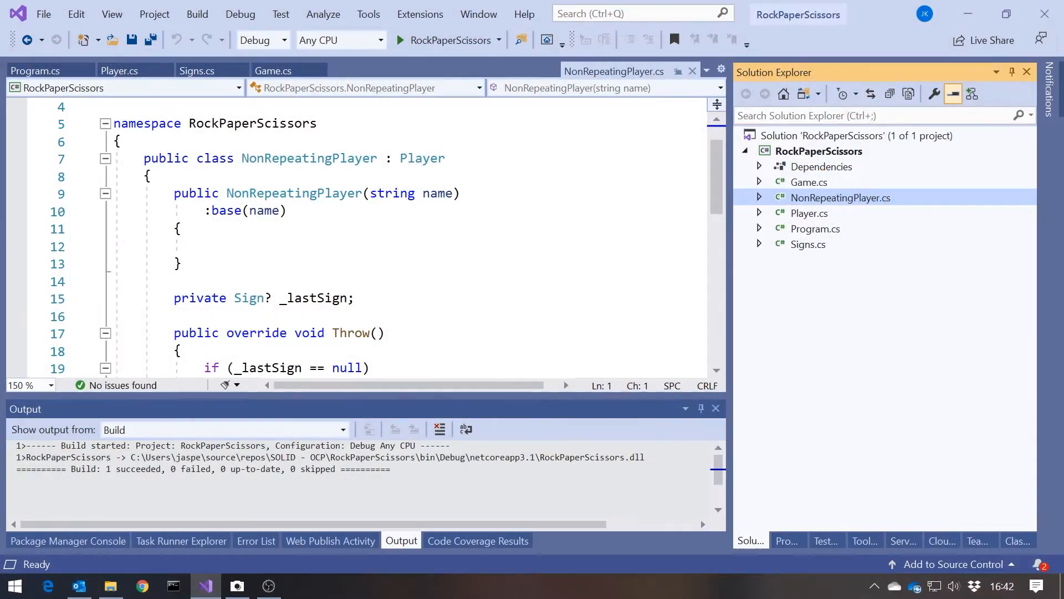
Add a public IRPSStrategy interface file declaring 'Sign Throw();'
right_click(819, 150)
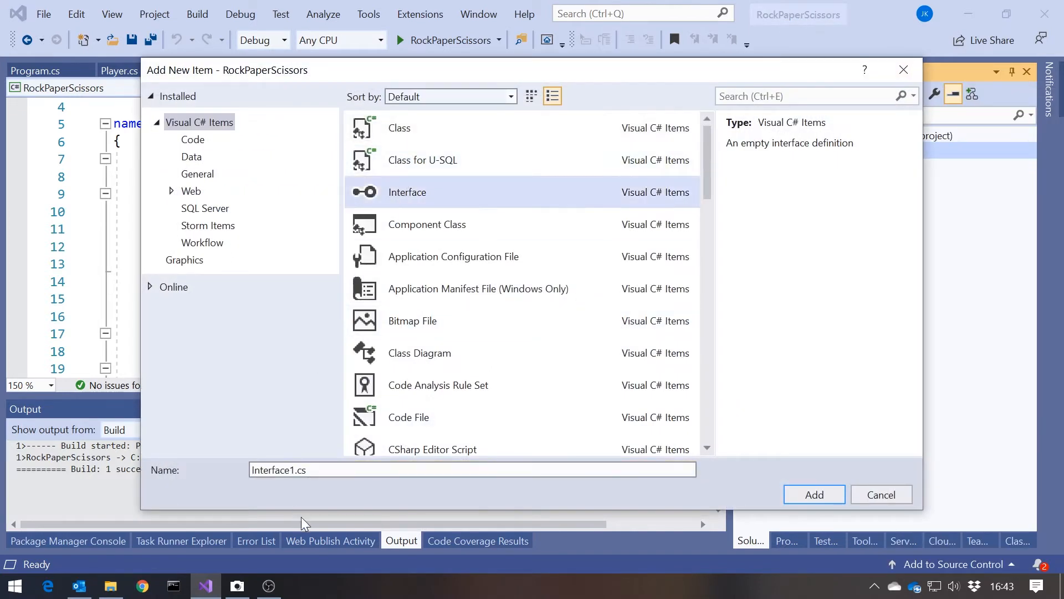
type("IRPSStrategy")
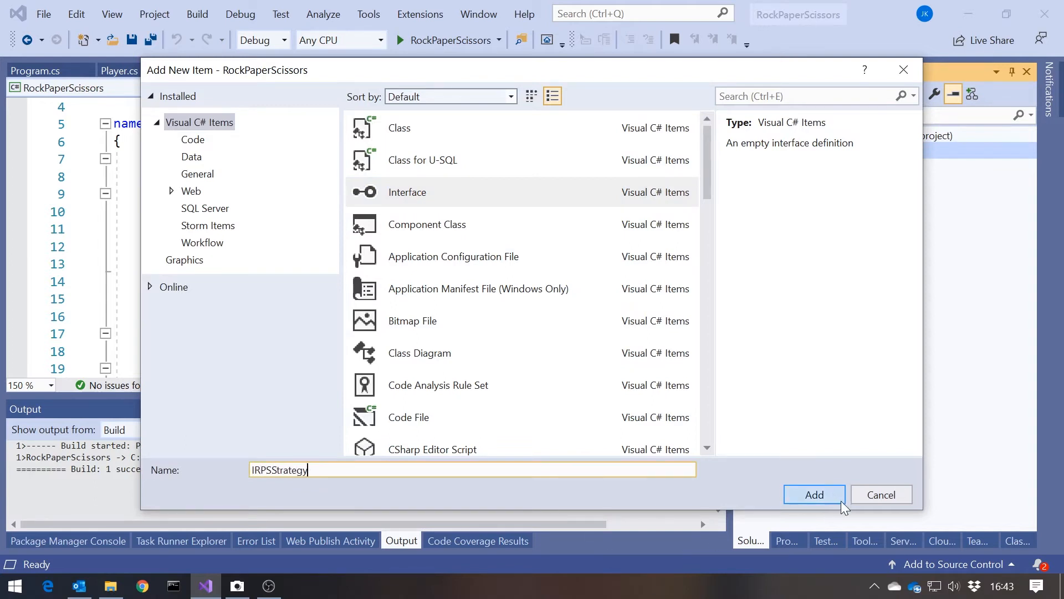
left_click(813, 494)
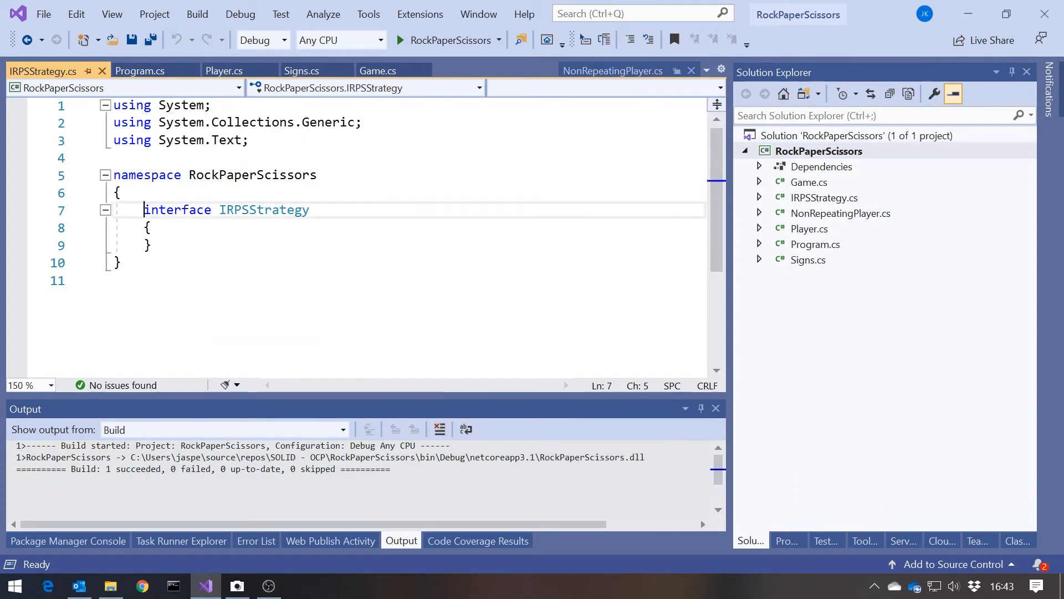
type("public")
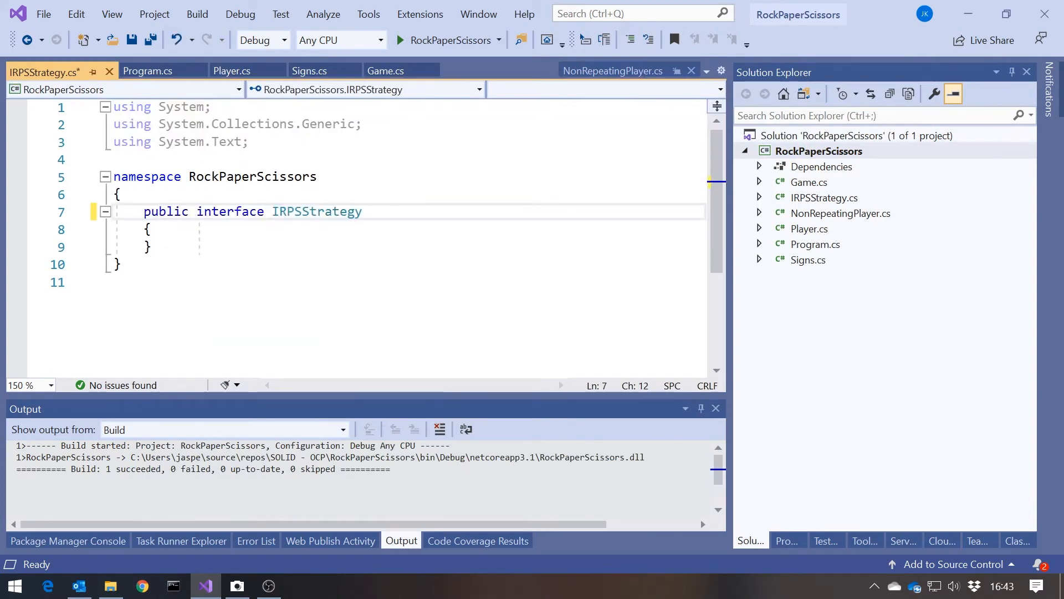
key("Enter")
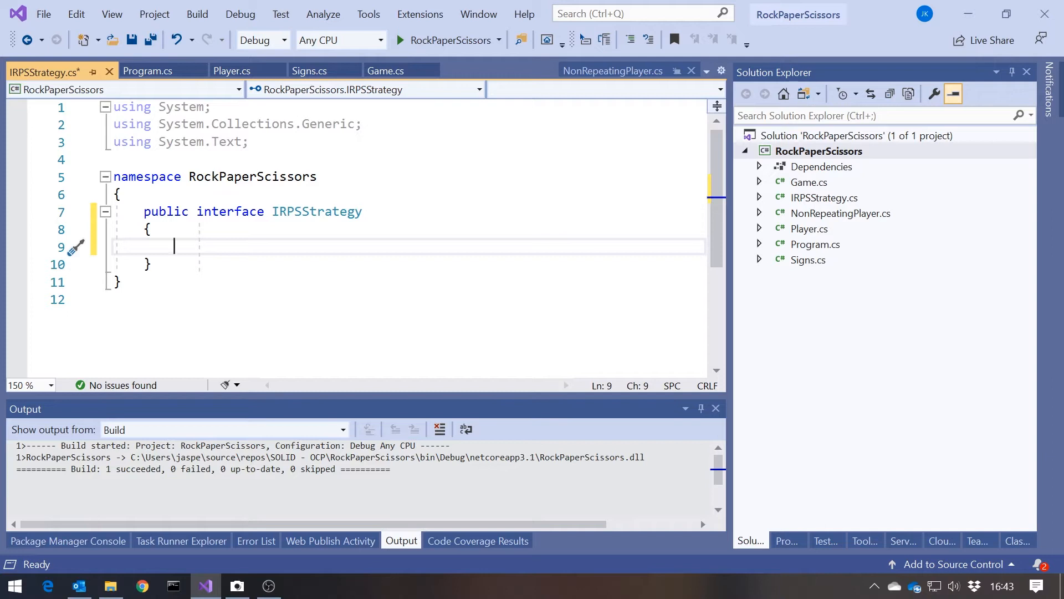
type("Sign")
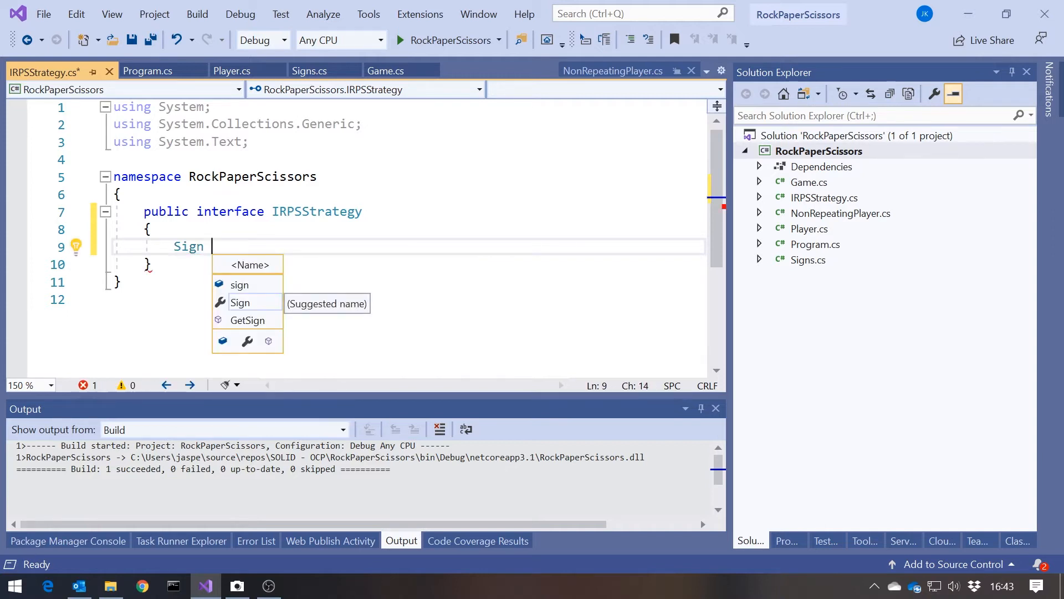
type("Thr")
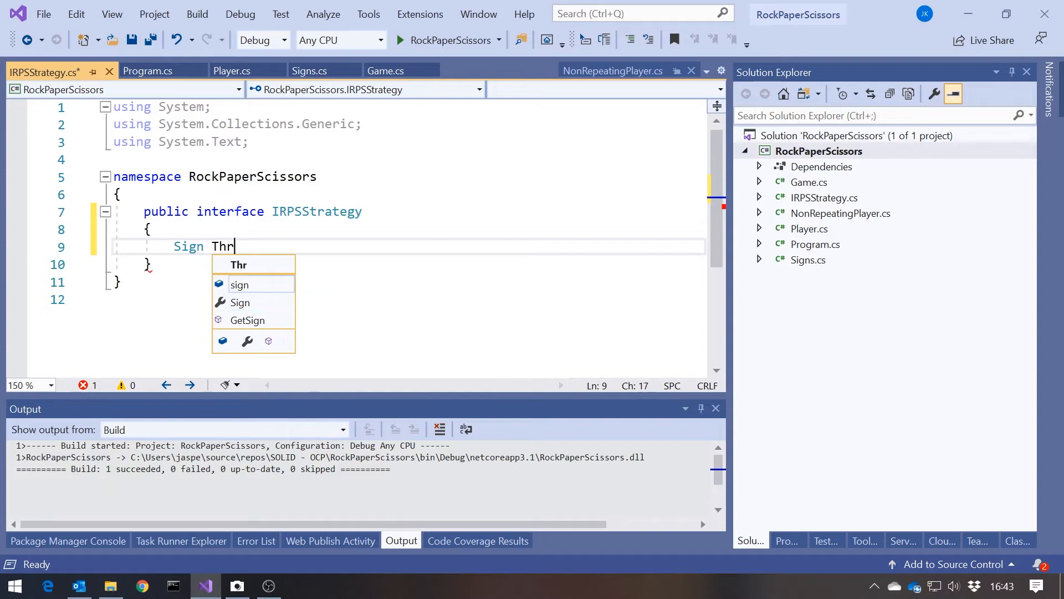
type("ow()")
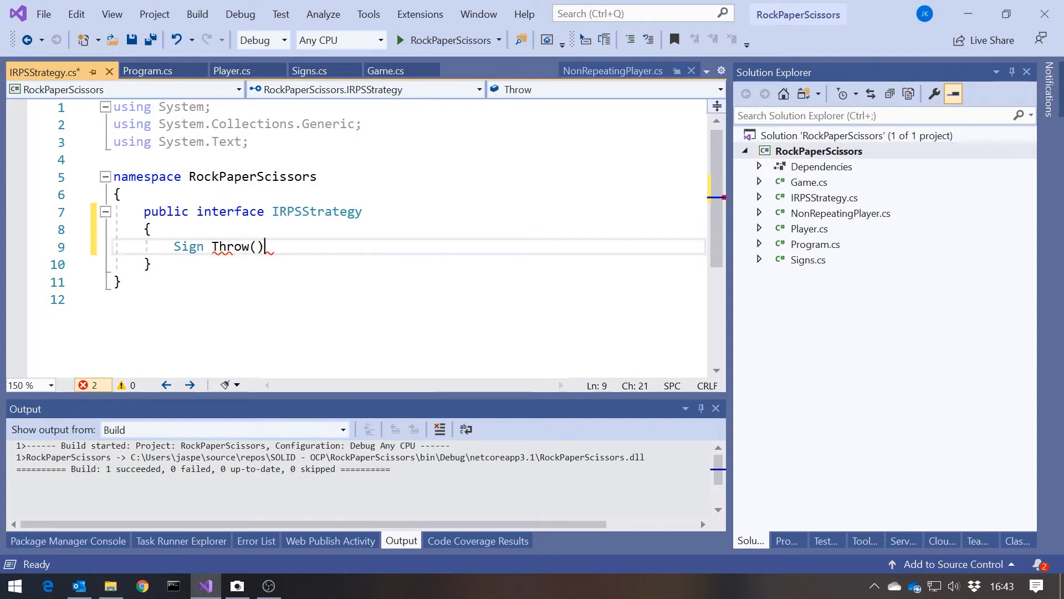
type(";")
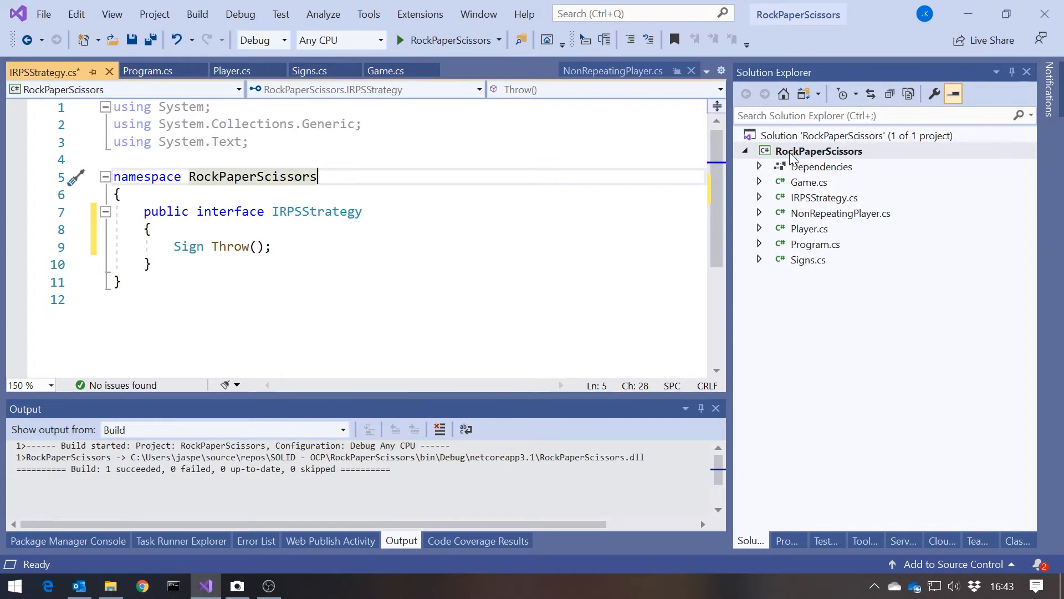
Add public class RandomStrategy : IRPSStrategy whose Throw returns (Sign)_random.Next(3), copied from Player
right_click(818, 151)
type("RandomStrate")
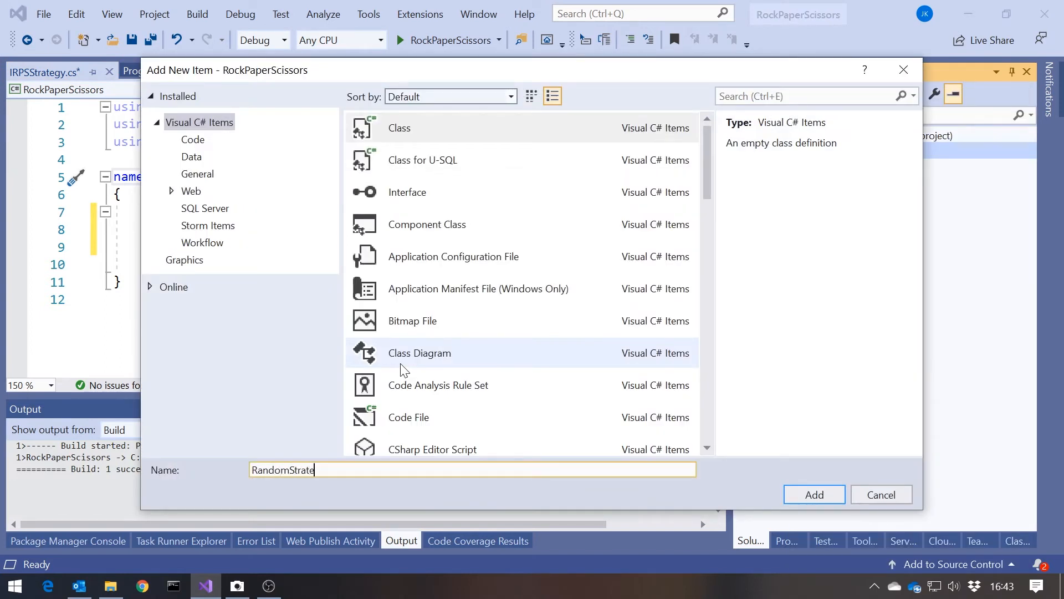
left_click(813, 493)
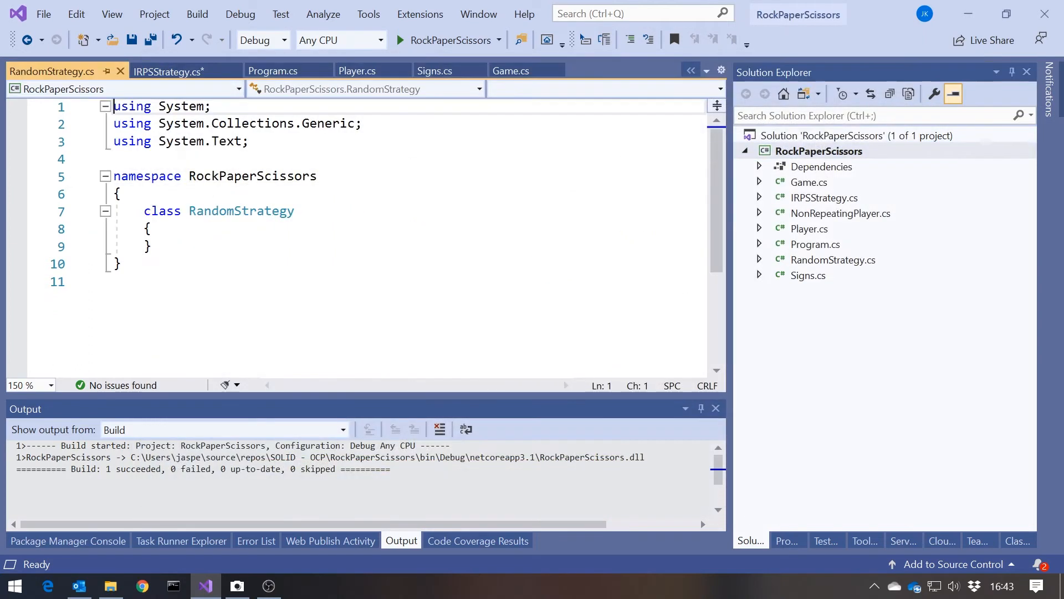
type("public")
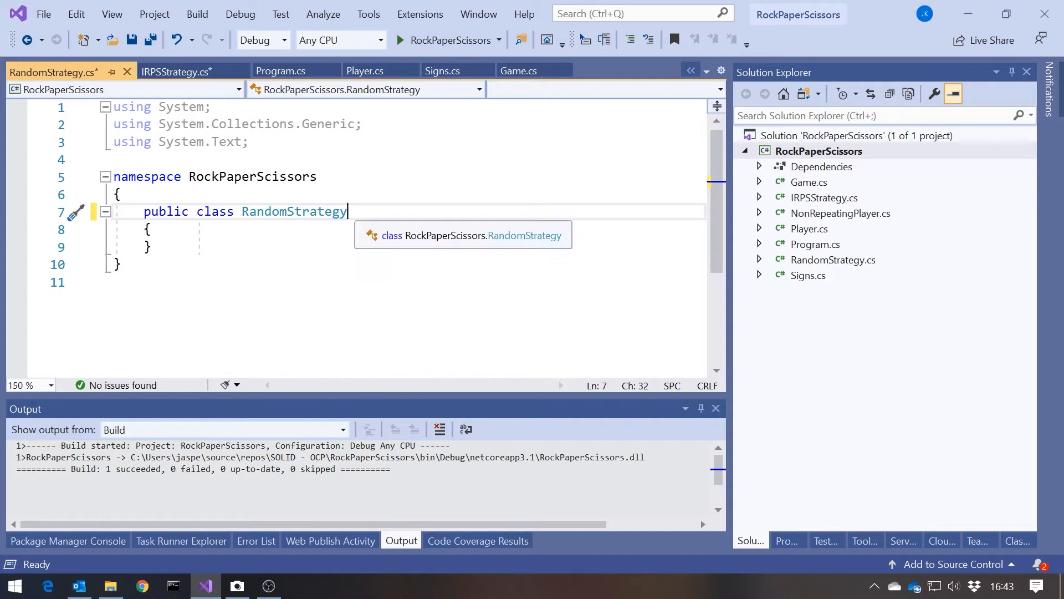
type(": IRPSStrategy")
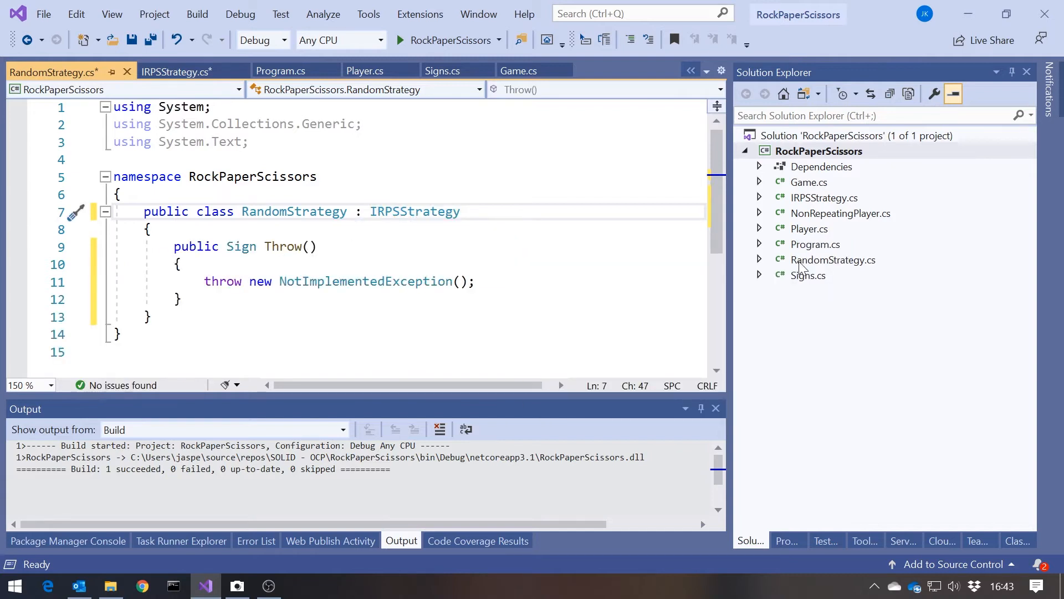
left_click(366, 70)
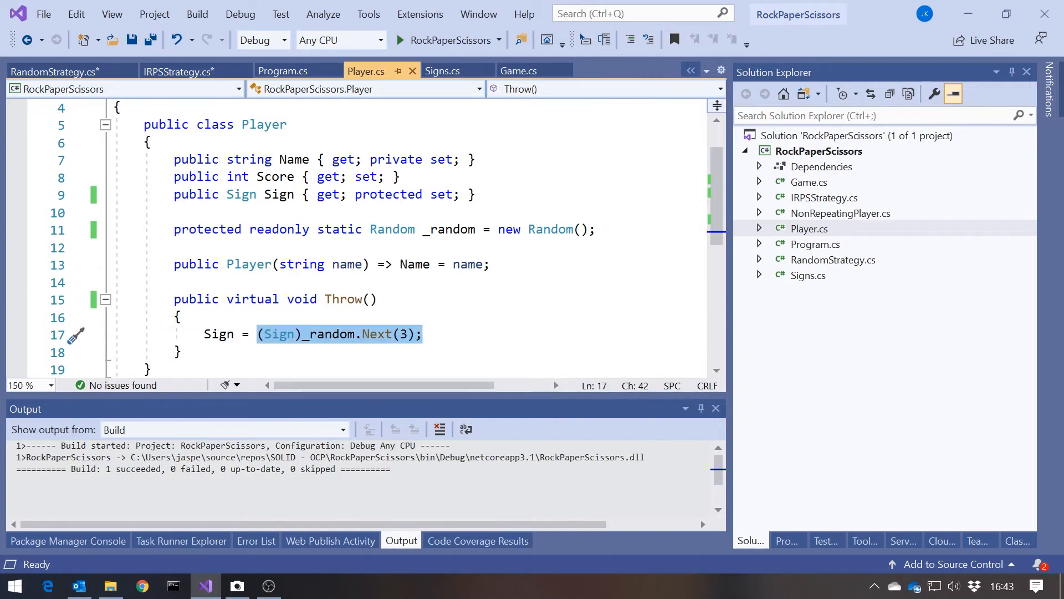
left_click(51, 70)
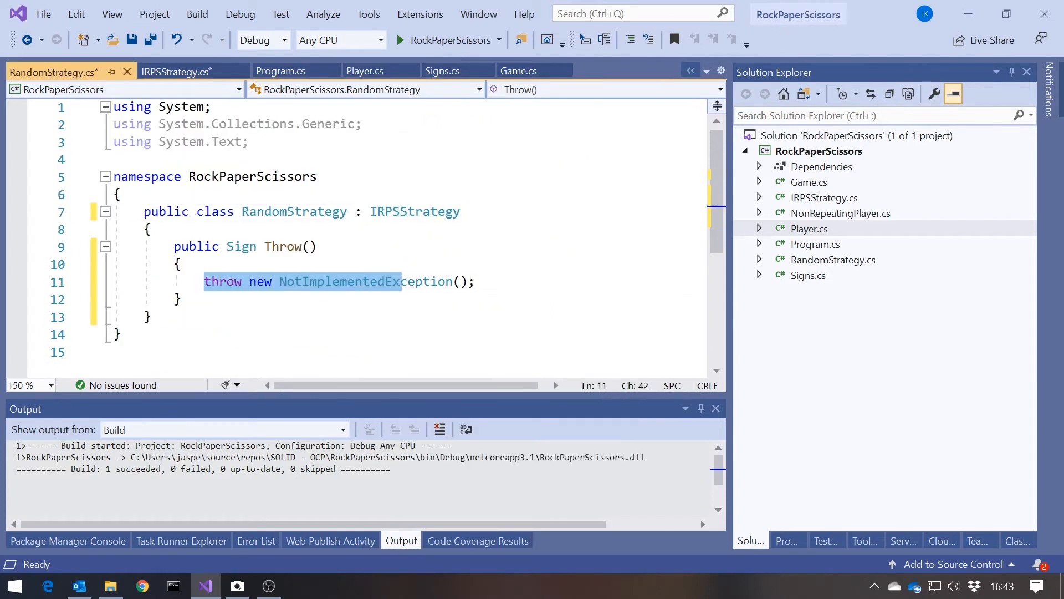
type("(Sign)_random.Next(3);")
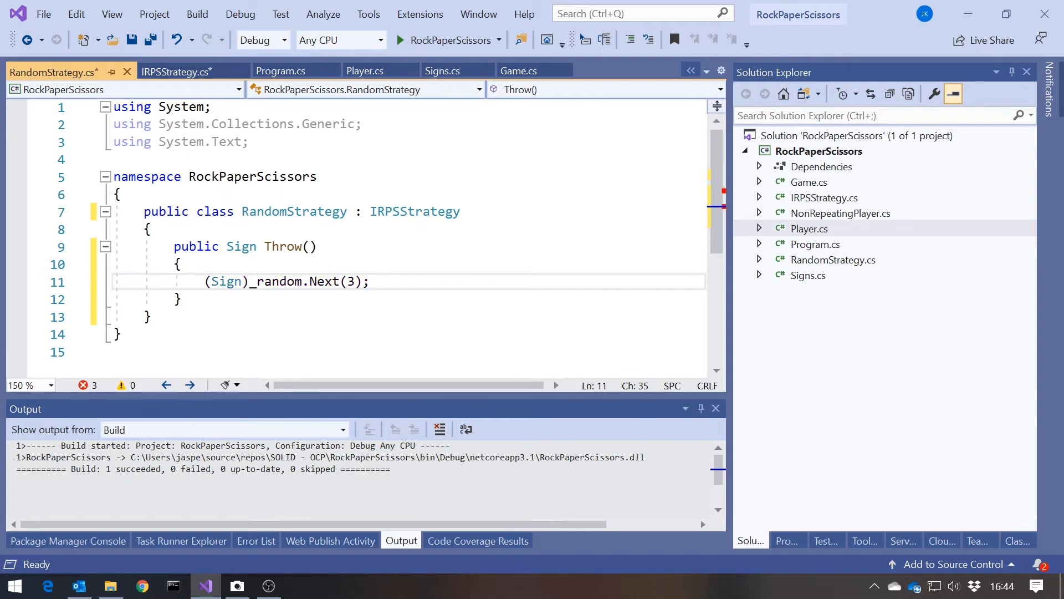
type("return")
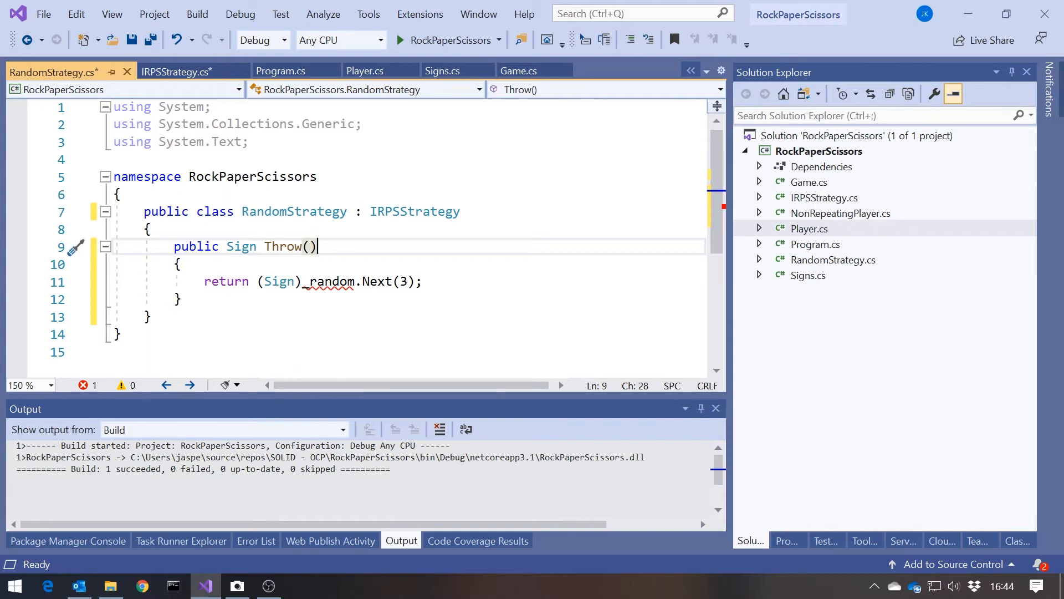
Move _random from Player into IRPSStrategy as 'protected readonly static Random _random = new Random();'
left_click(808, 229)
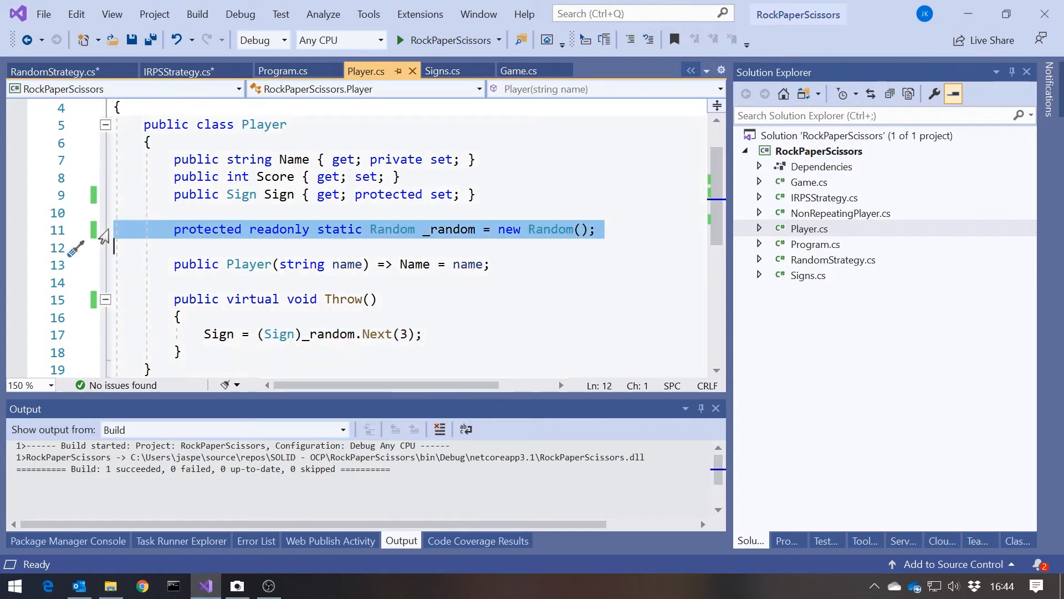
key("Delete")
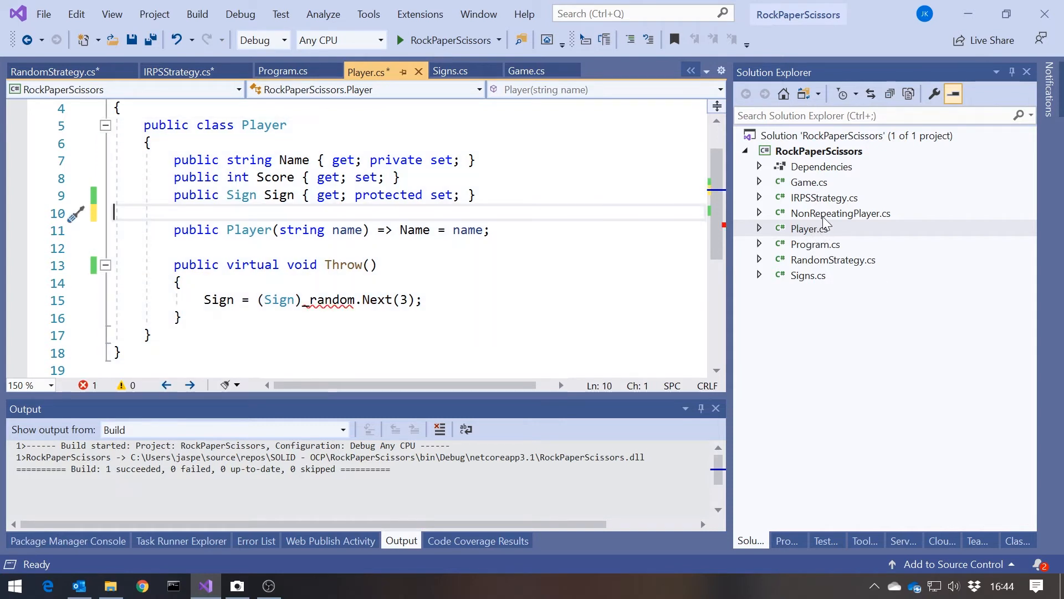
left_click(51, 70)
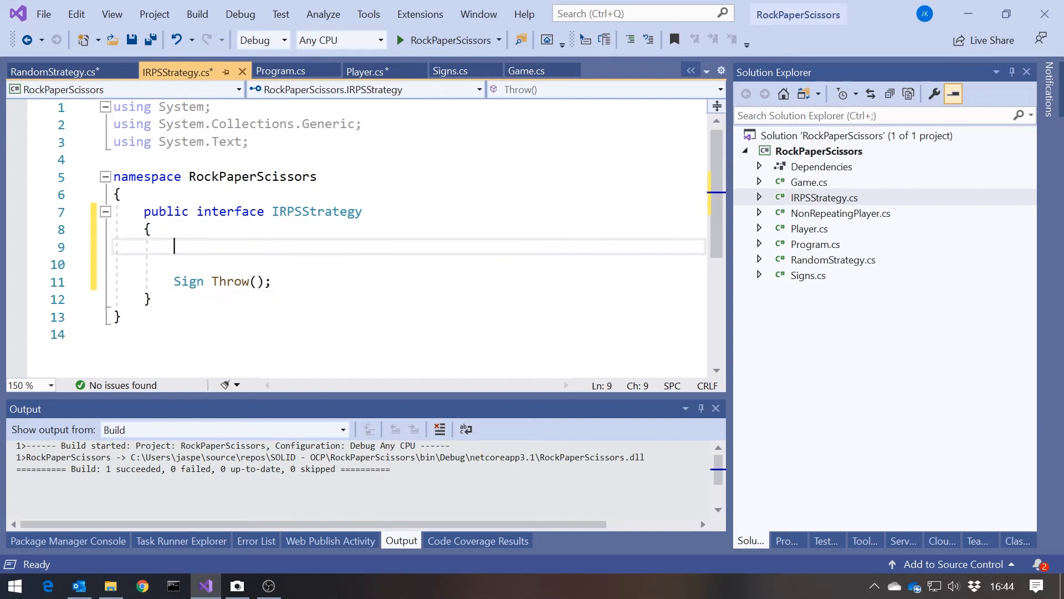
type("protected readonly static Random _random = new Random();")
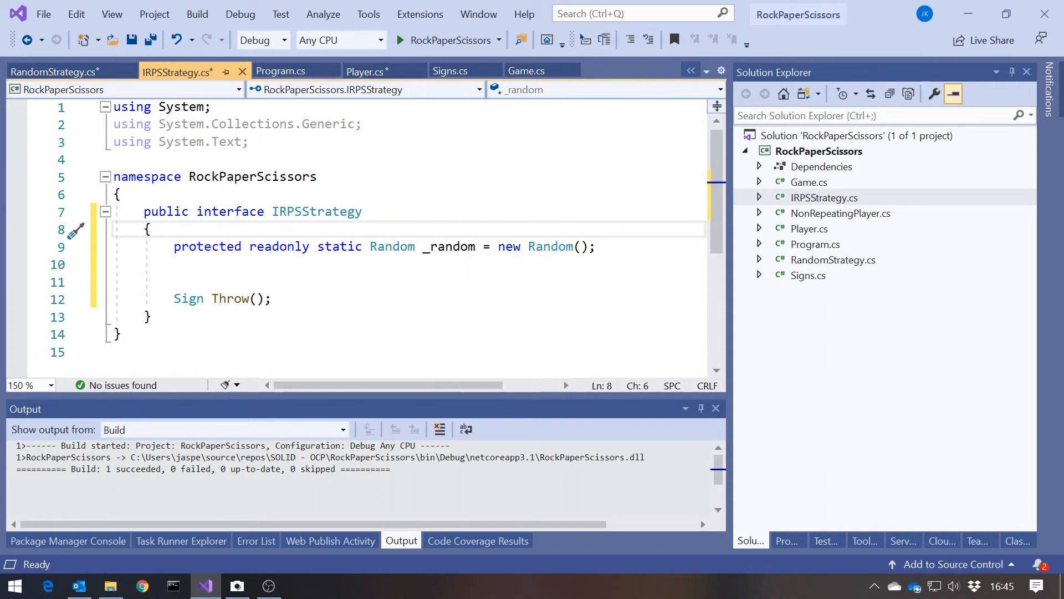
Qualify _random as IRPSStrategy._random in RandomStrategy's Throw and begin adding a new class
left_click(51, 71)
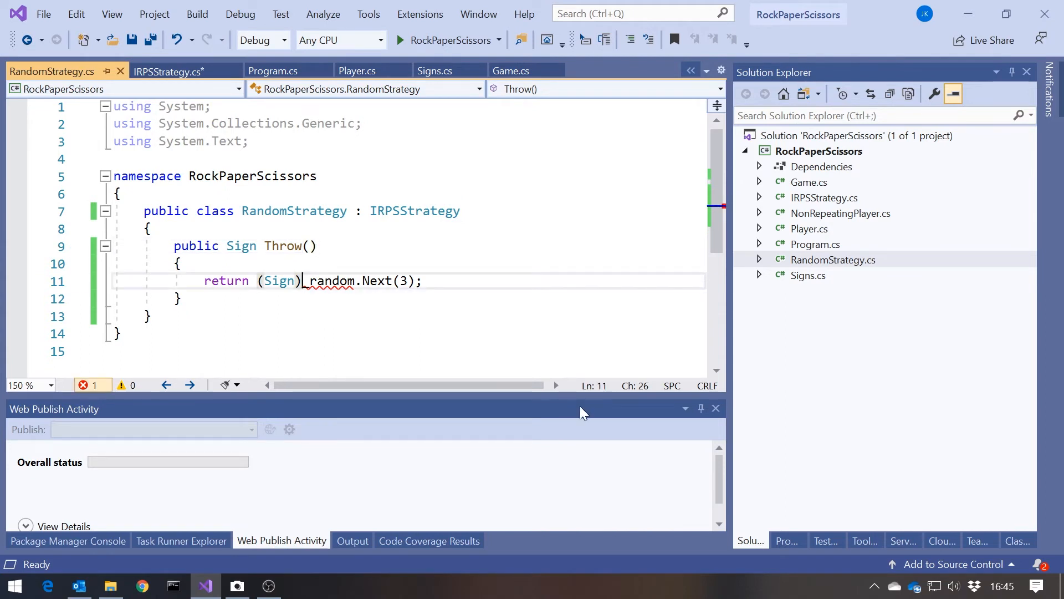
type("IRPSStrategy.")
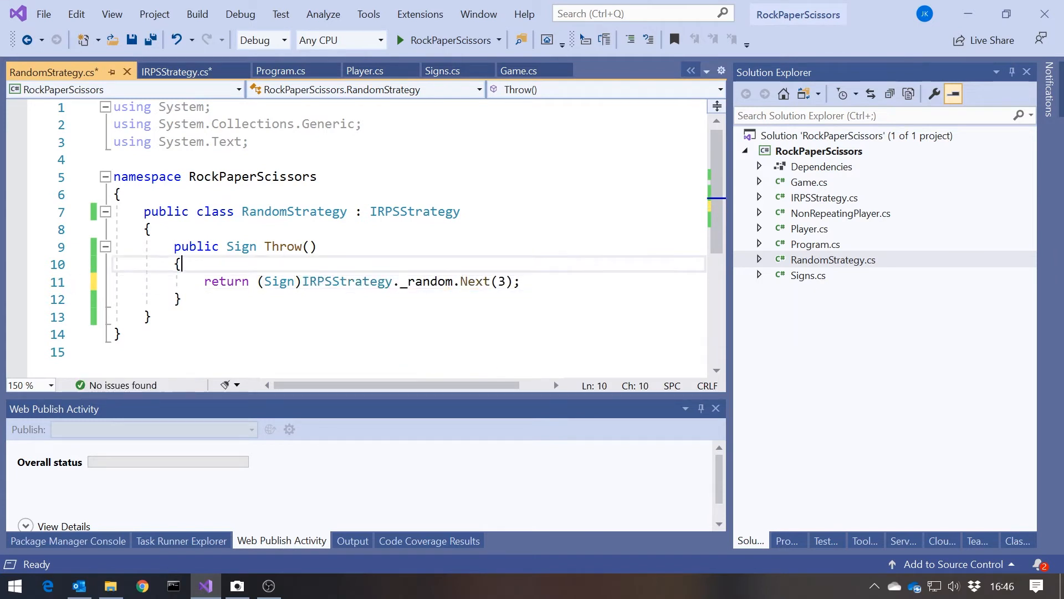
mouse_move(424, 281)
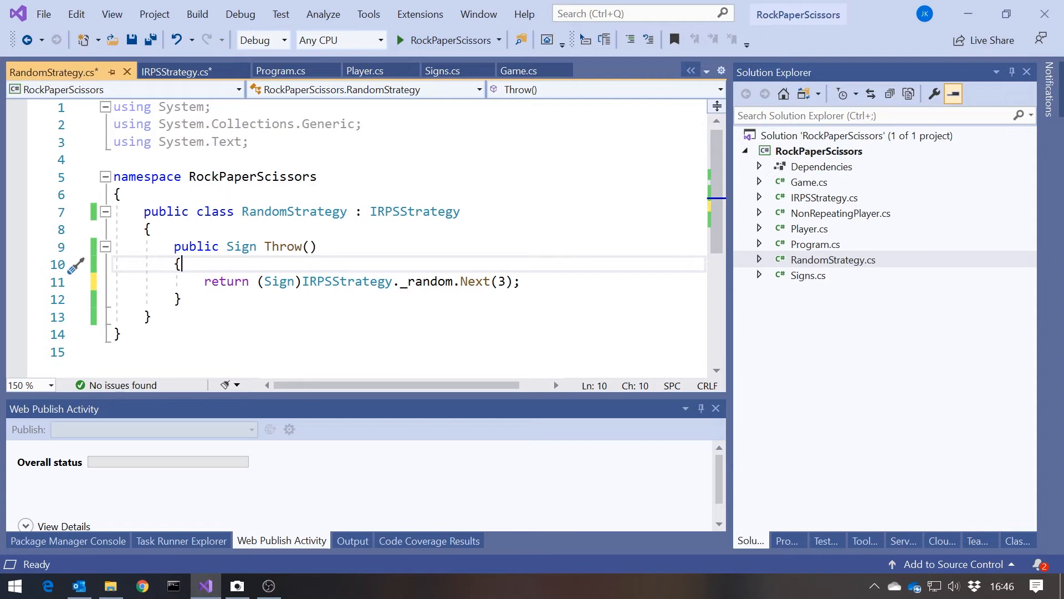
mouse_move(962, 275)
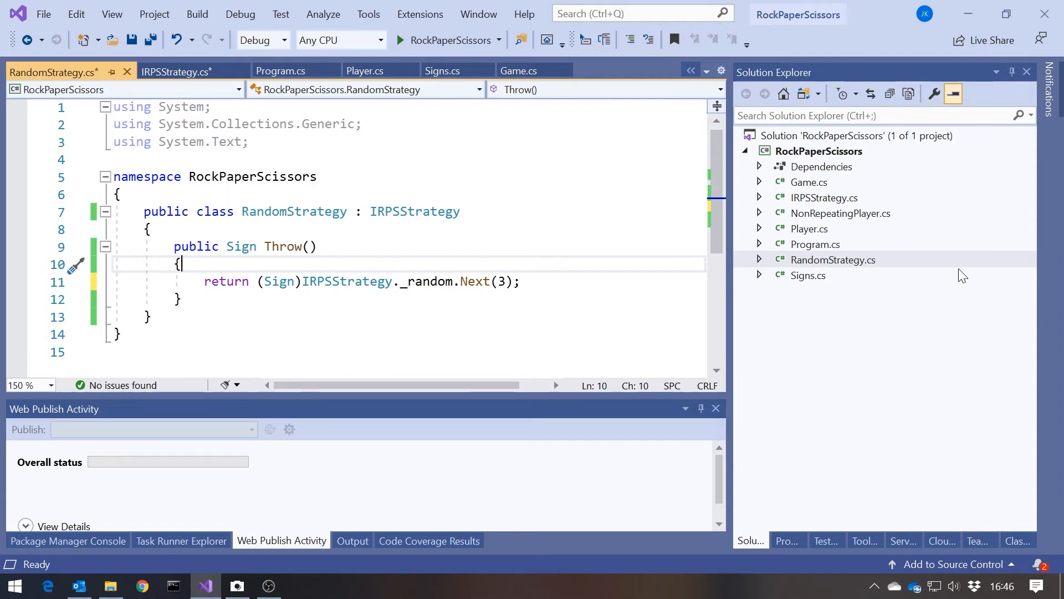
right_click(818, 150)
type("NonRepeat")
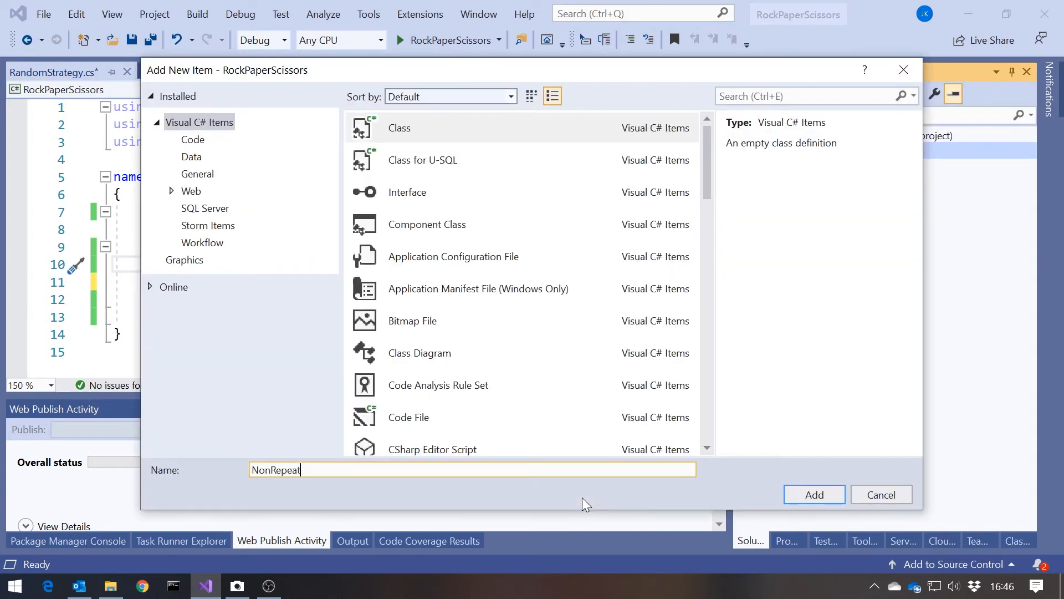
Create the NonRepeatingStrategy class and copy RandomStrategy's body into it
left_click(813, 494)
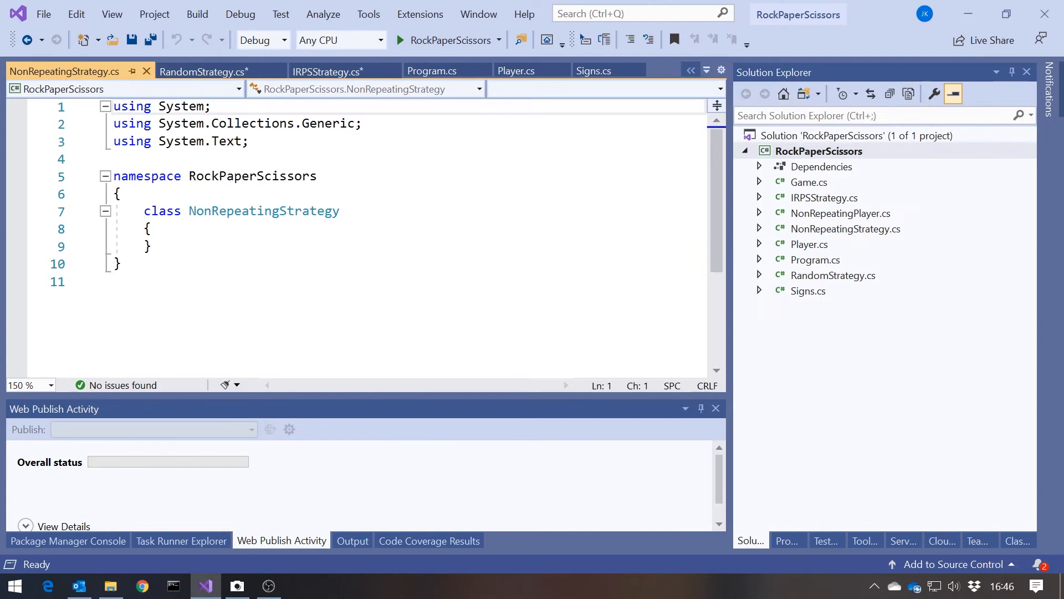
left_click(202, 71)
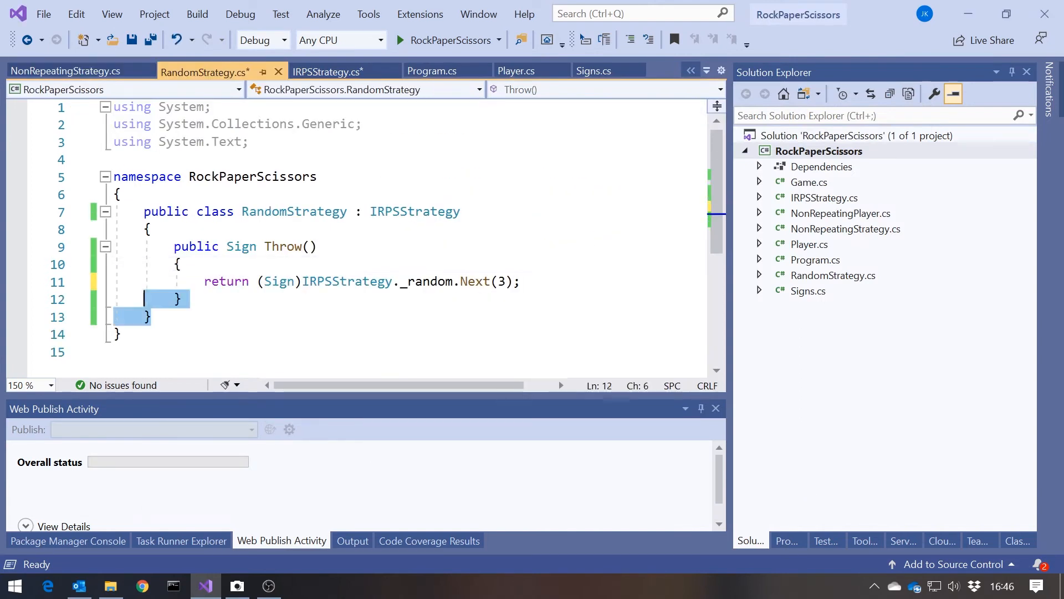
left_click(64, 71)
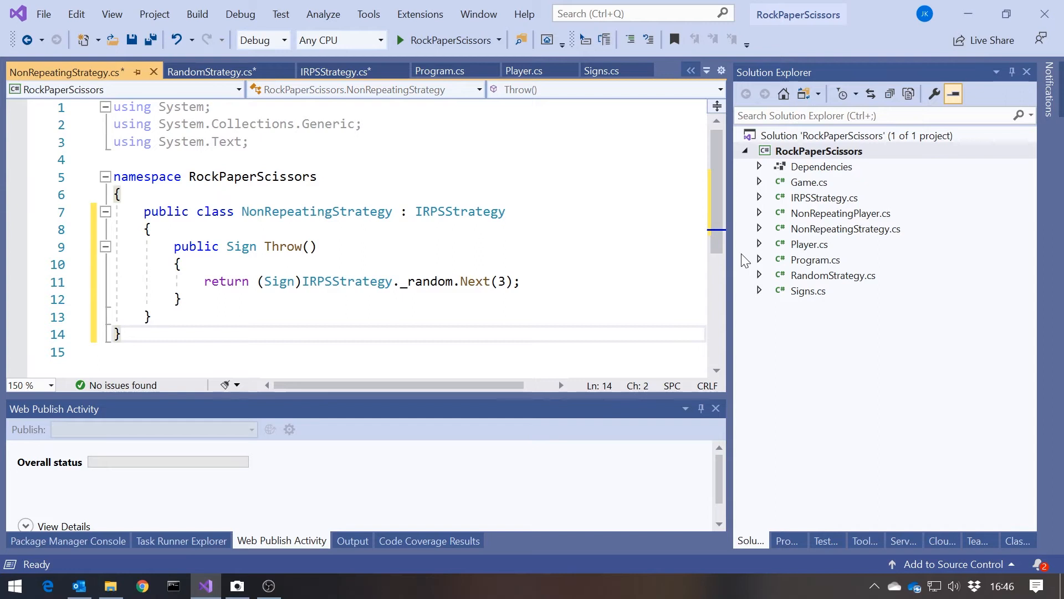
Copy the _lastSign field and if/else Throw logic from NonRepeatingPlayer.cs into NonRepeatingStrategy
left_click(839, 212)
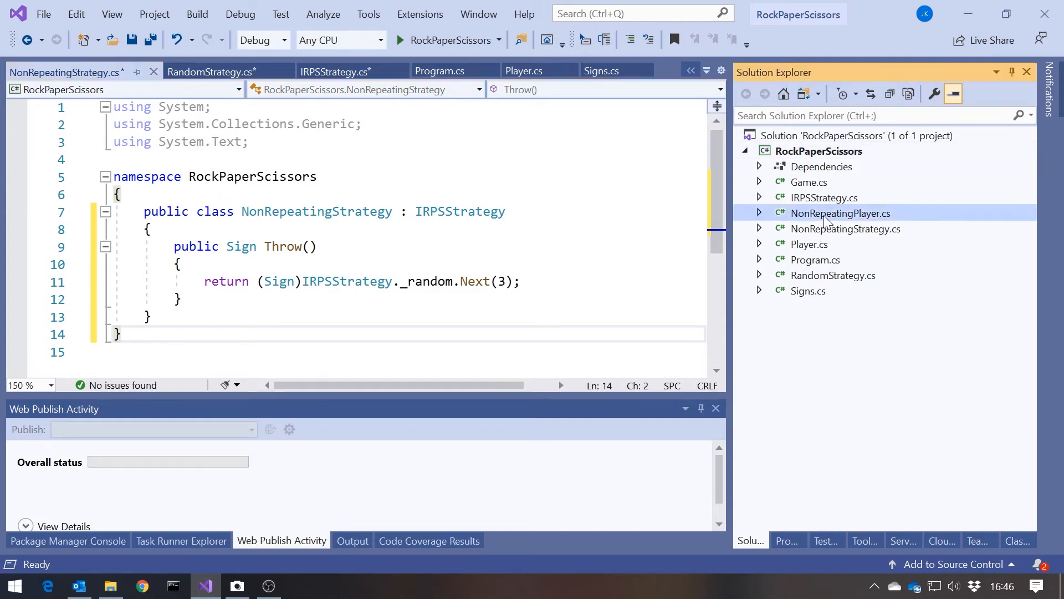
double_click(840, 213)
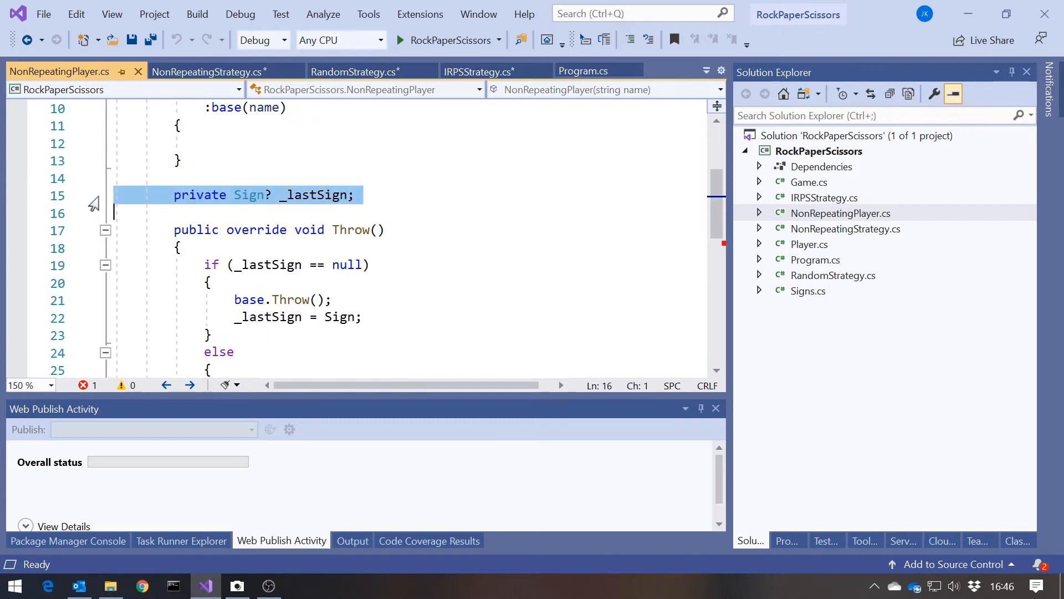
left_click(207, 70)
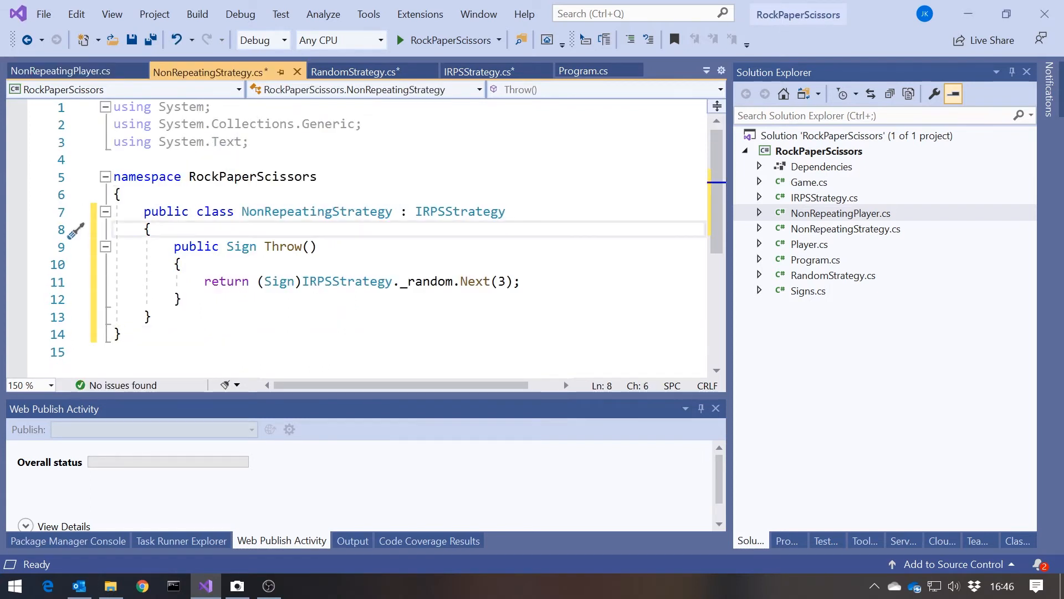
left_click(60, 70)
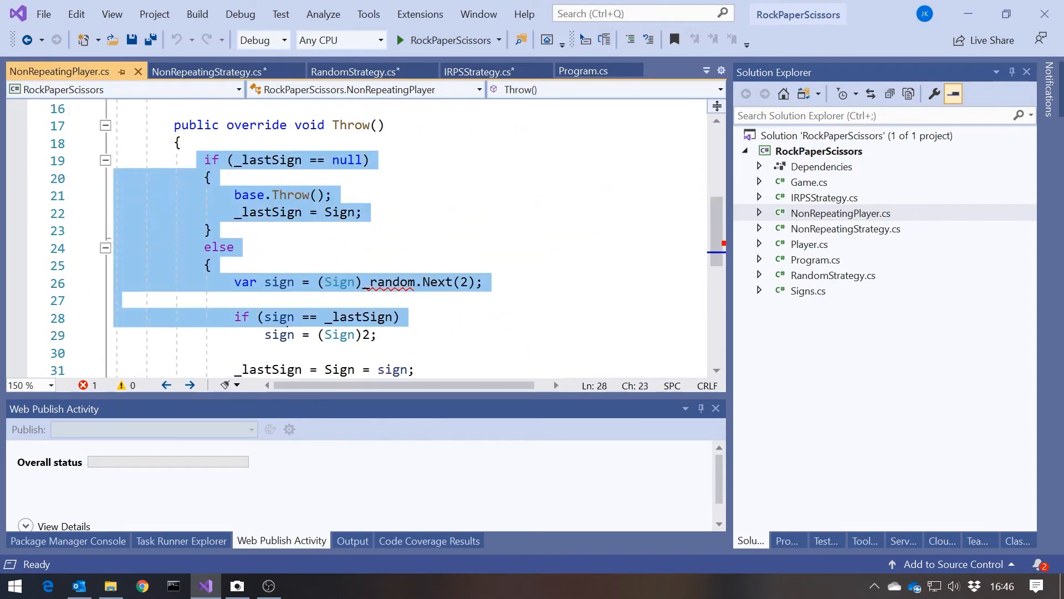
left_click(209, 70)
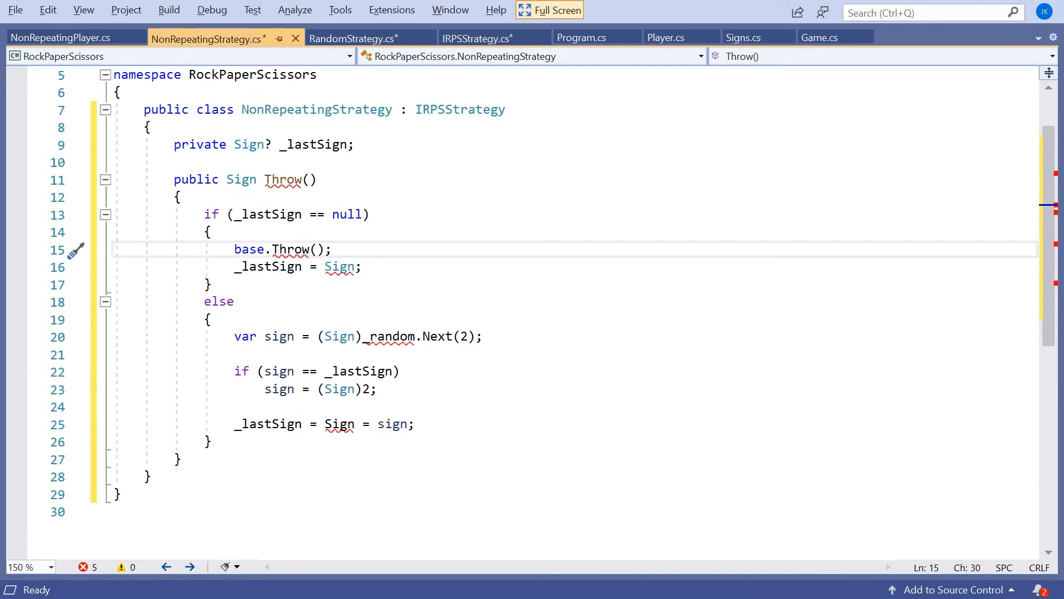
Rework the first-throw branch of Throw to assign _lastSign instead of calling base.Throw()
left_click(211, 232)
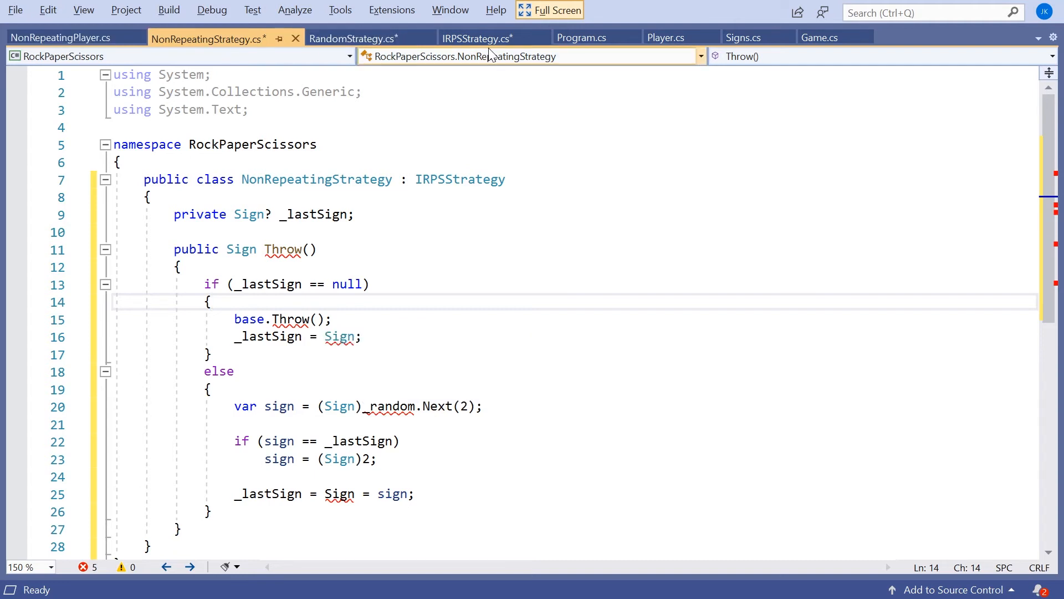
left_click(354, 37)
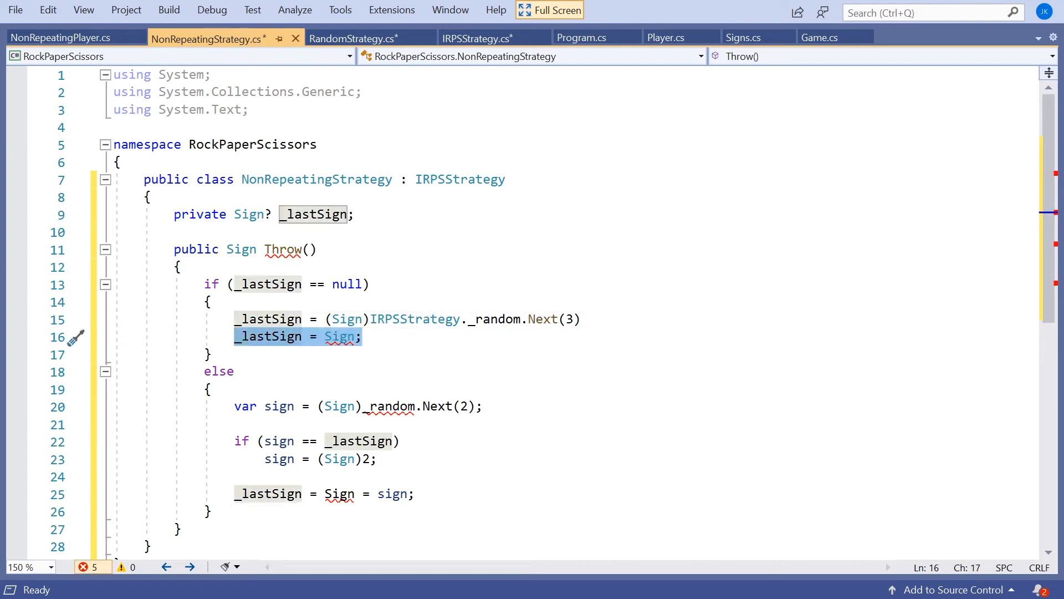
type("retur")
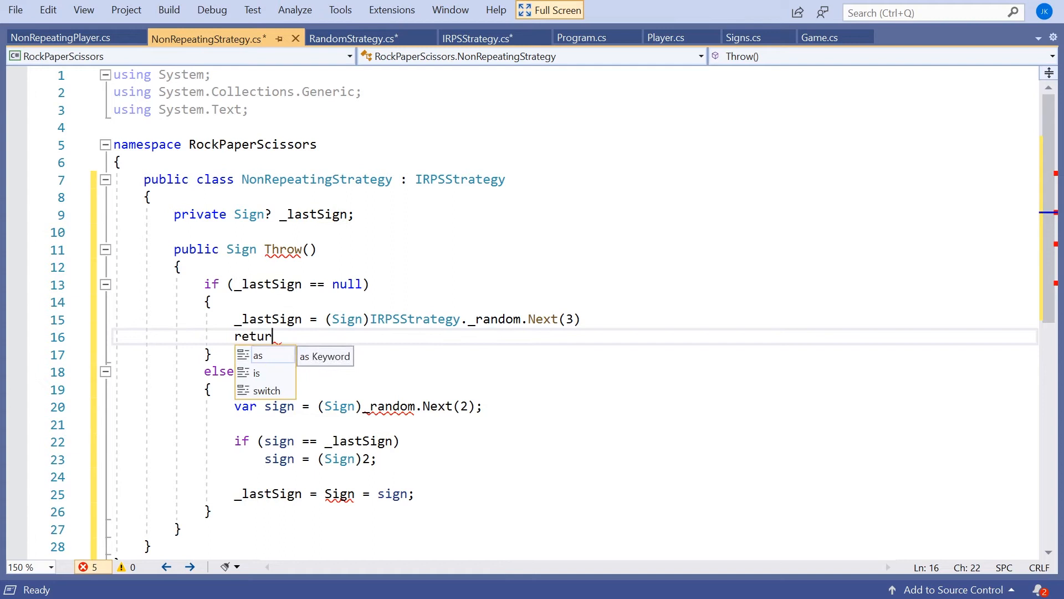
type("_lastSign")
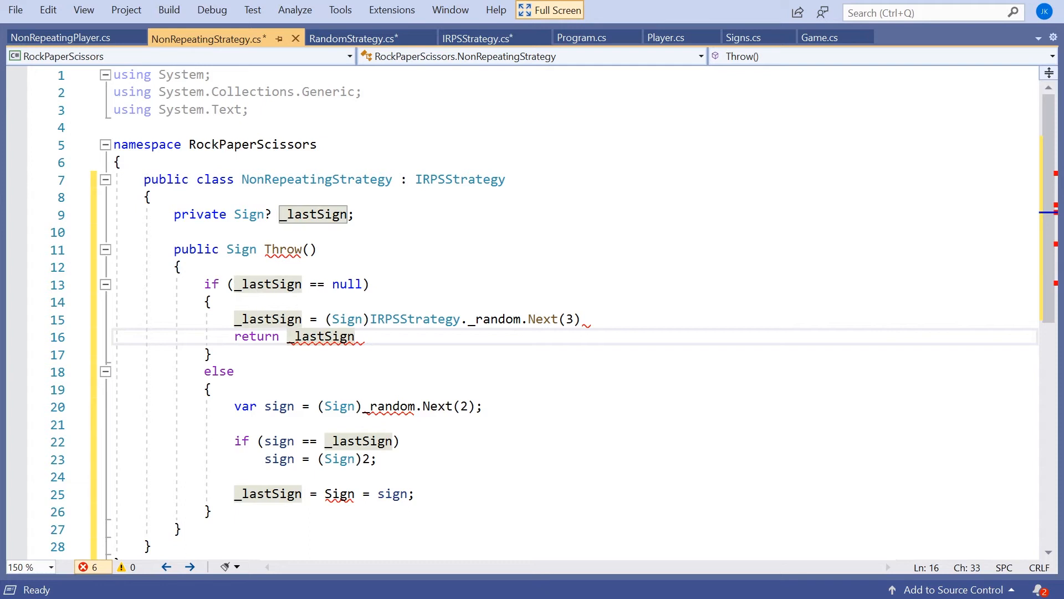
type(".Value;")
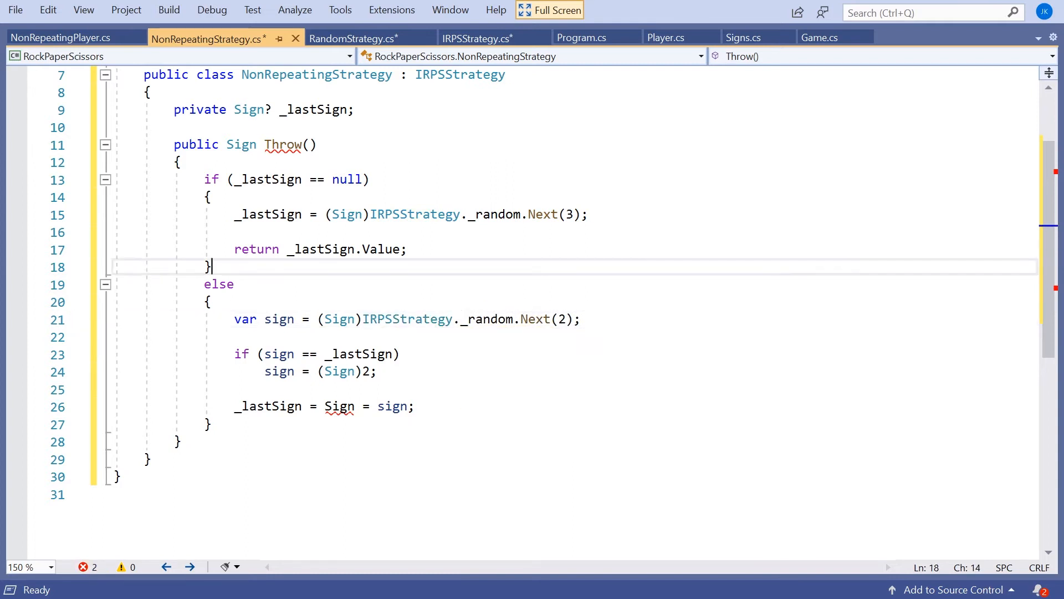
mouse_move(338, 406)
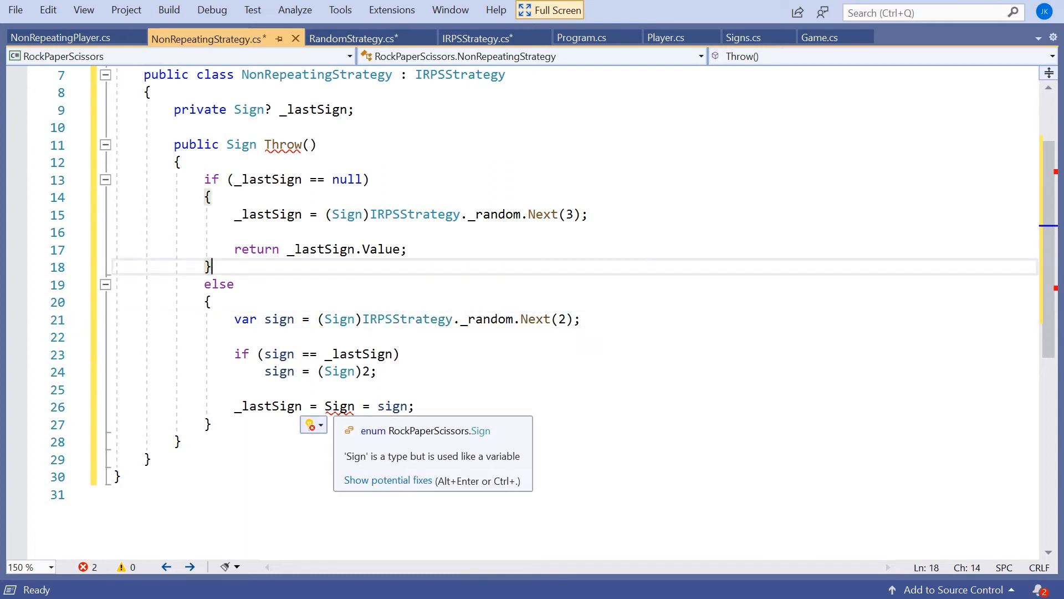
Remove the Sign assignment and add return _lastSign.Value after the if/else
double_click(337, 405)
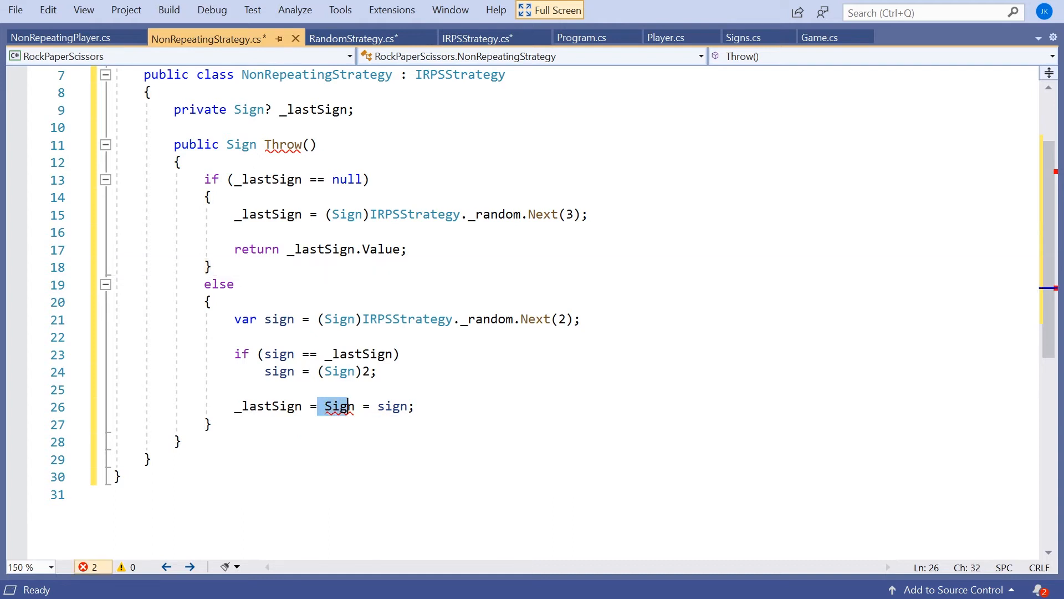
type("sign")
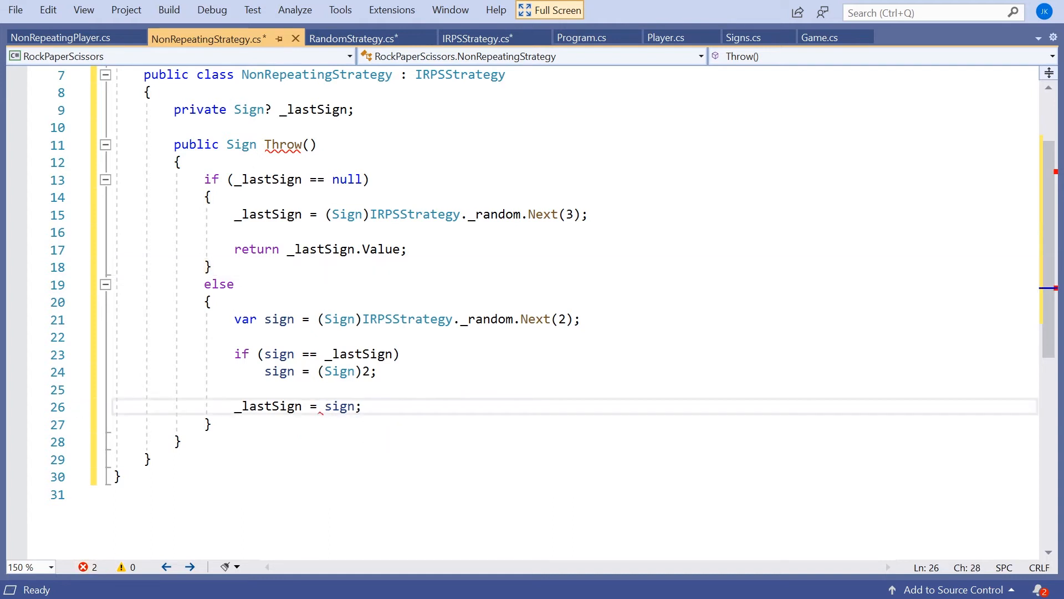
type("r")
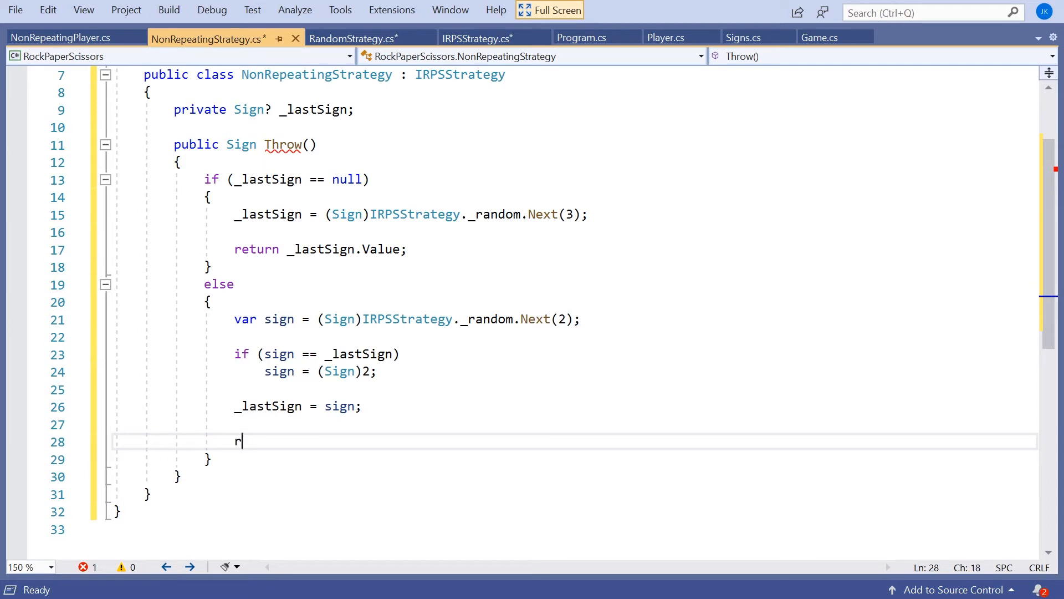
type("eturn")
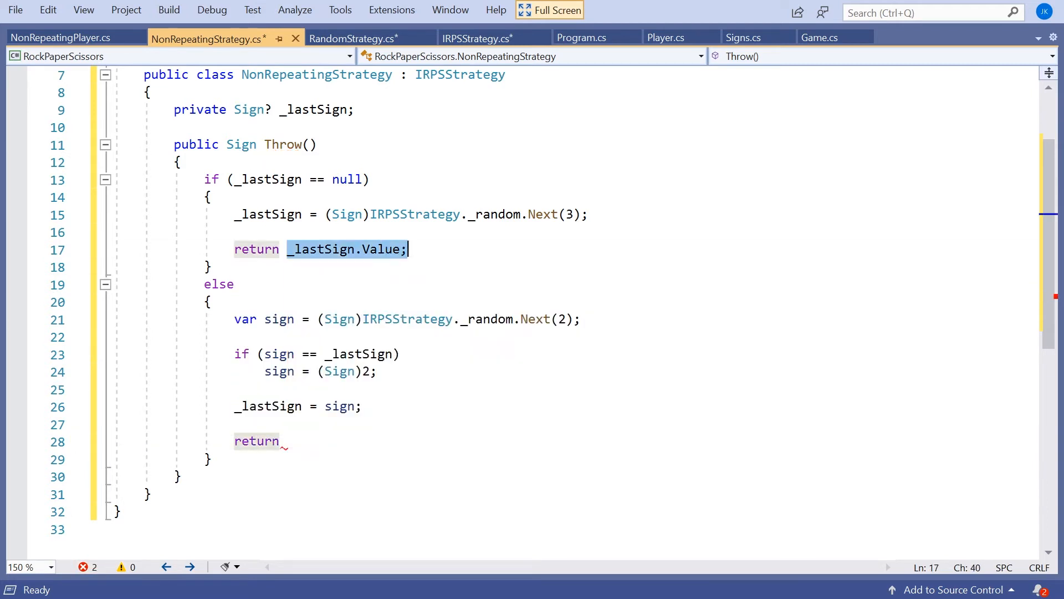
left_click(210, 459)
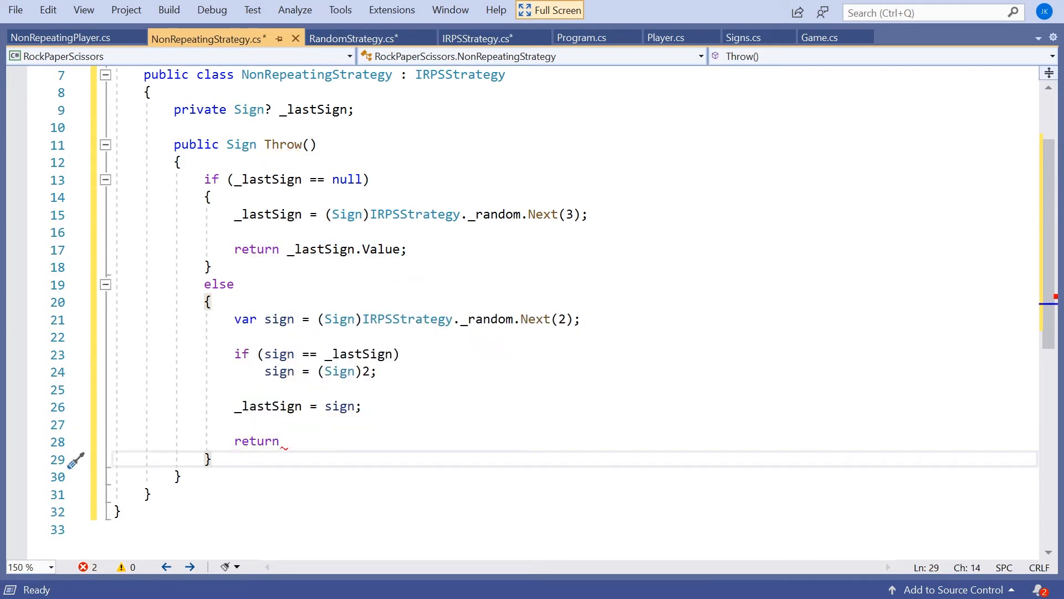
type("return _lastSign")
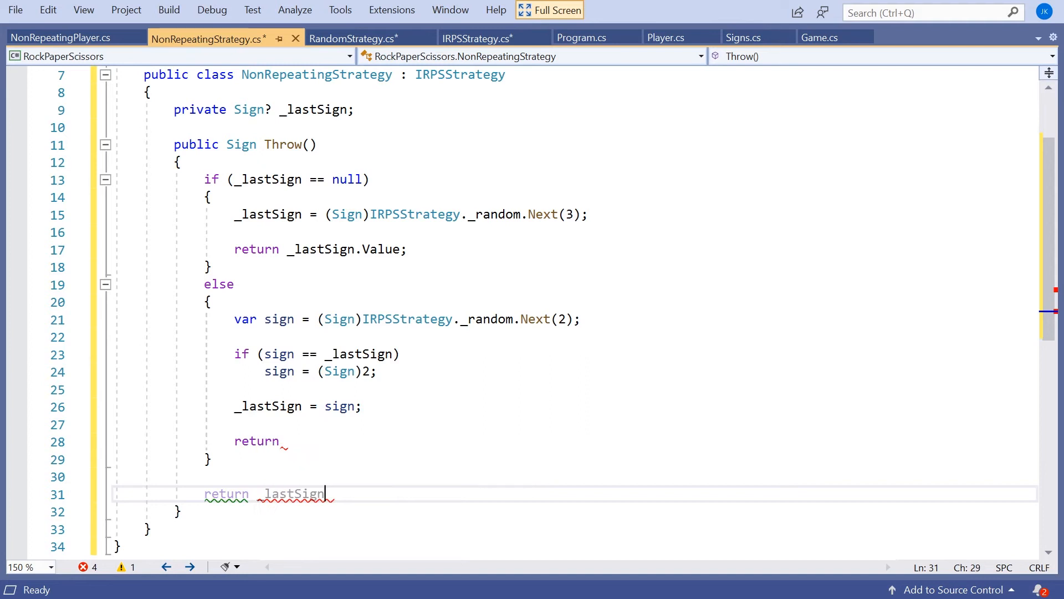
type(".Value;")
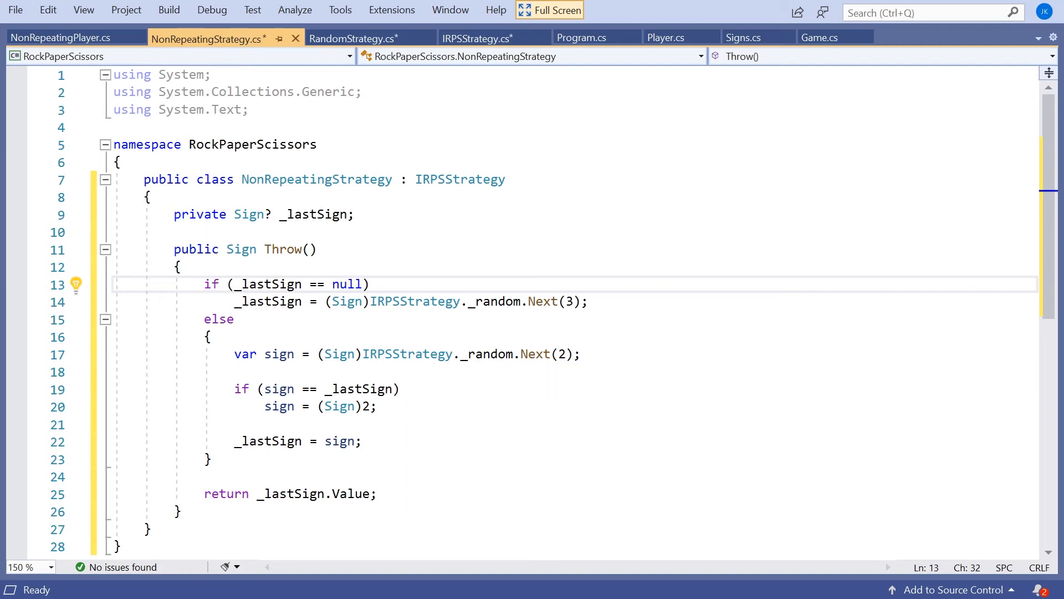
Add a private IRPSStrategy _strategy field, set from a new constructor parameter
left_click(665, 37)
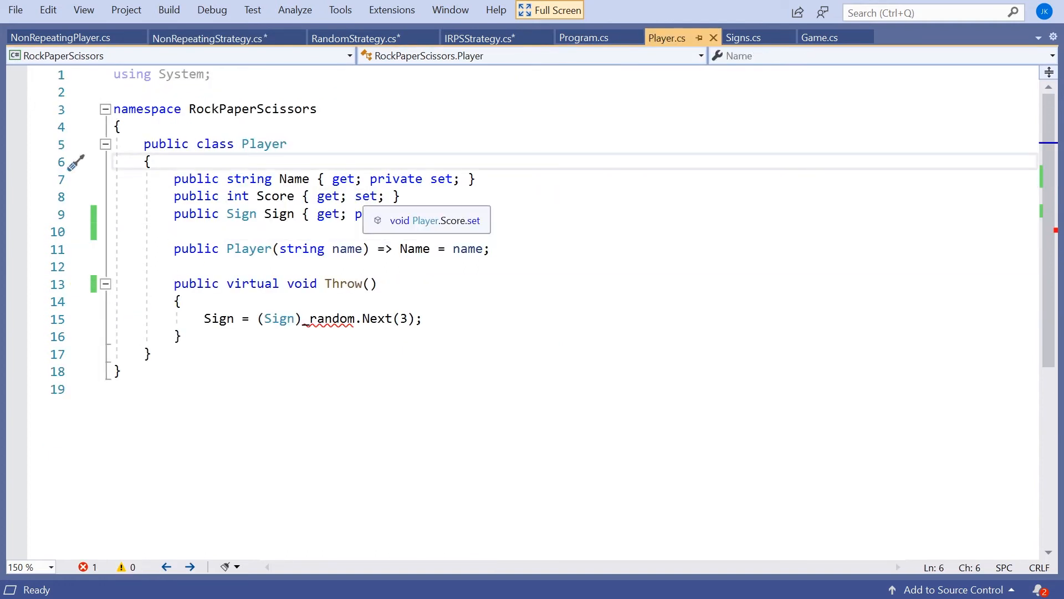
type("p")
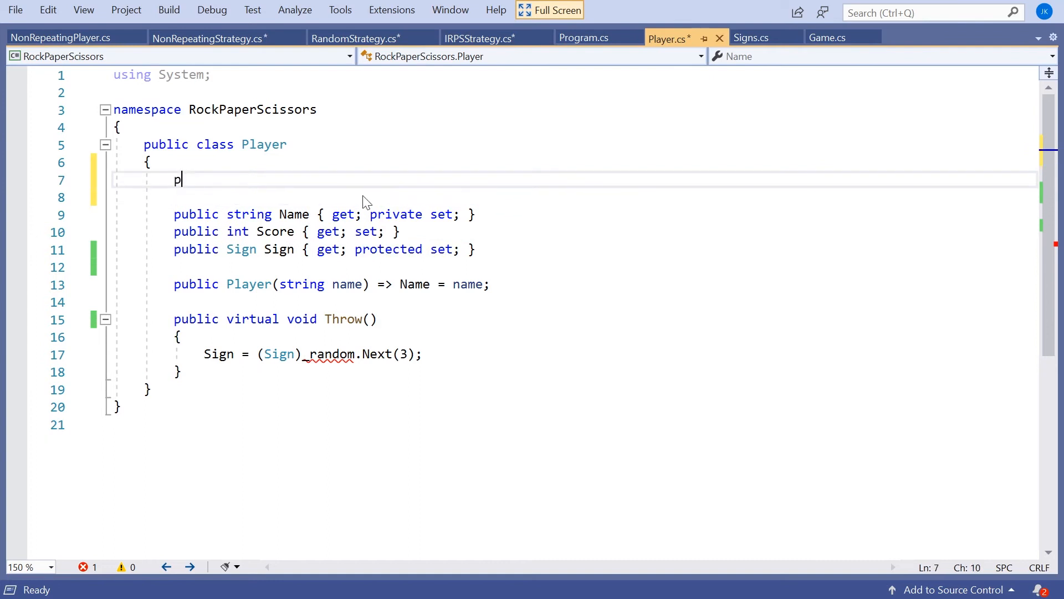
type("rivate")
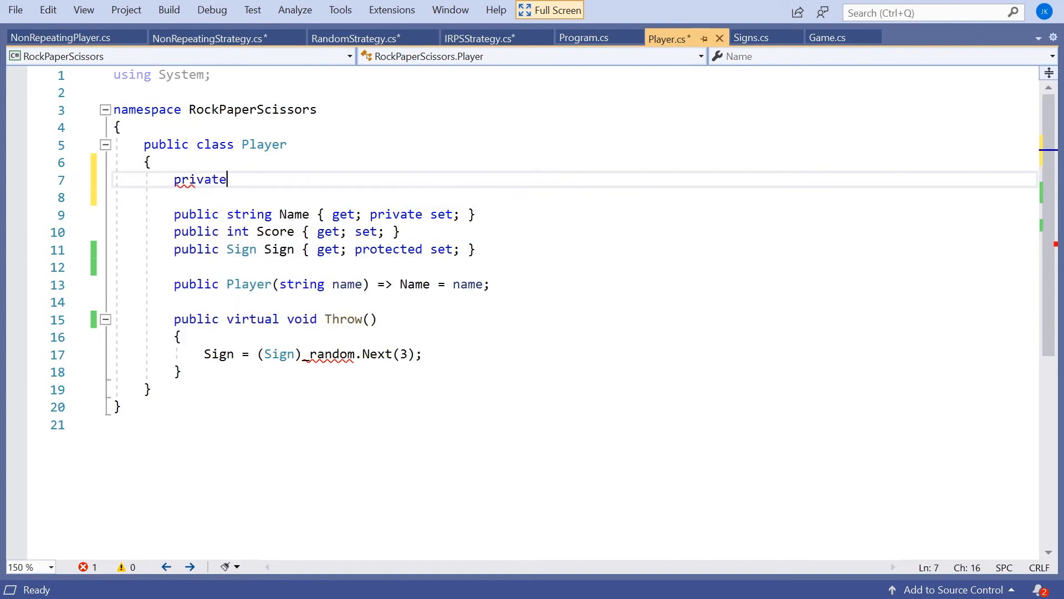
type("IRPSStrategy _")
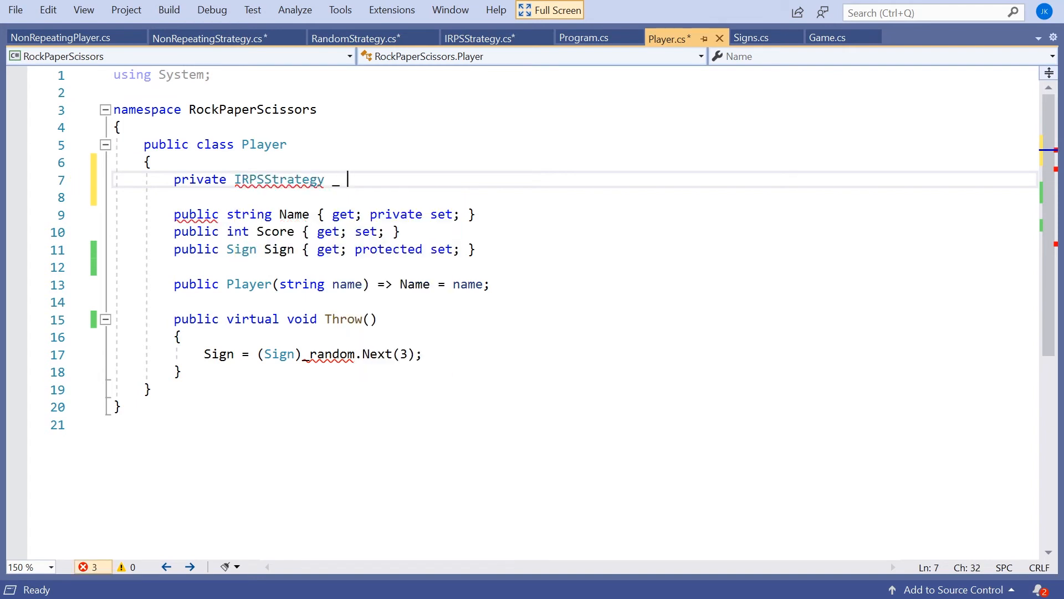
type("strategy")
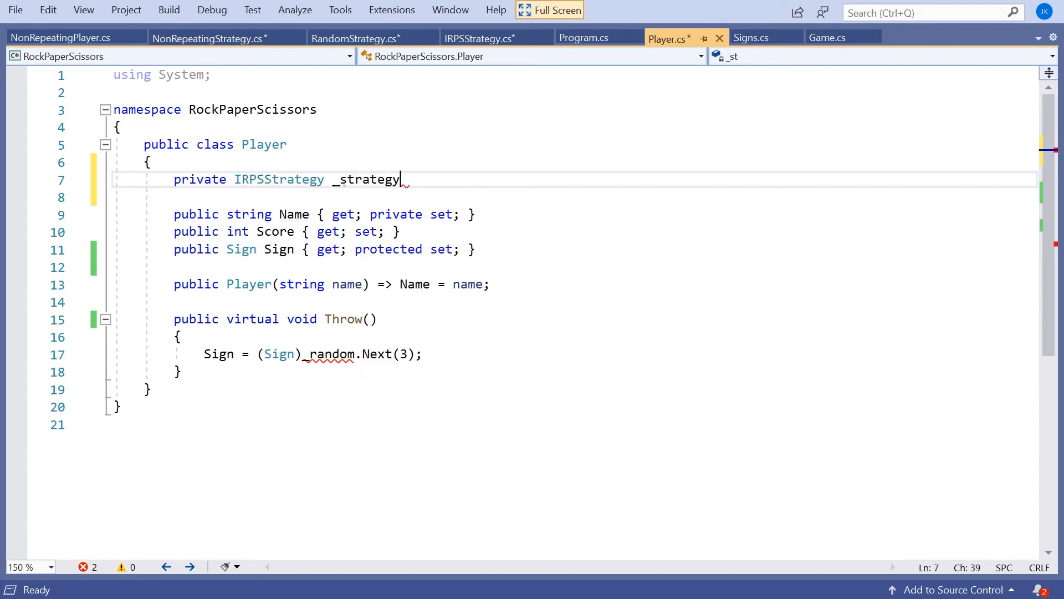
type(";")
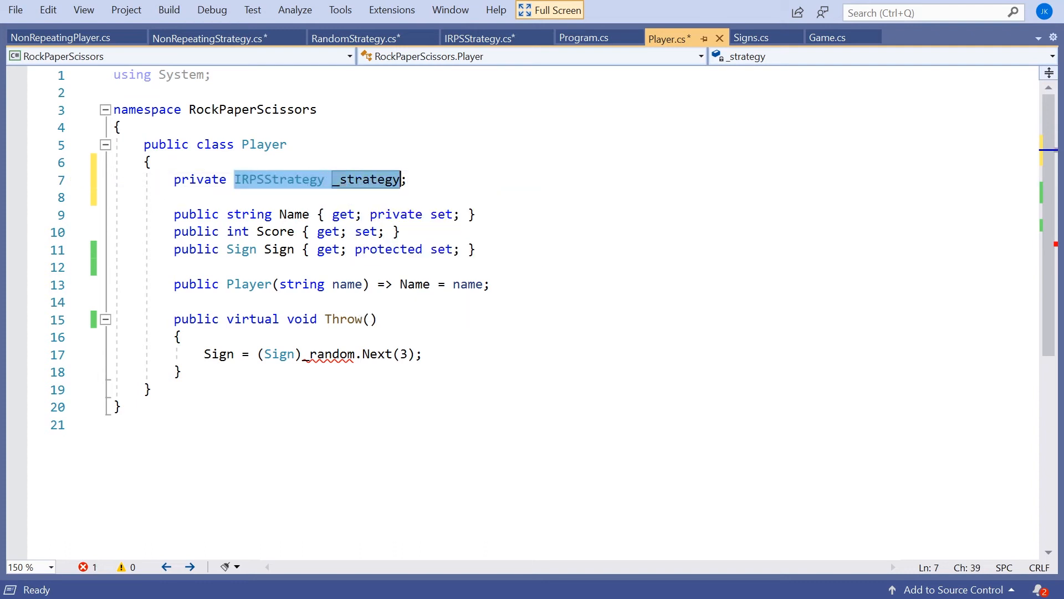
type(", IRPSStrategy _strategy")
type("{")
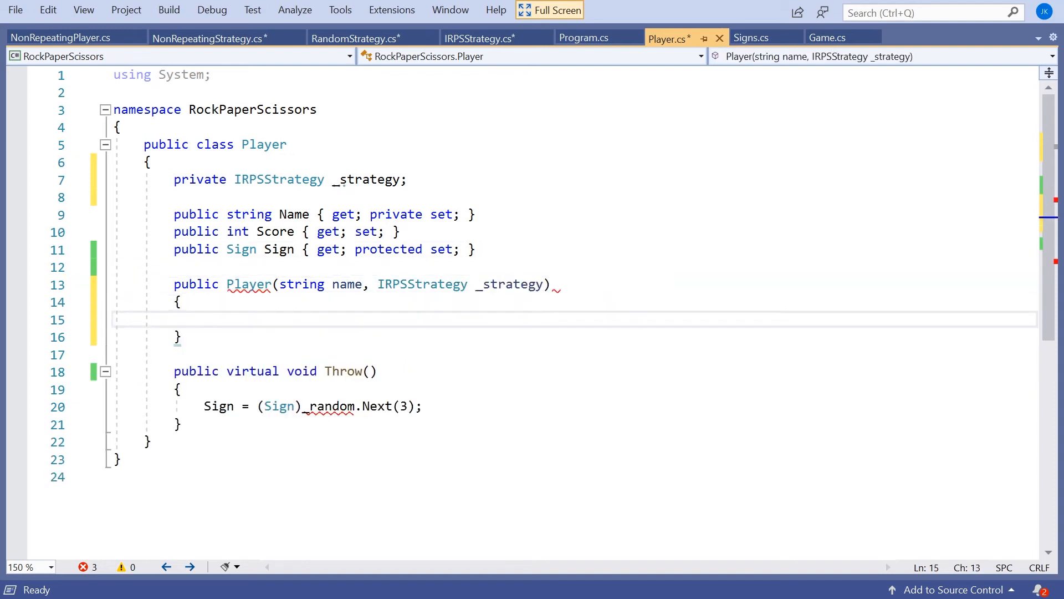
type("Name = name;")
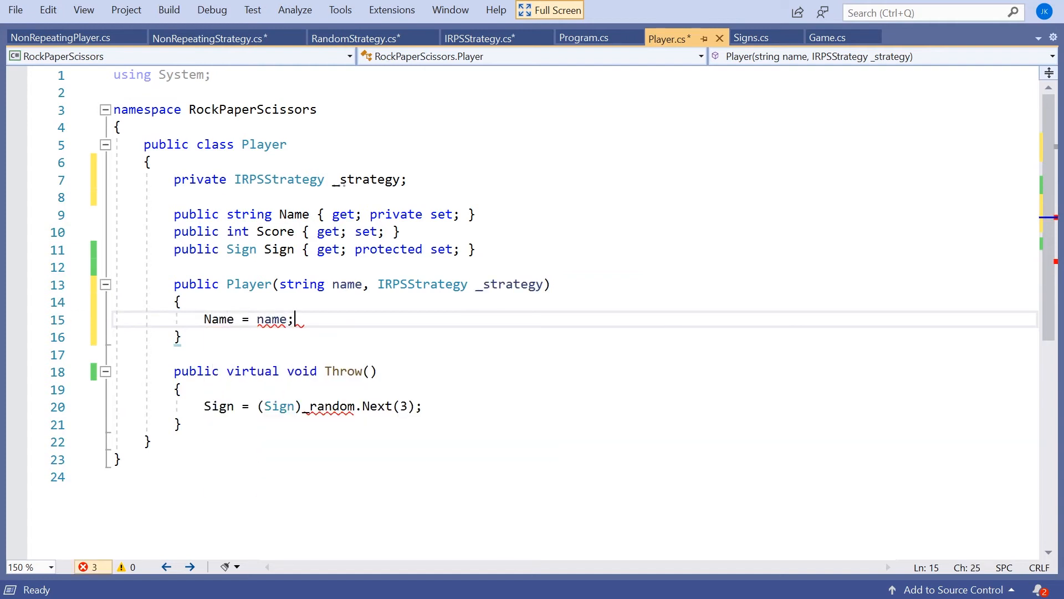
type("_strategy = st")
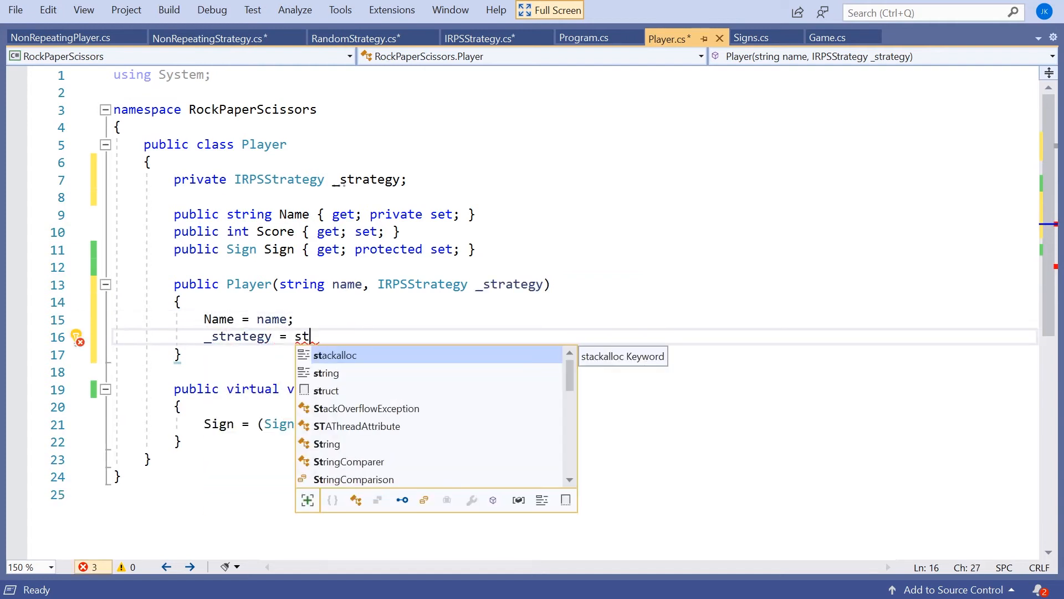
type("rategy;")
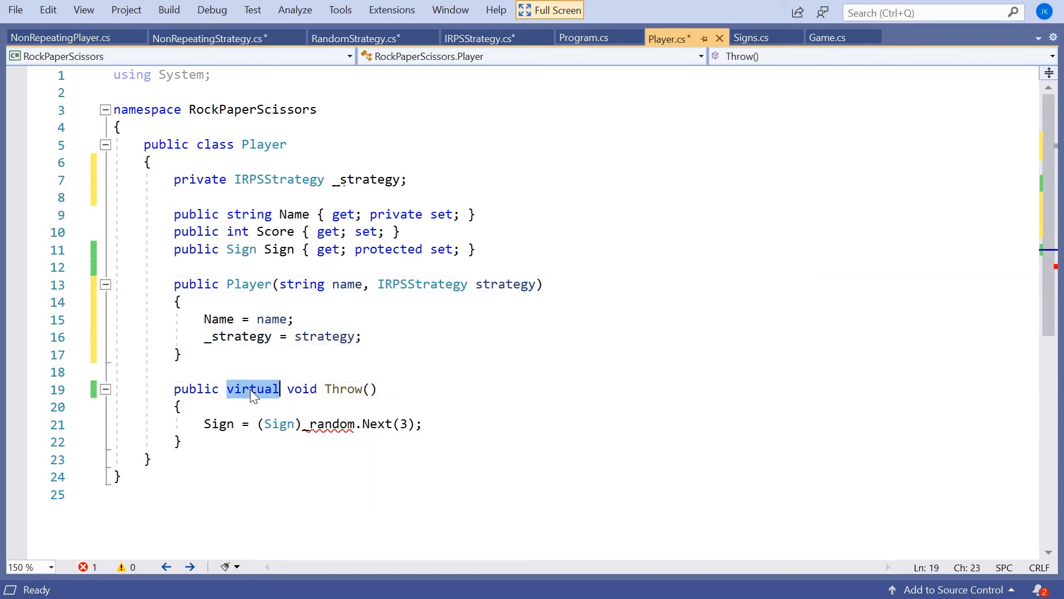
Make Throw non-virtual, make Sign's setter private, and call _strategy.Throw()
key("Delete")
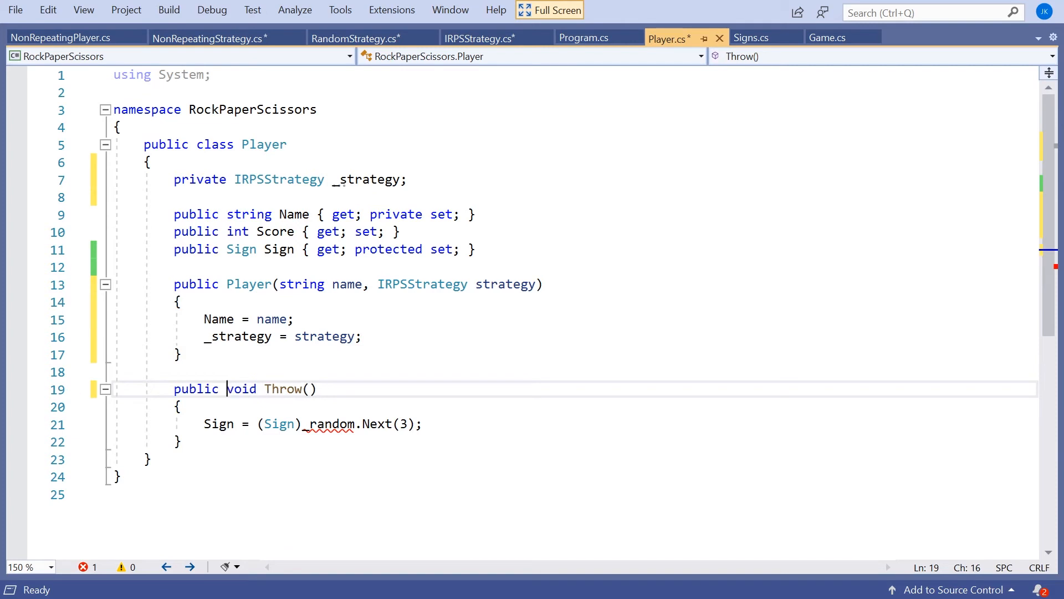
left_click(384, 249)
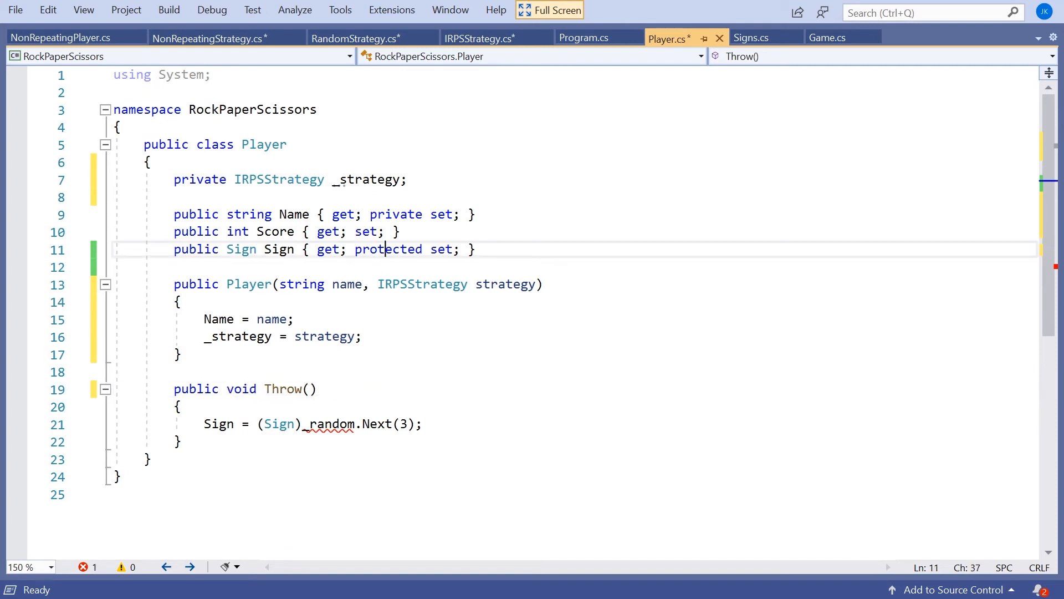
type("private")
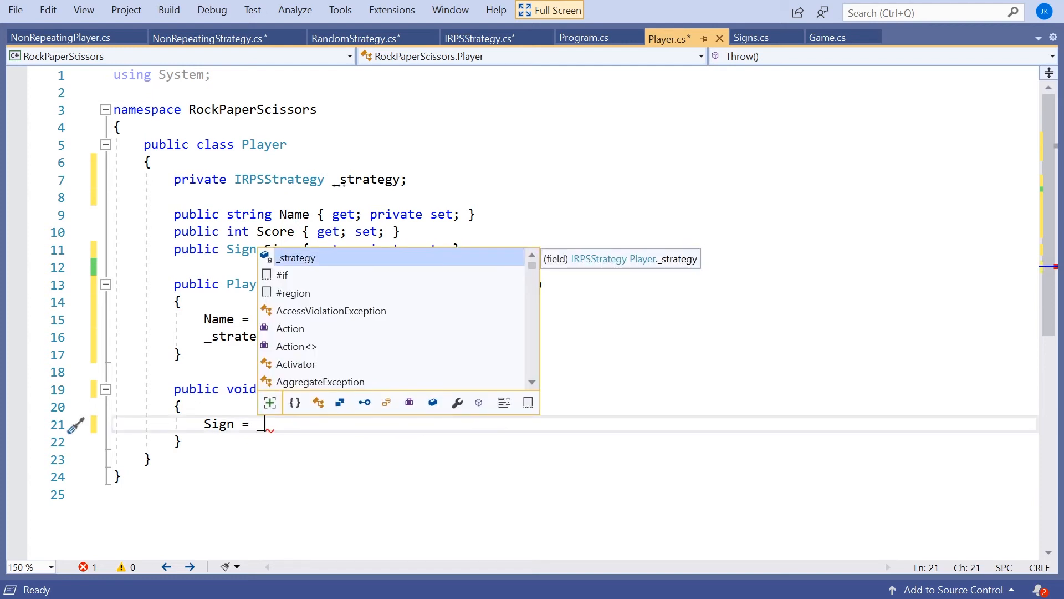
type("_strategy.Throw();")
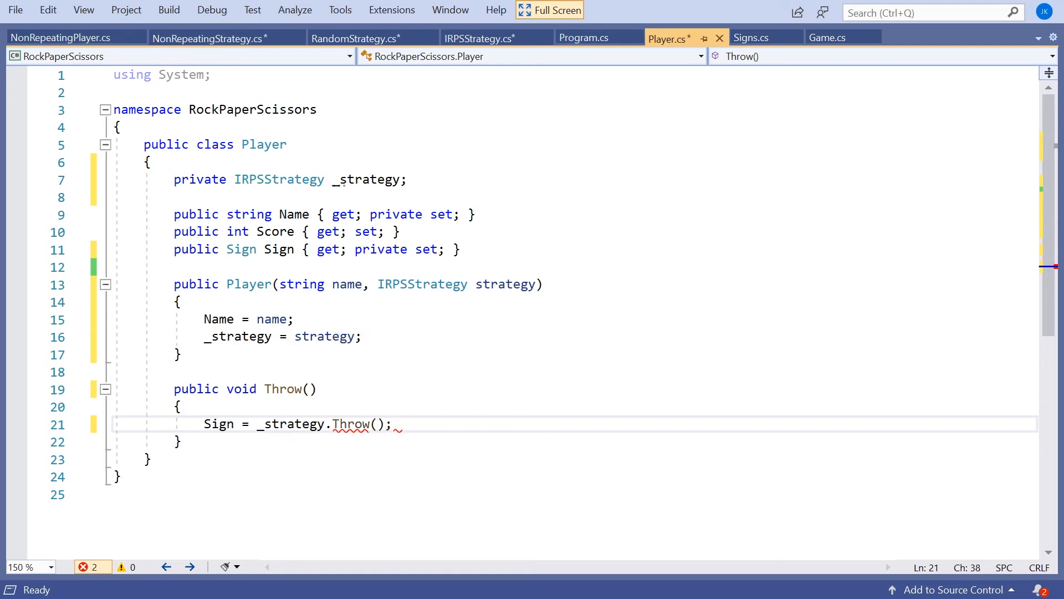
left_click(179, 406)
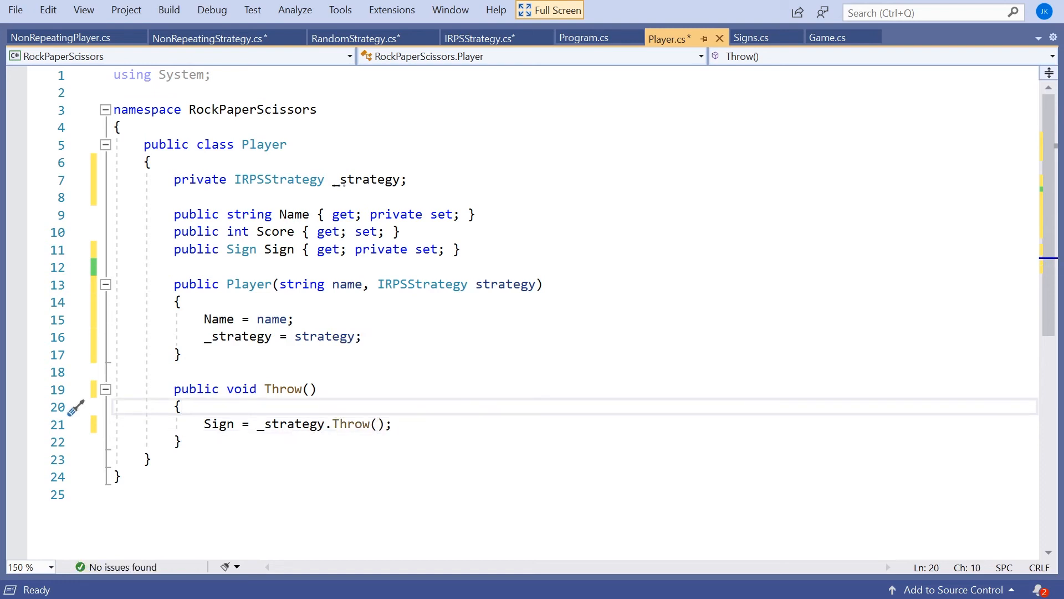
left_click_drag(378, 284, 544, 284)
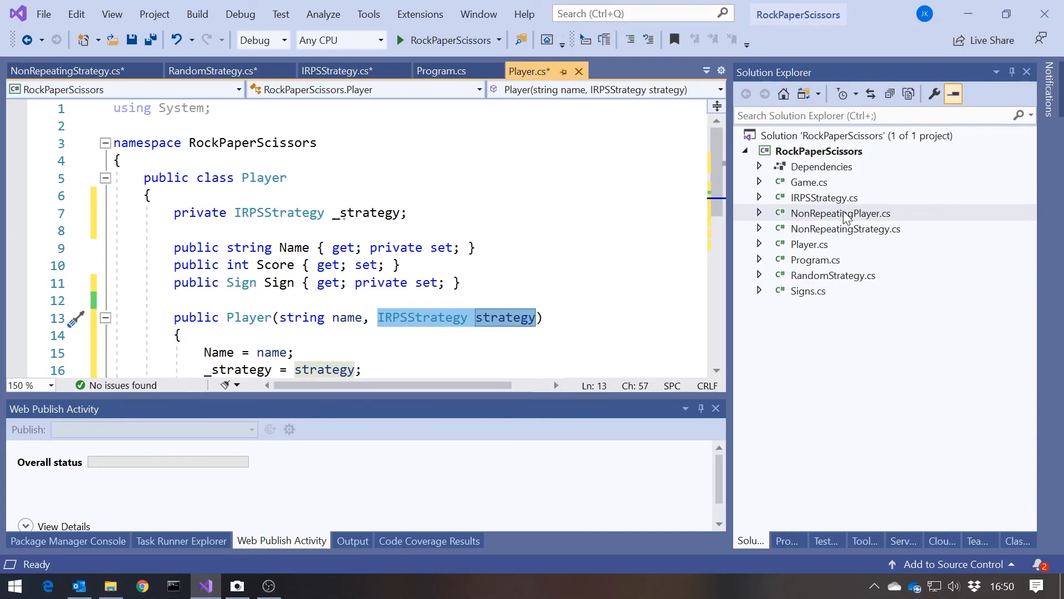
Delete NonRepeatingPlayer.cs from Solution Explorer and confirm the permanent deletion
left_click(840, 213)
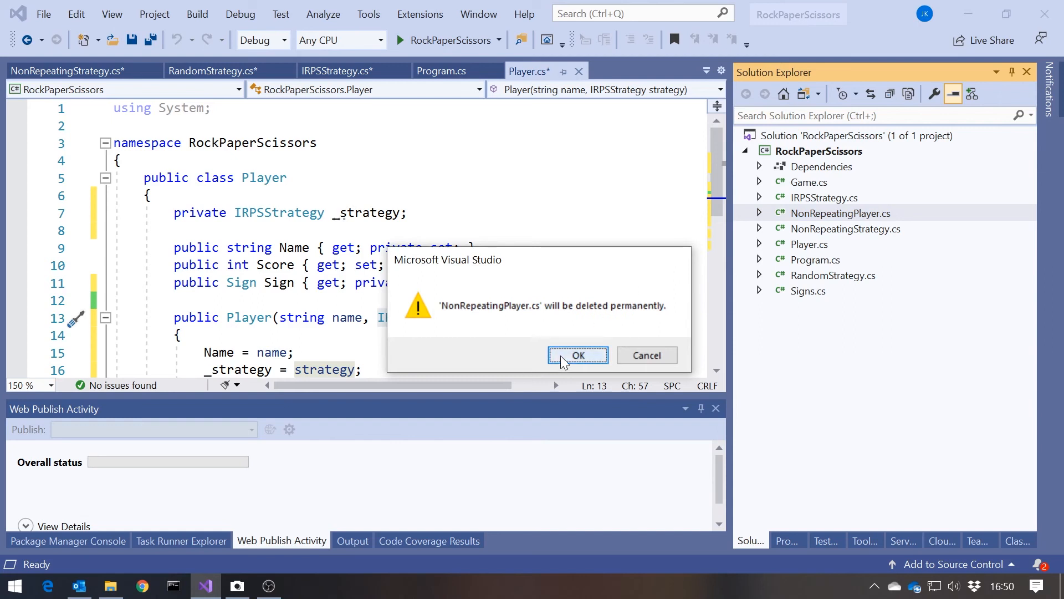
left_click(577, 355)
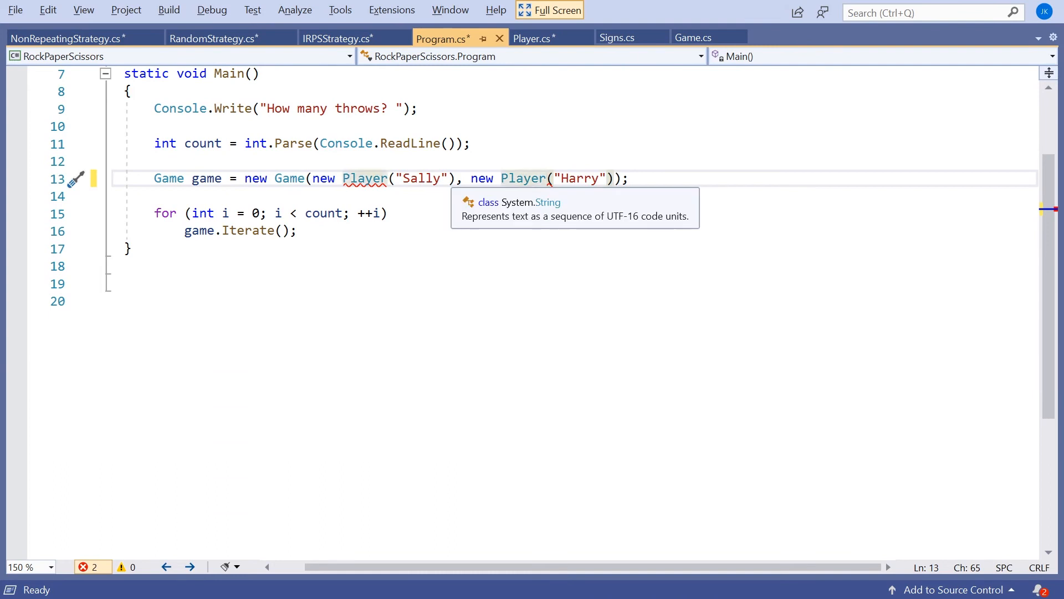
Pass new RandomStrategy() to Sally's Player and new NonRepeatingStrategy() to Harry's
type(",")
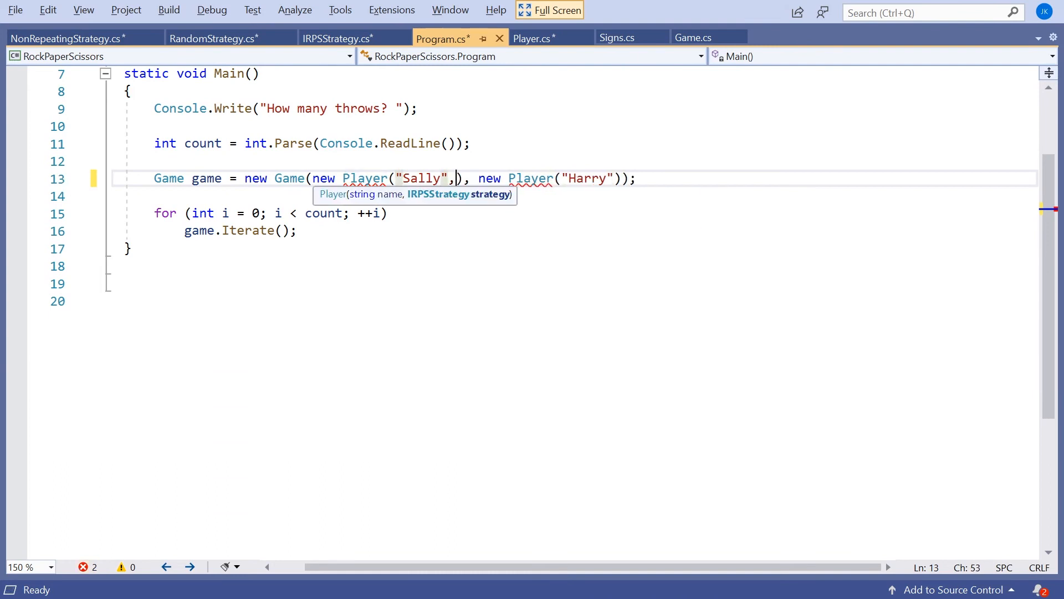
type("new")
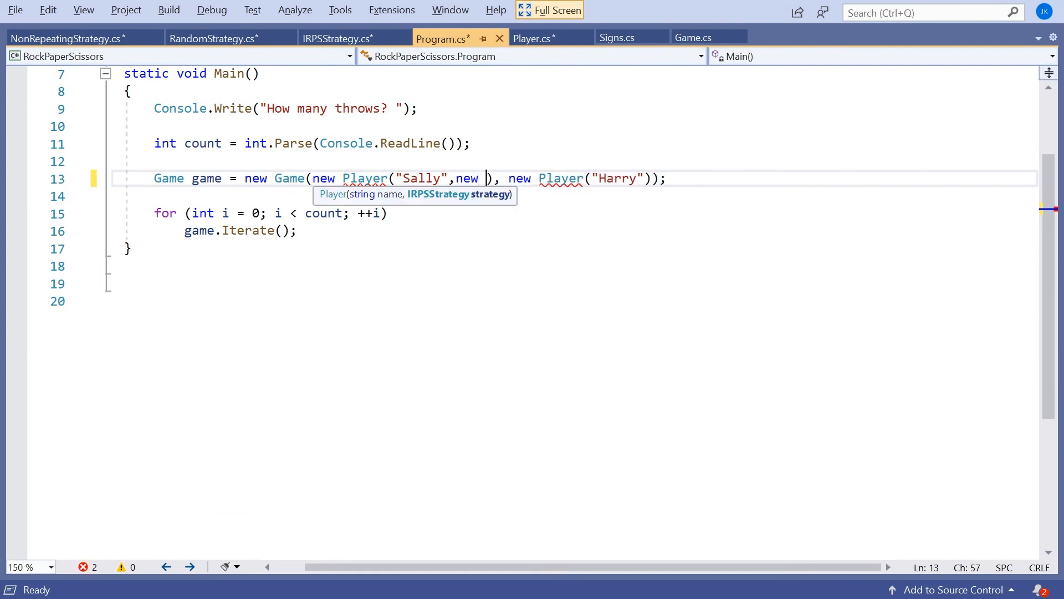
type("RandomStrategy(")
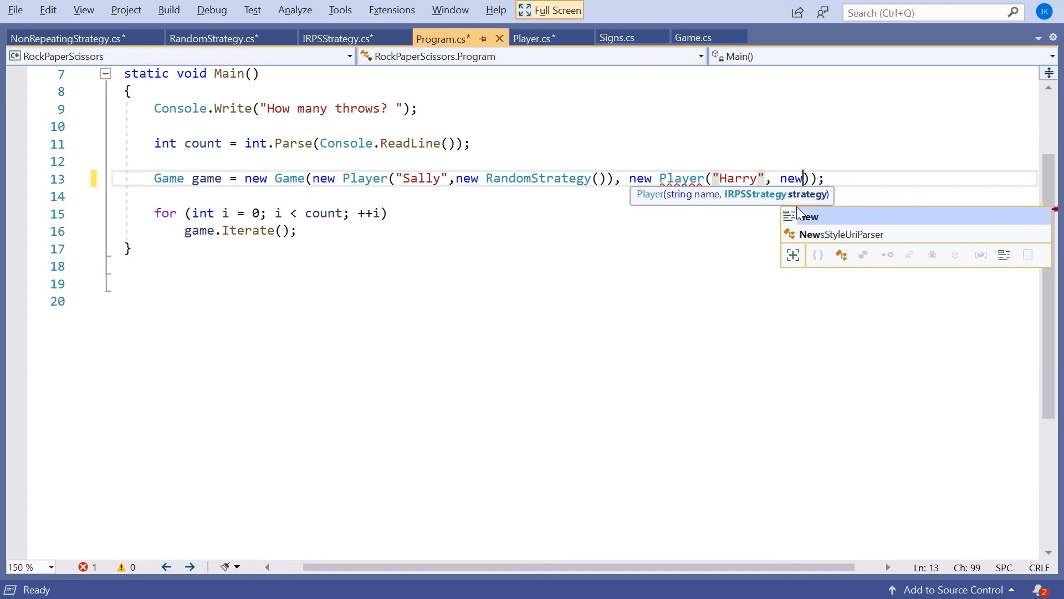
type("Non")
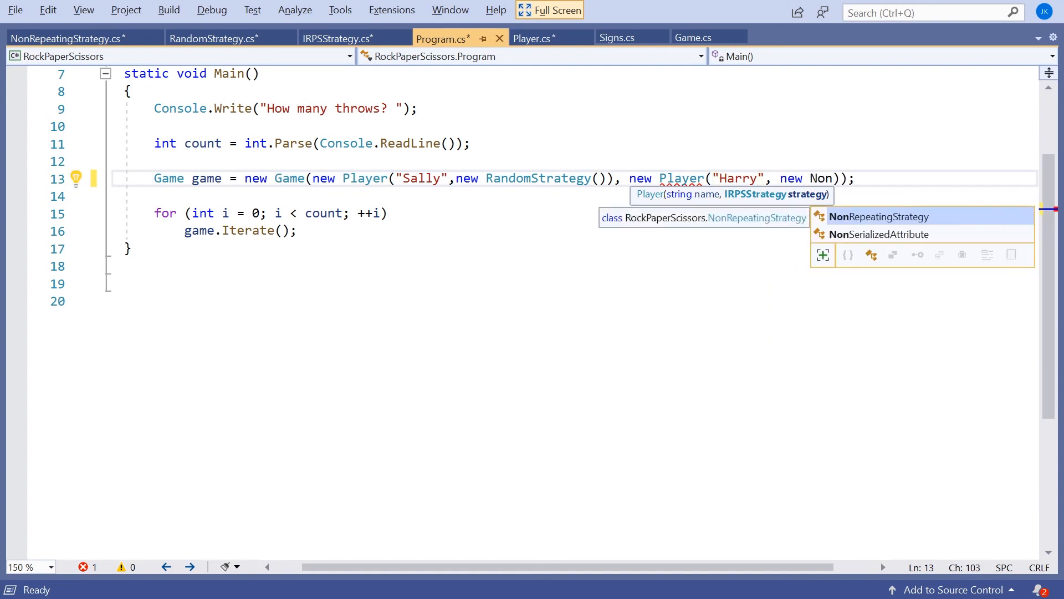
key("Tab")
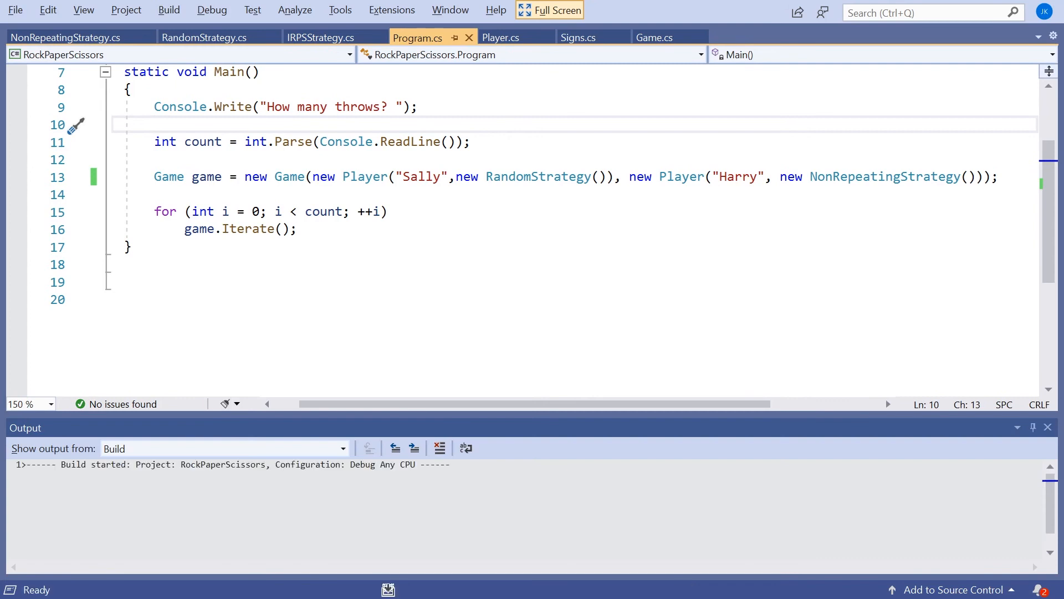
Run the game, play 10 throws, then close the console window
key("F5")
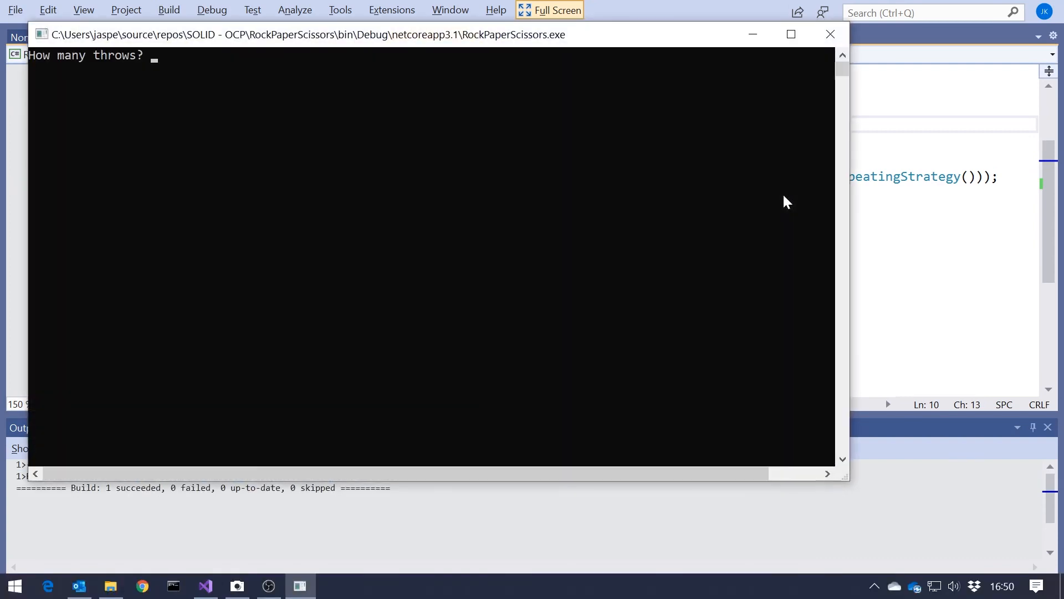
type("10")
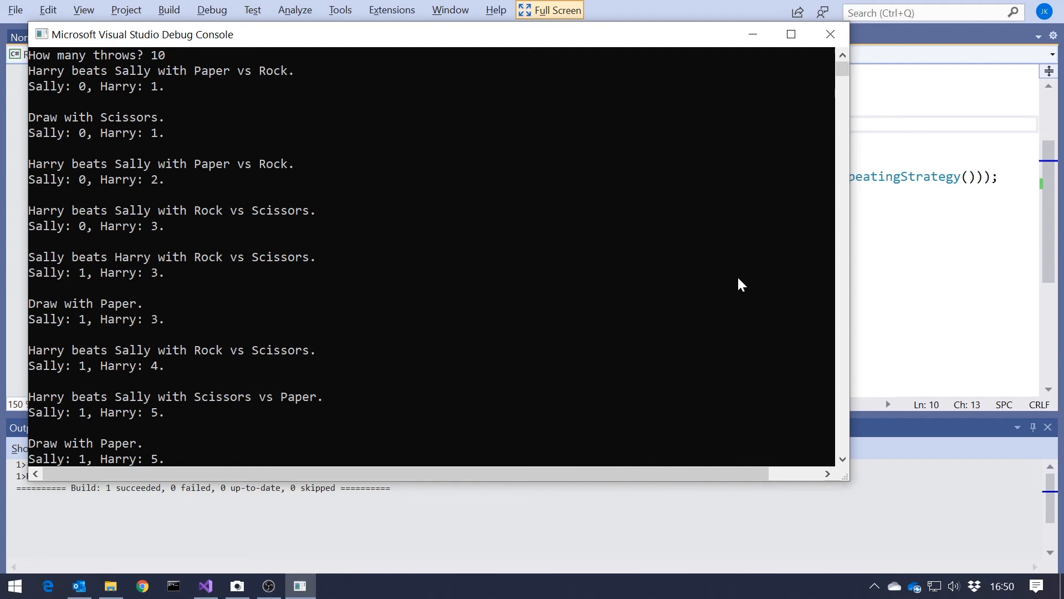
left_click(829, 34)
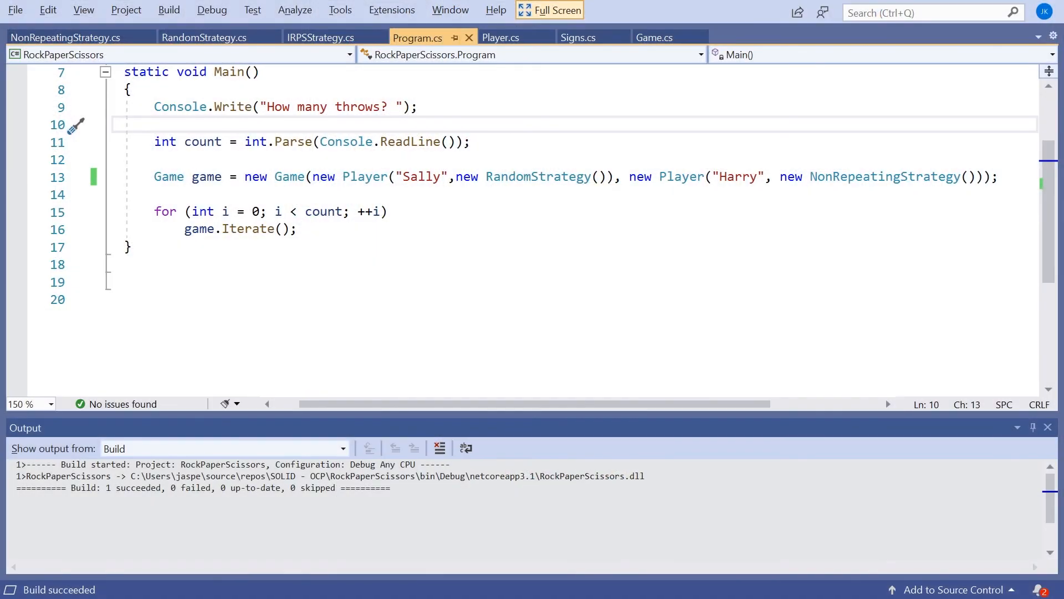
Return to Player.cs and scroll through the refactored constructor and Throw method
left_click(502, 37)
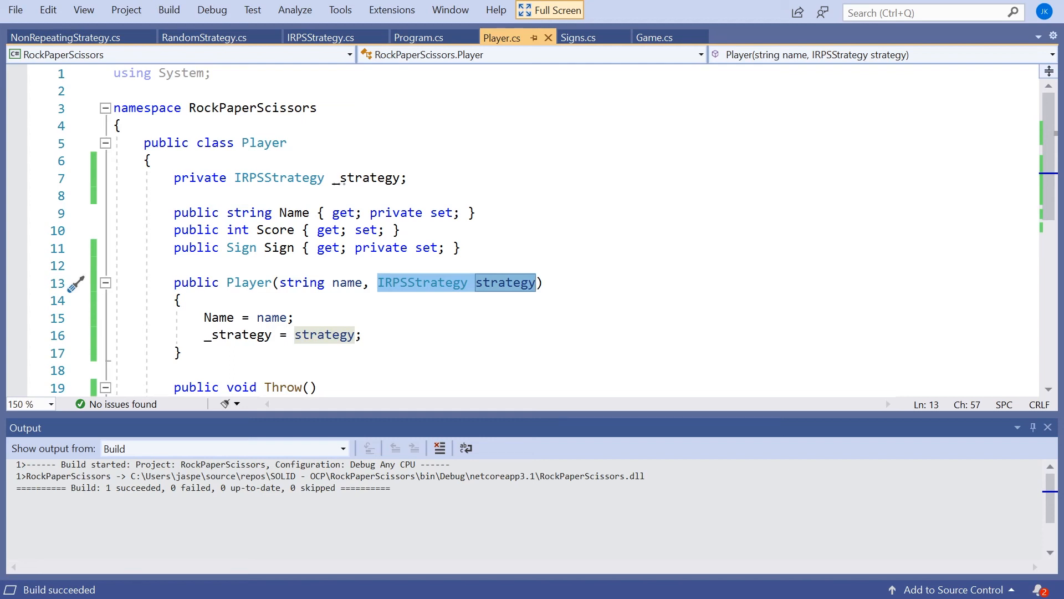
scroll("down", 3)
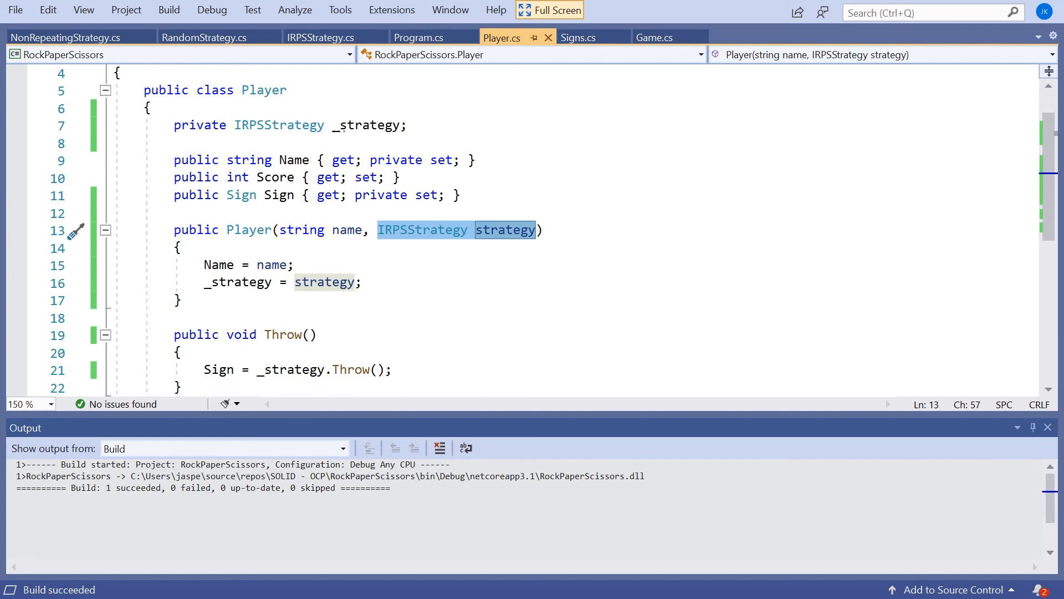